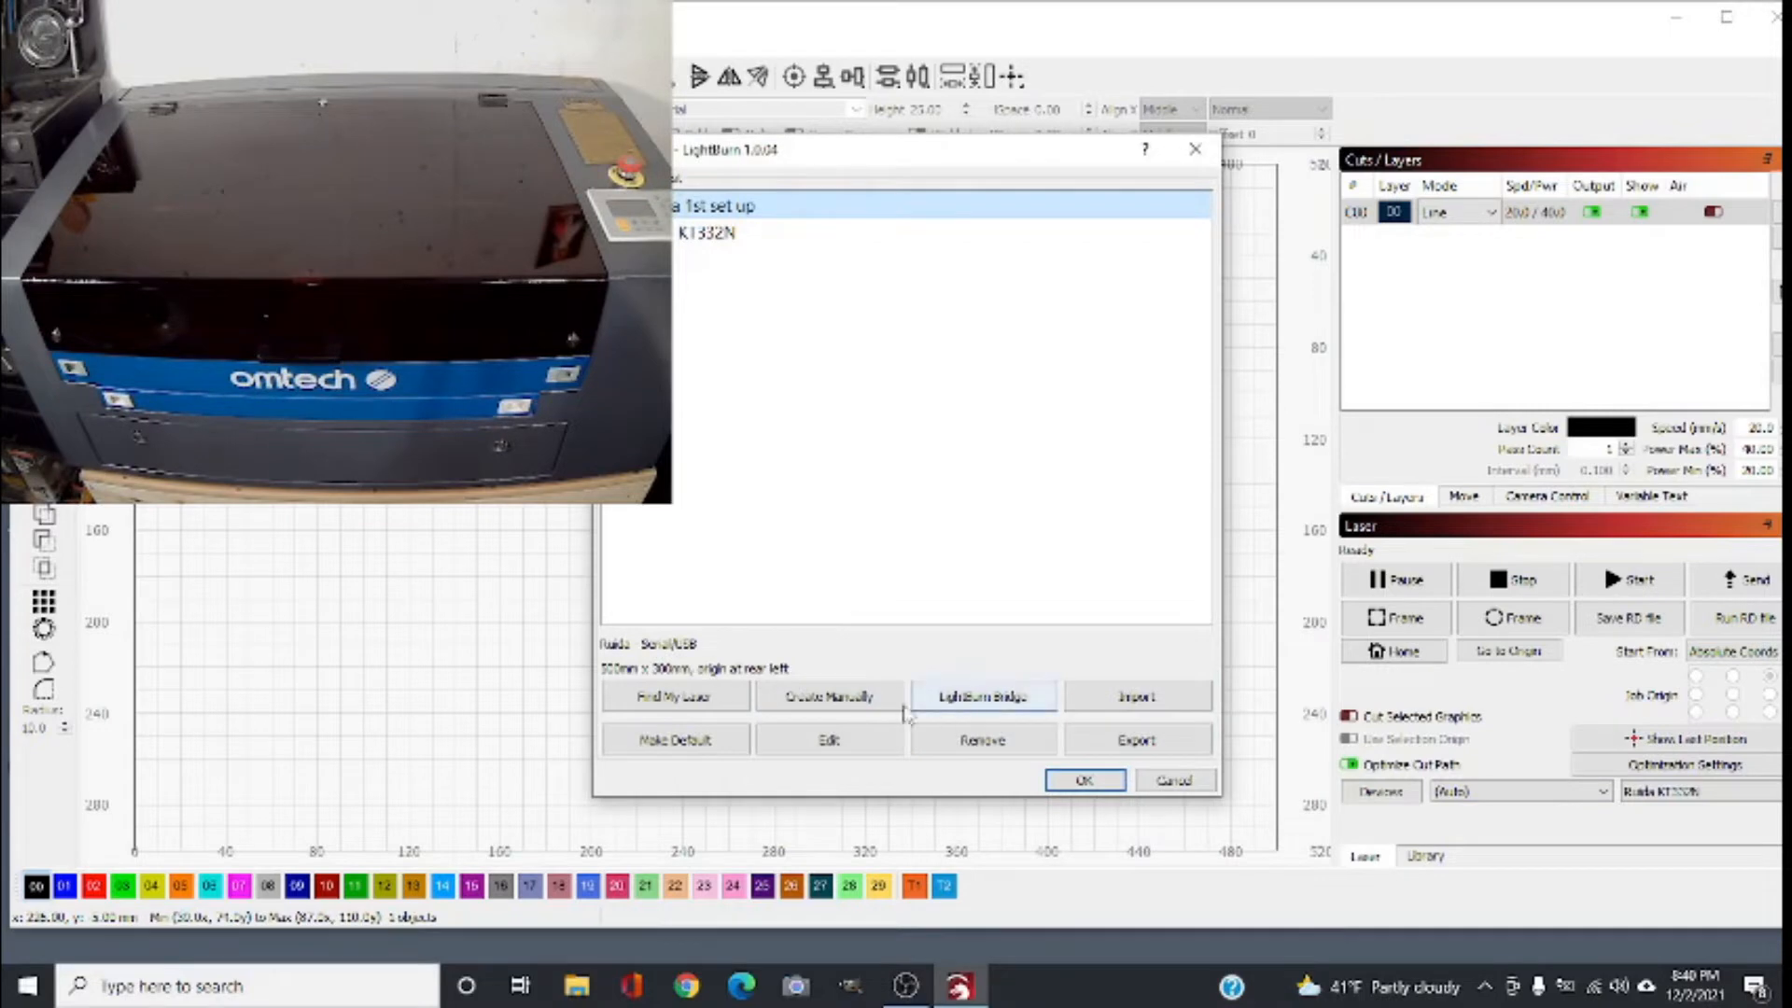
Step: Remove both configured lasers, confirm the empty device list and close LightBurn
left_click(980, 739)
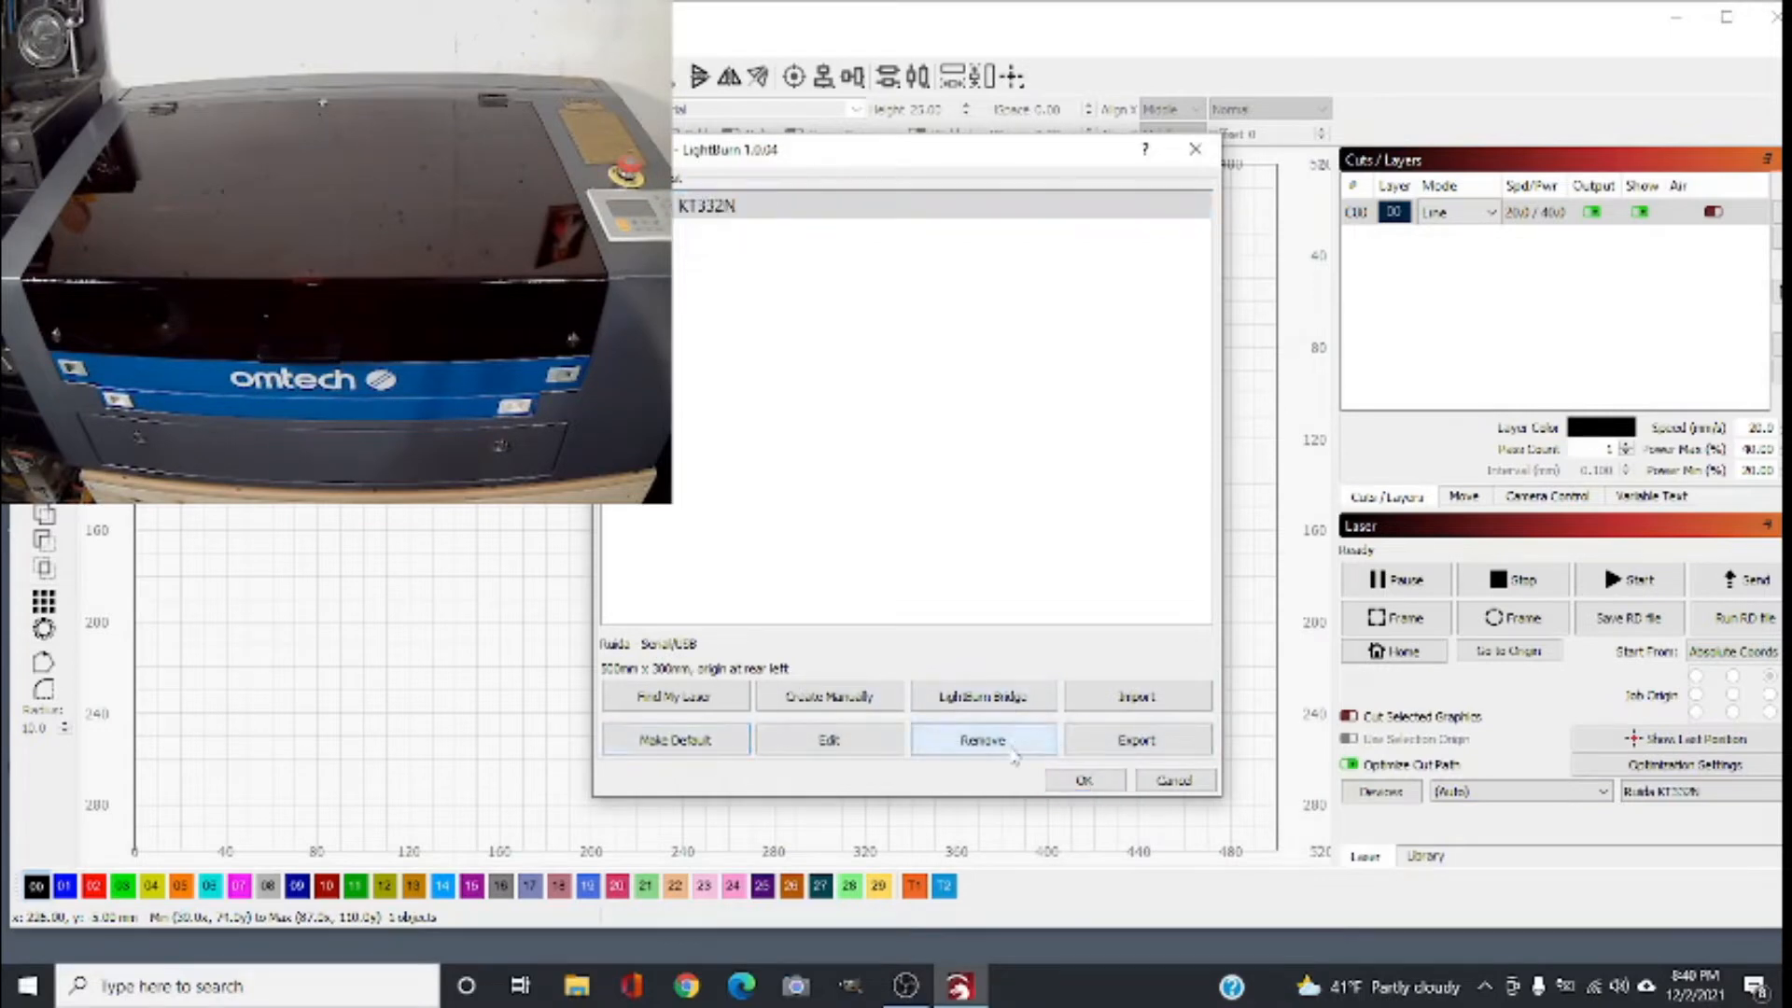
left_click(982, 740)
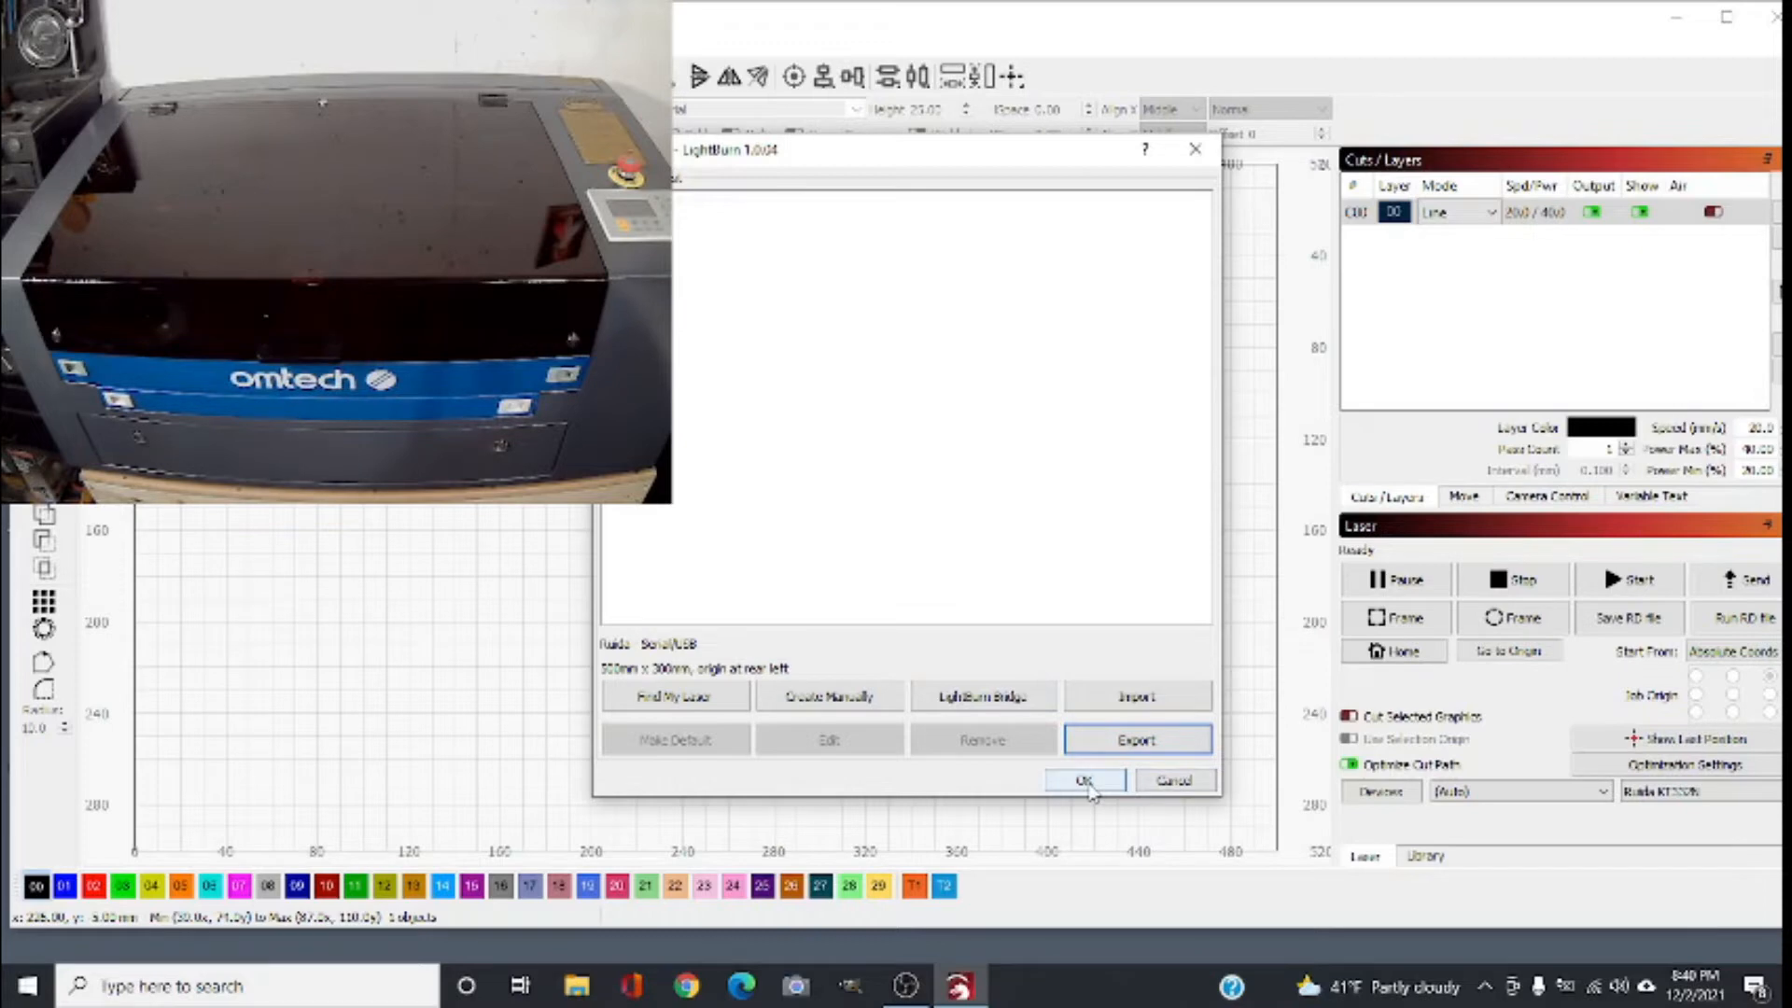
left_click(1083, 781)
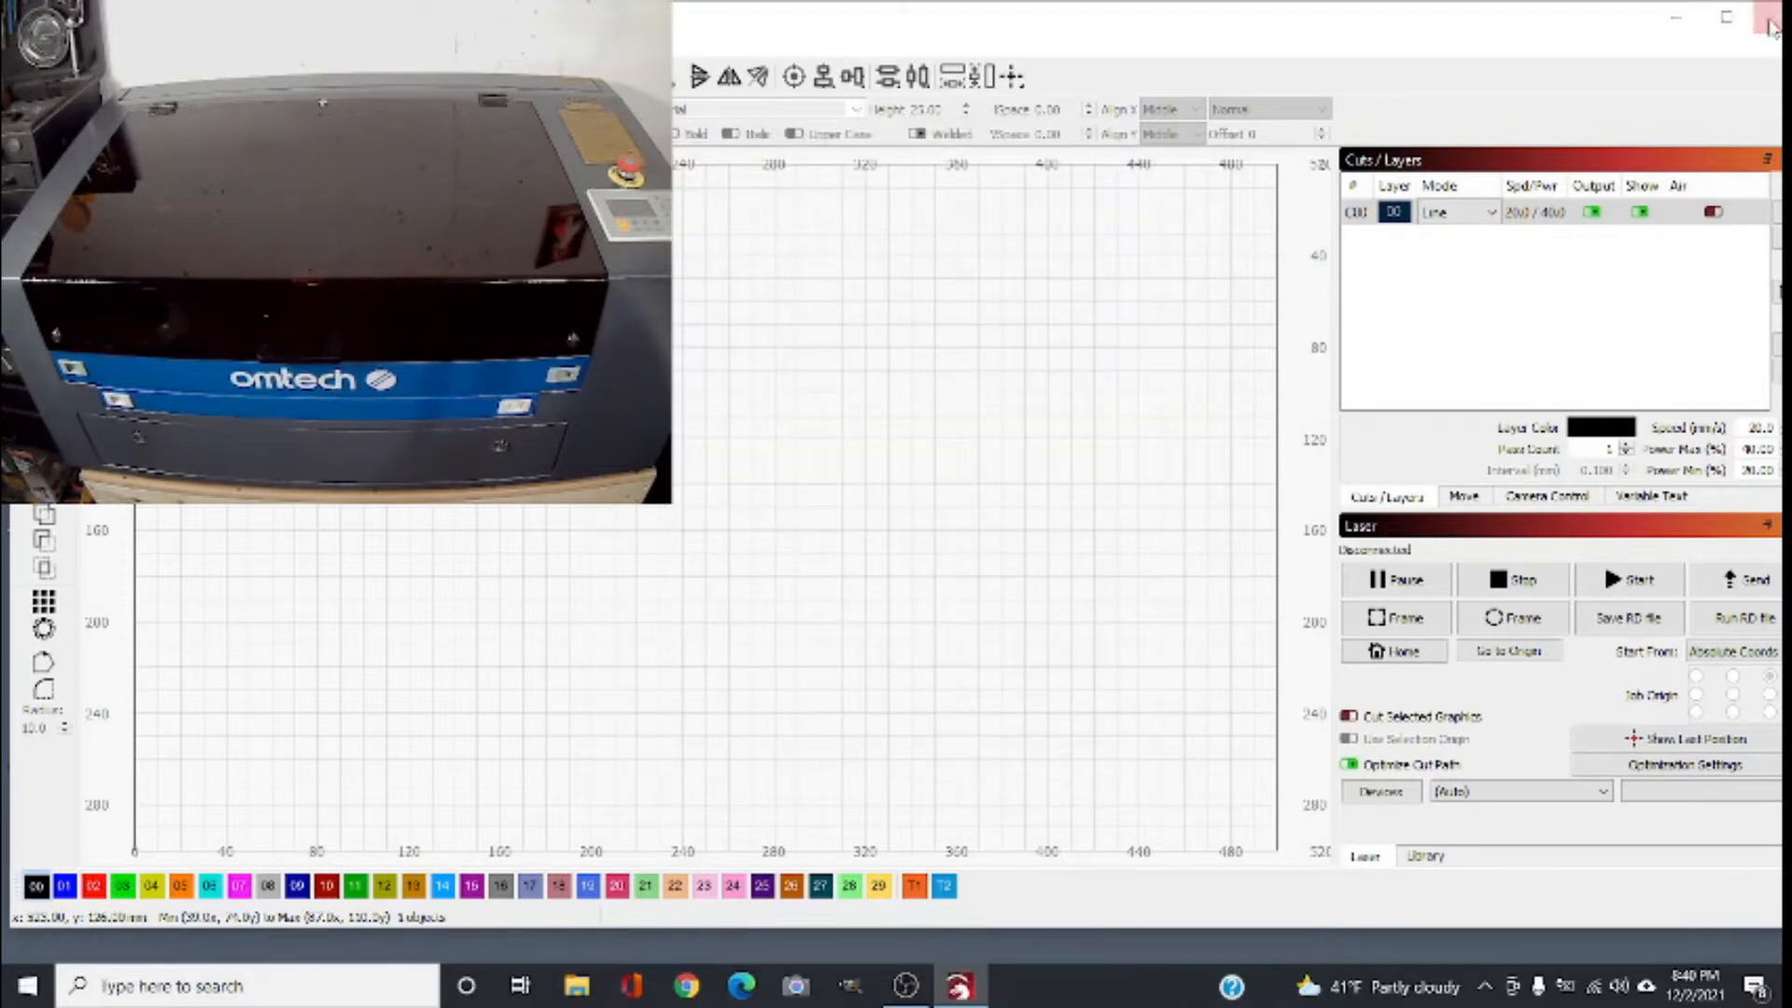
left_click(1770, 17)
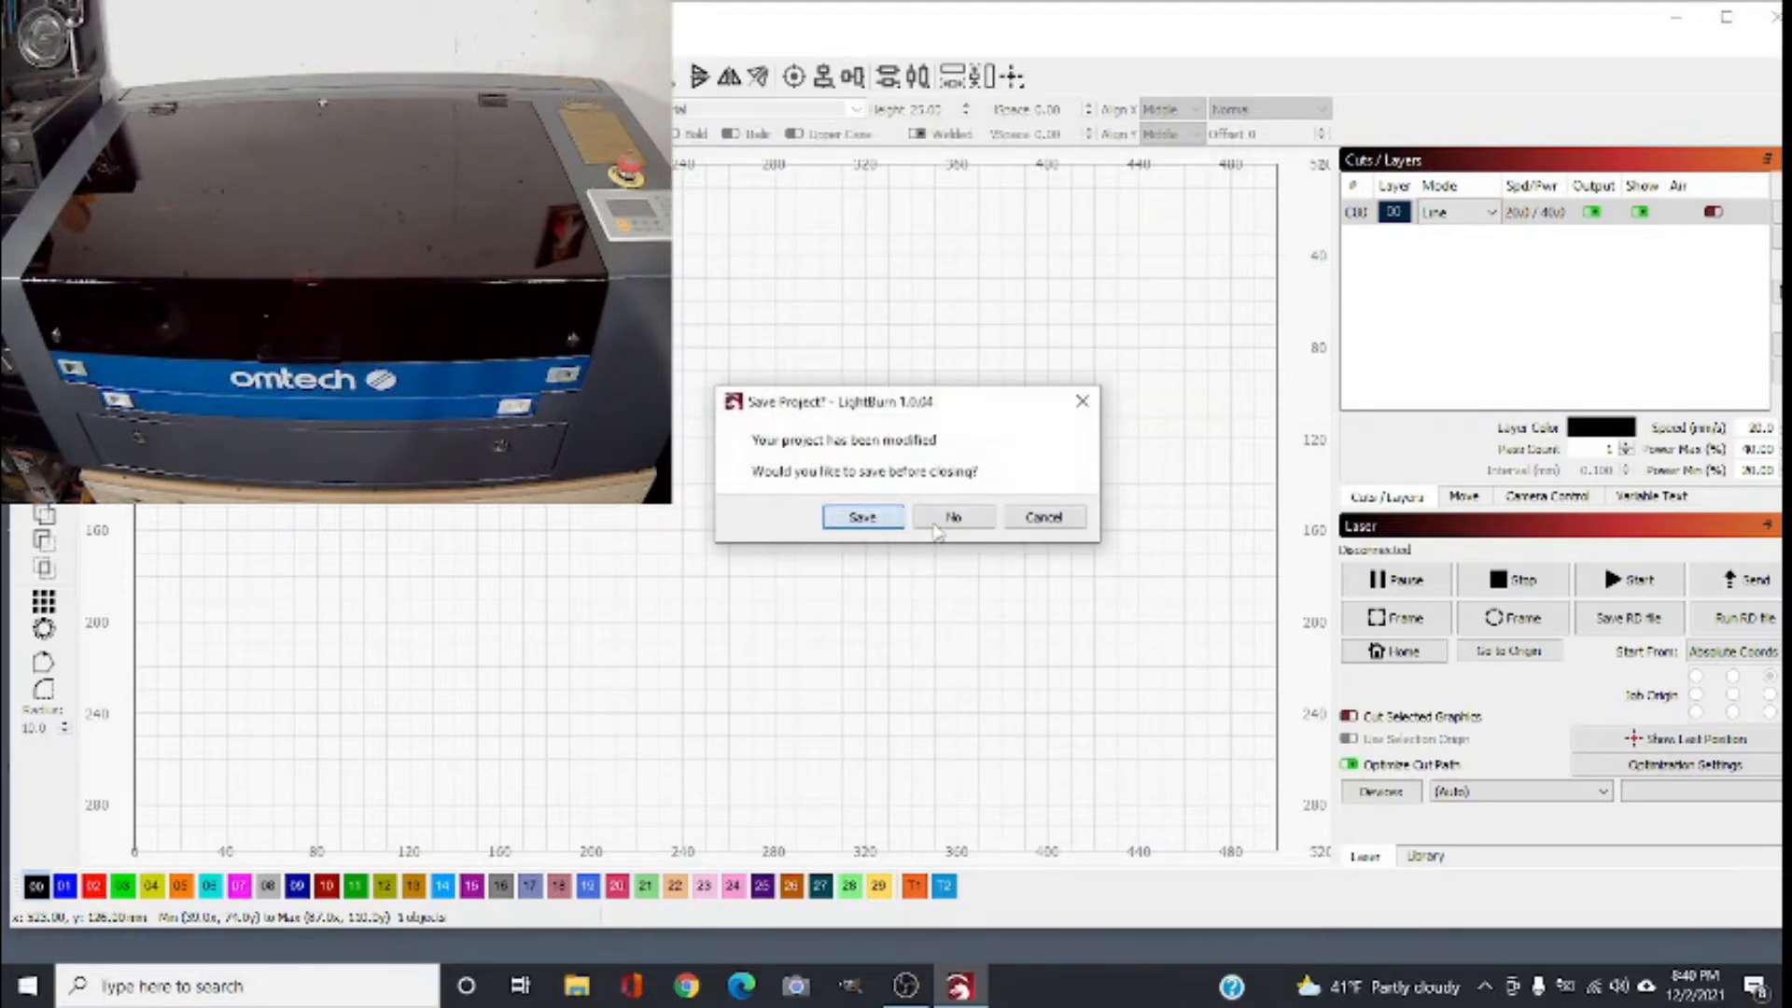
Step: Decline saving the modified project so LightBurn closes and can be relaunched
left_click(952, 517)
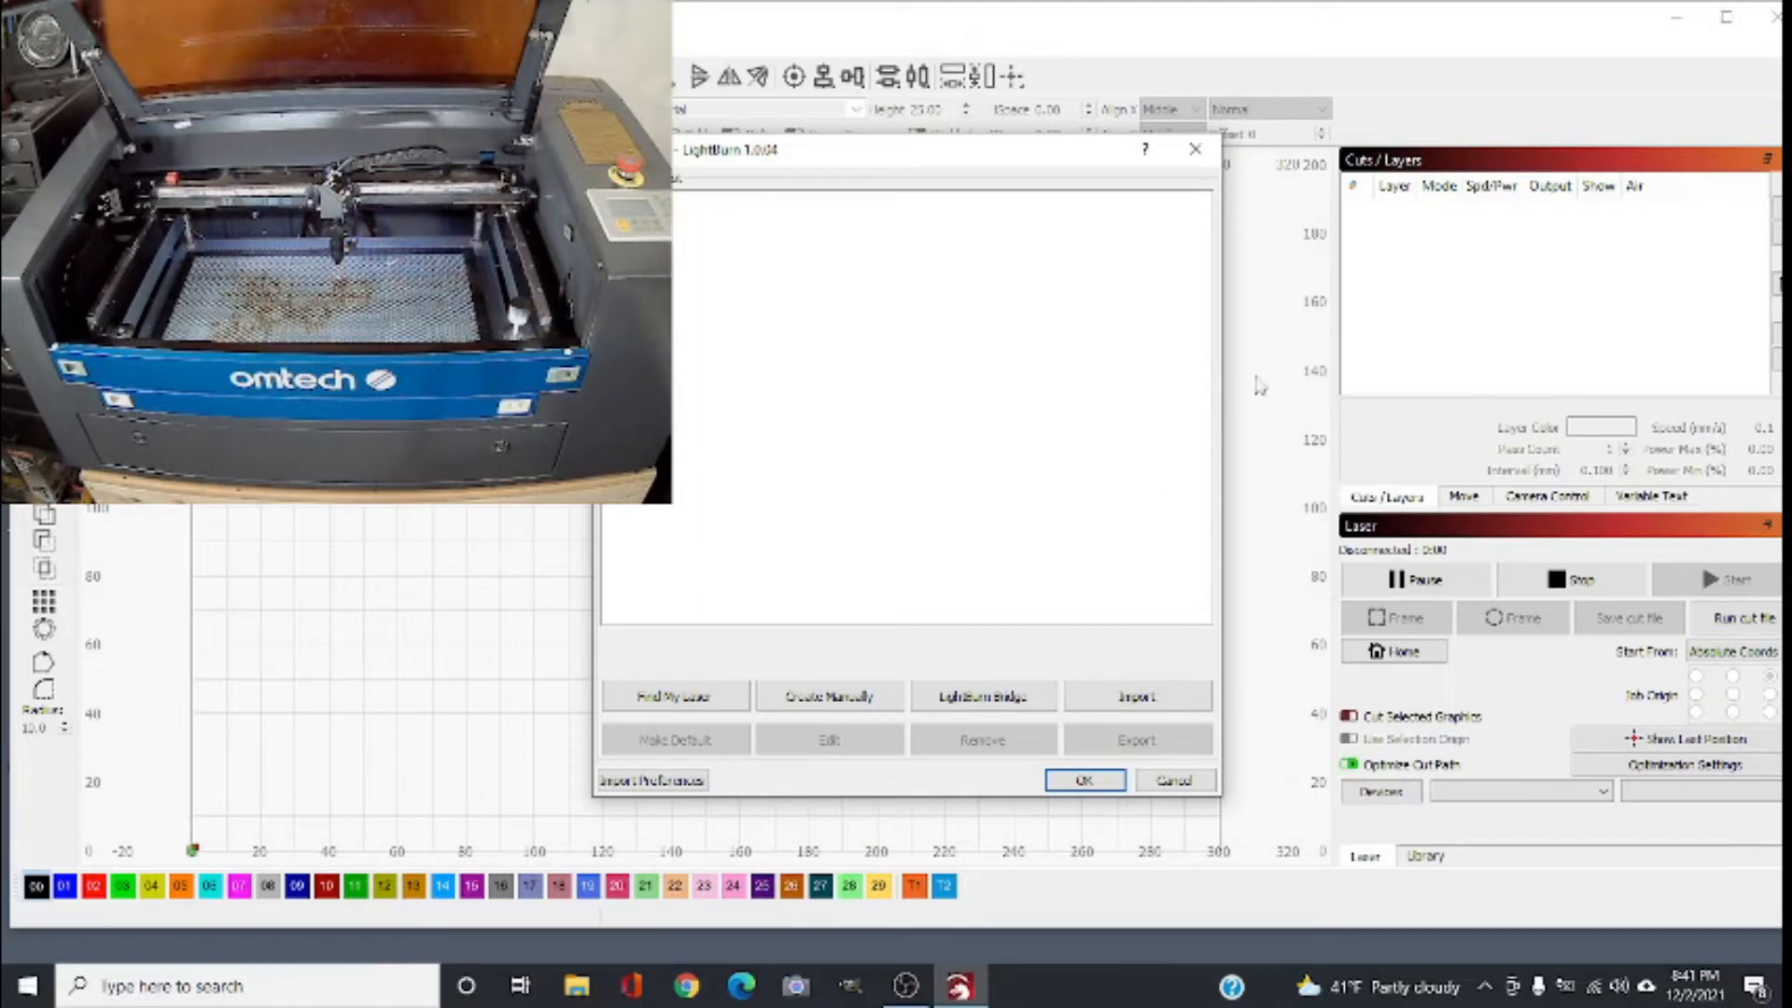
Step: Run Find My Laser, scanning USB and finding two Ruida KT332N entries
left_click(674, 696)
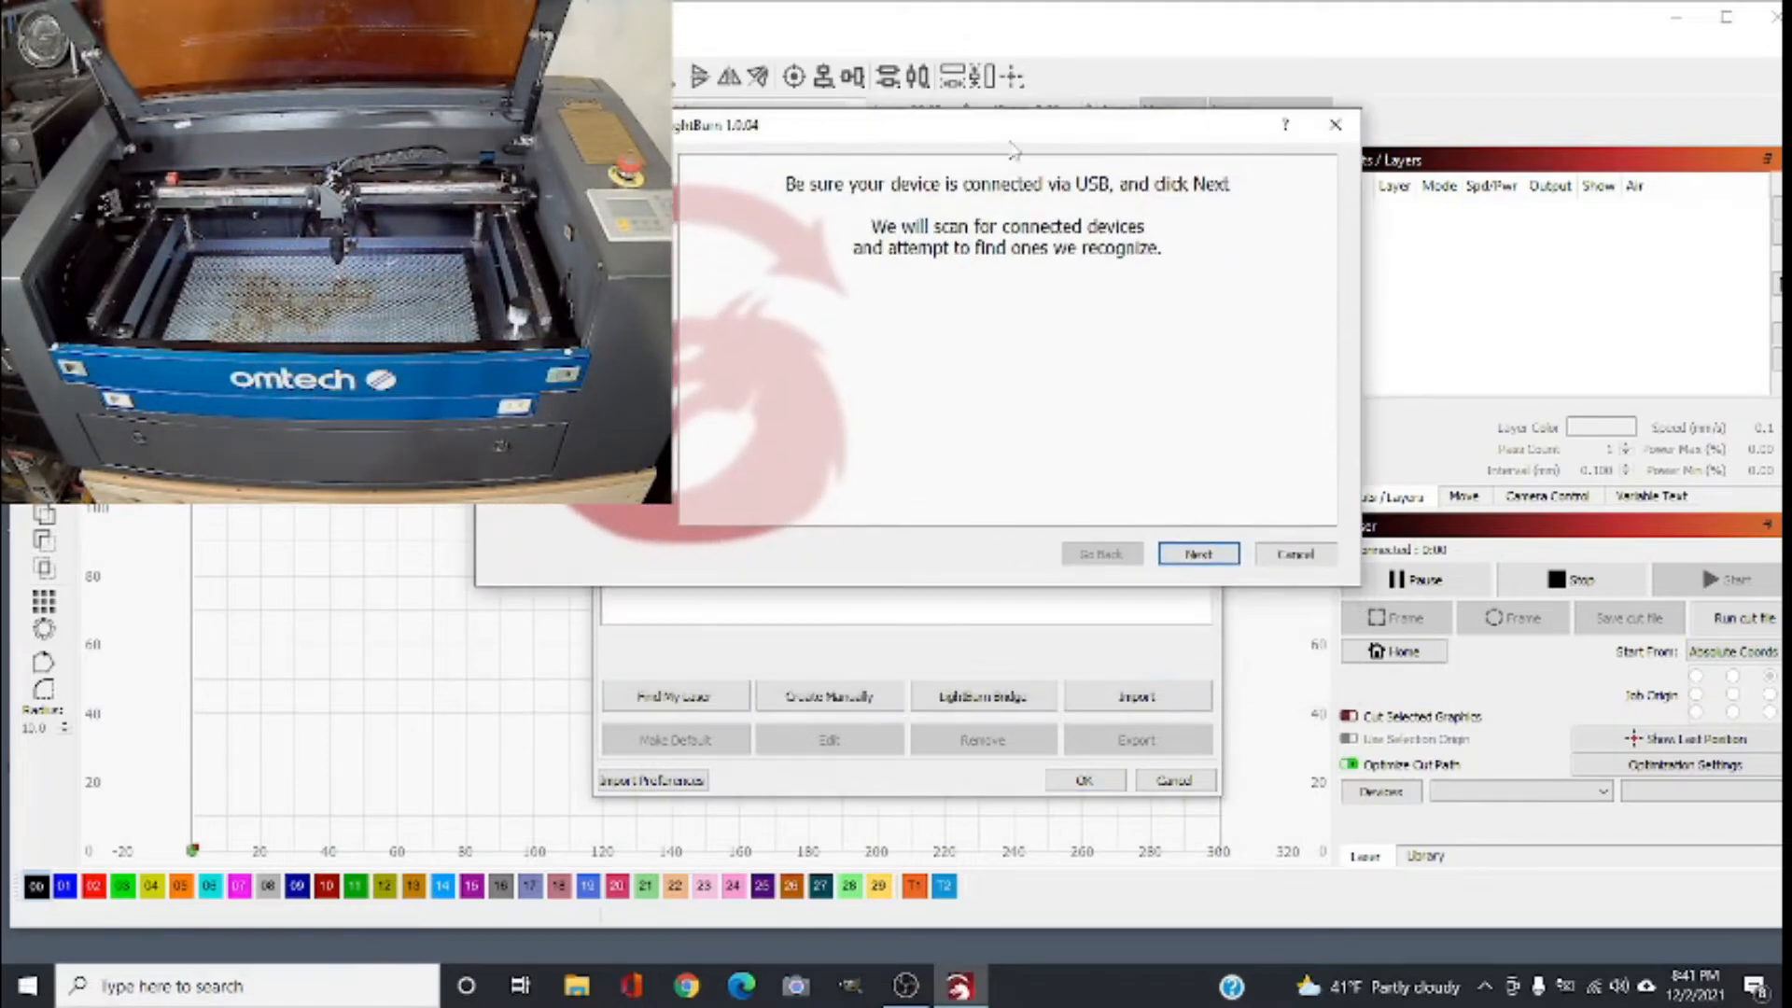
mouse_move(672, 724)
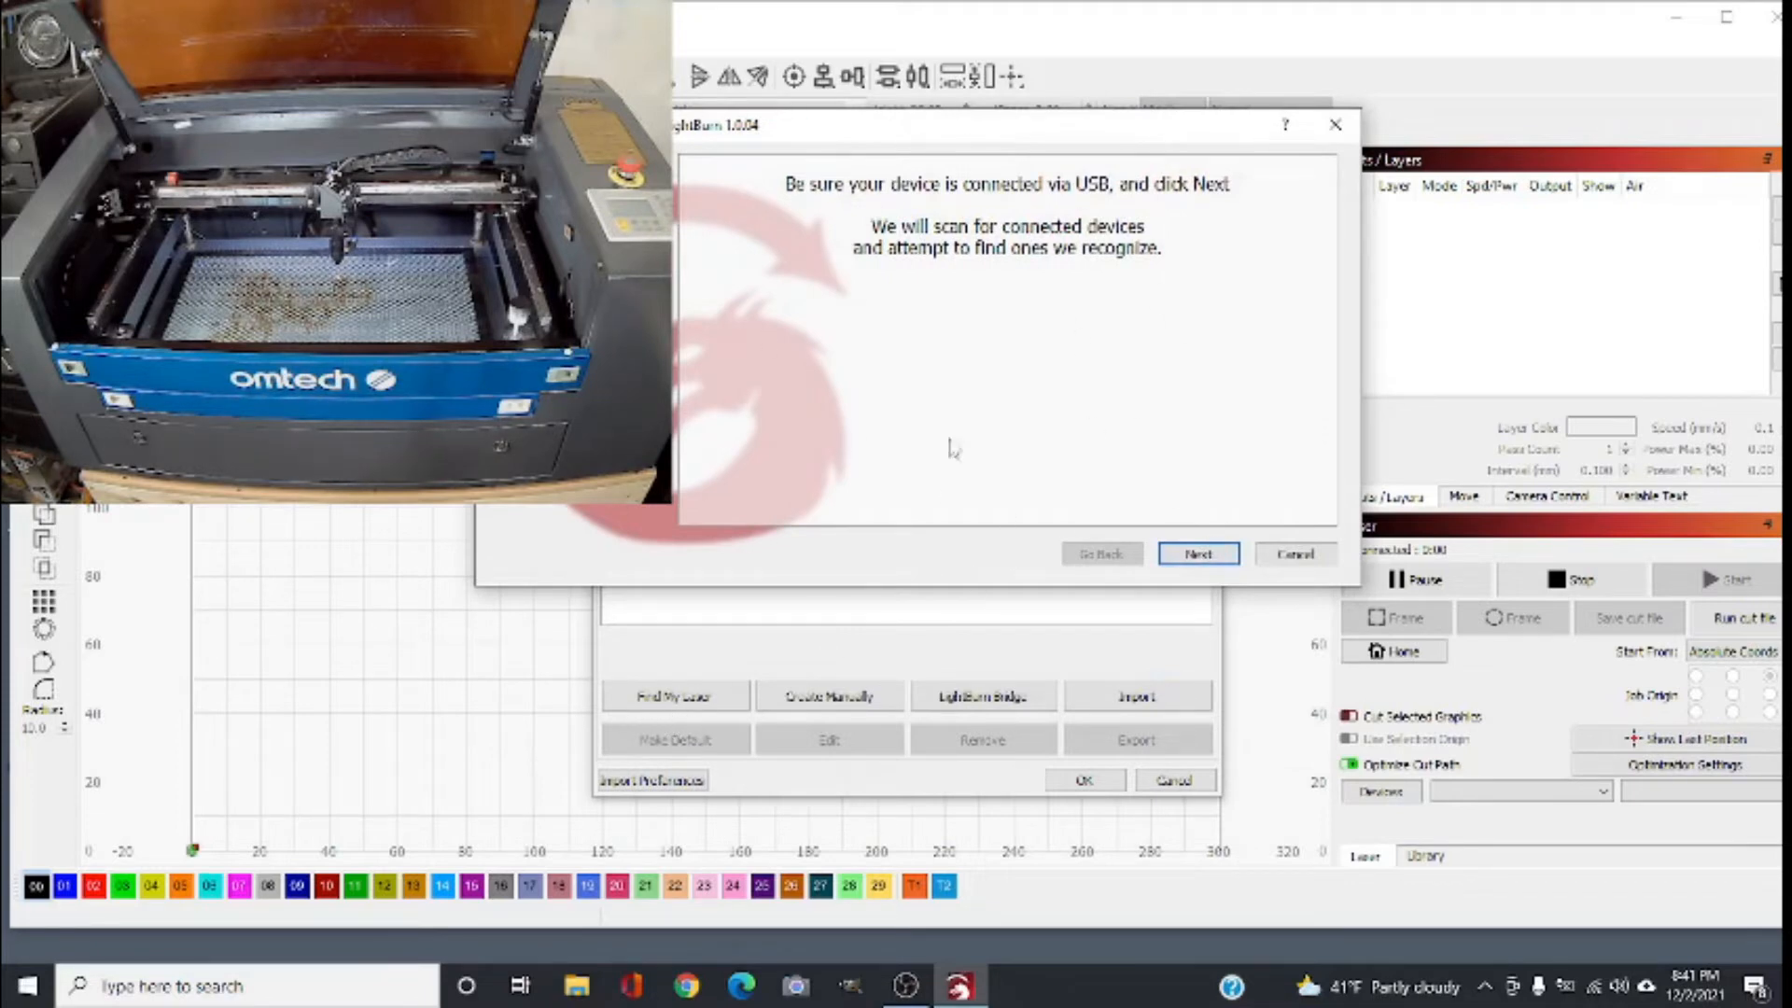
mouse_move(845, 296)
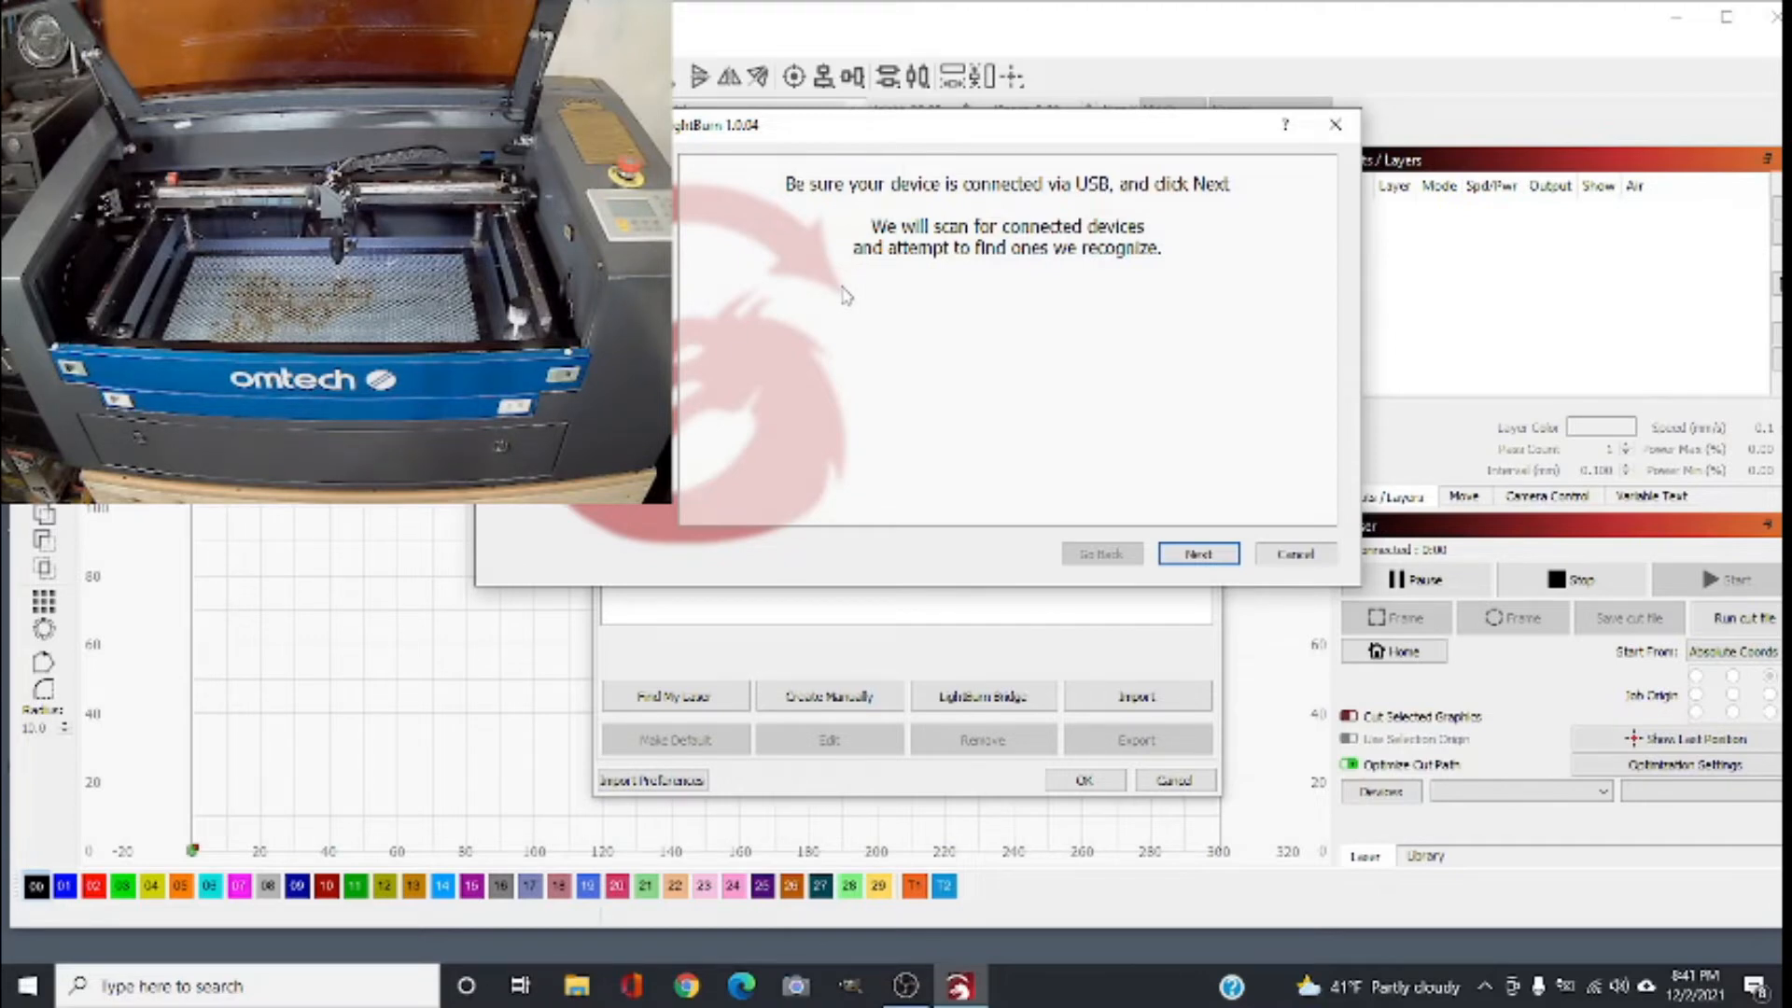
mouse_move(1137, 457)
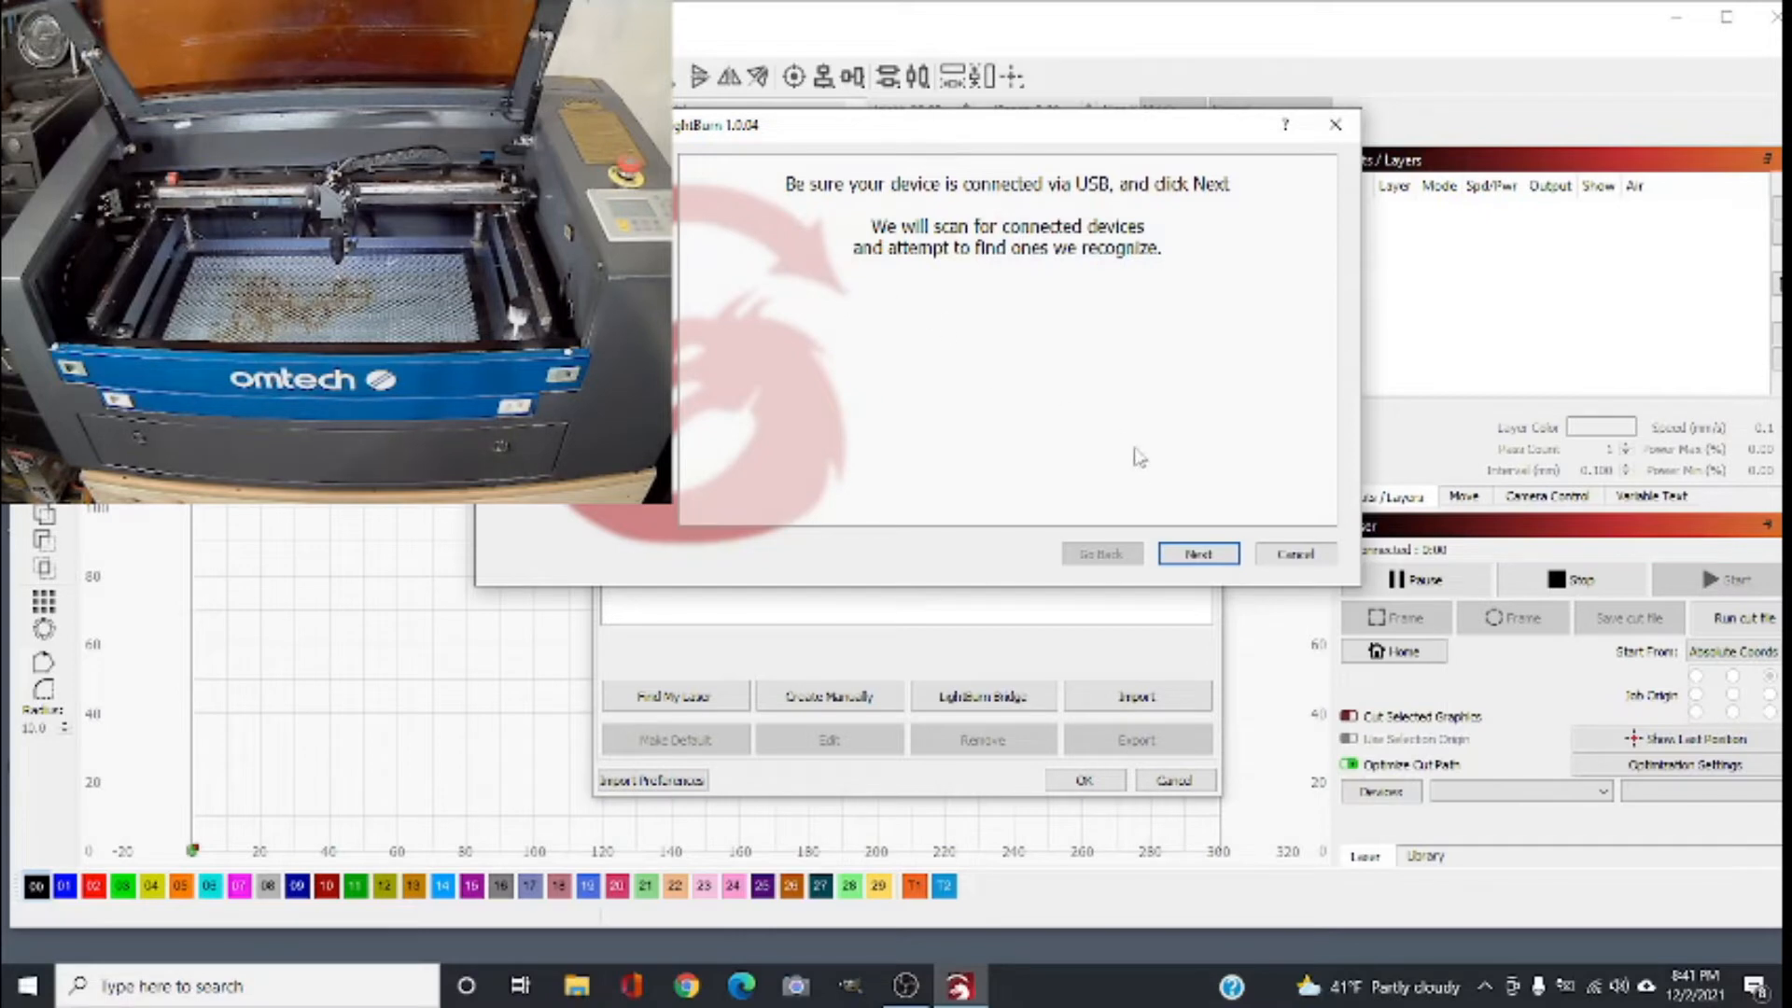
left_click(1196, 553)
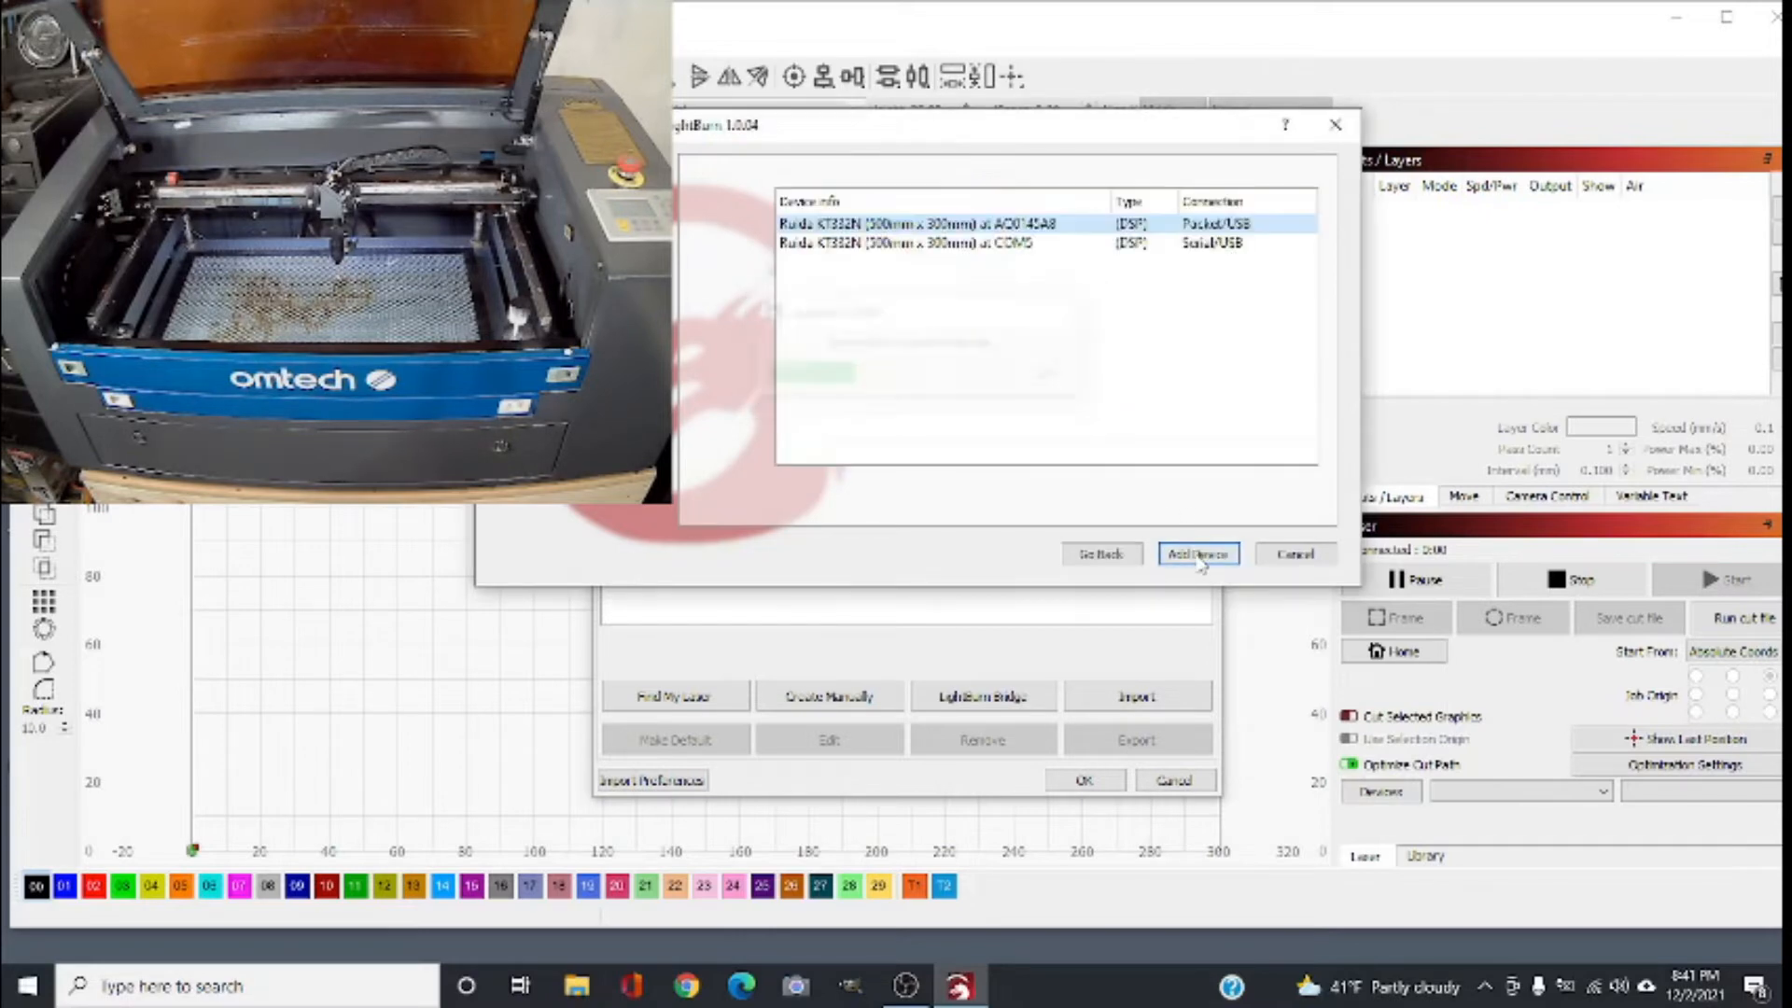
Step: Select the Ruida KT332N Serial/USB (COM5) entry from the scan results
left_click(1197, 553)
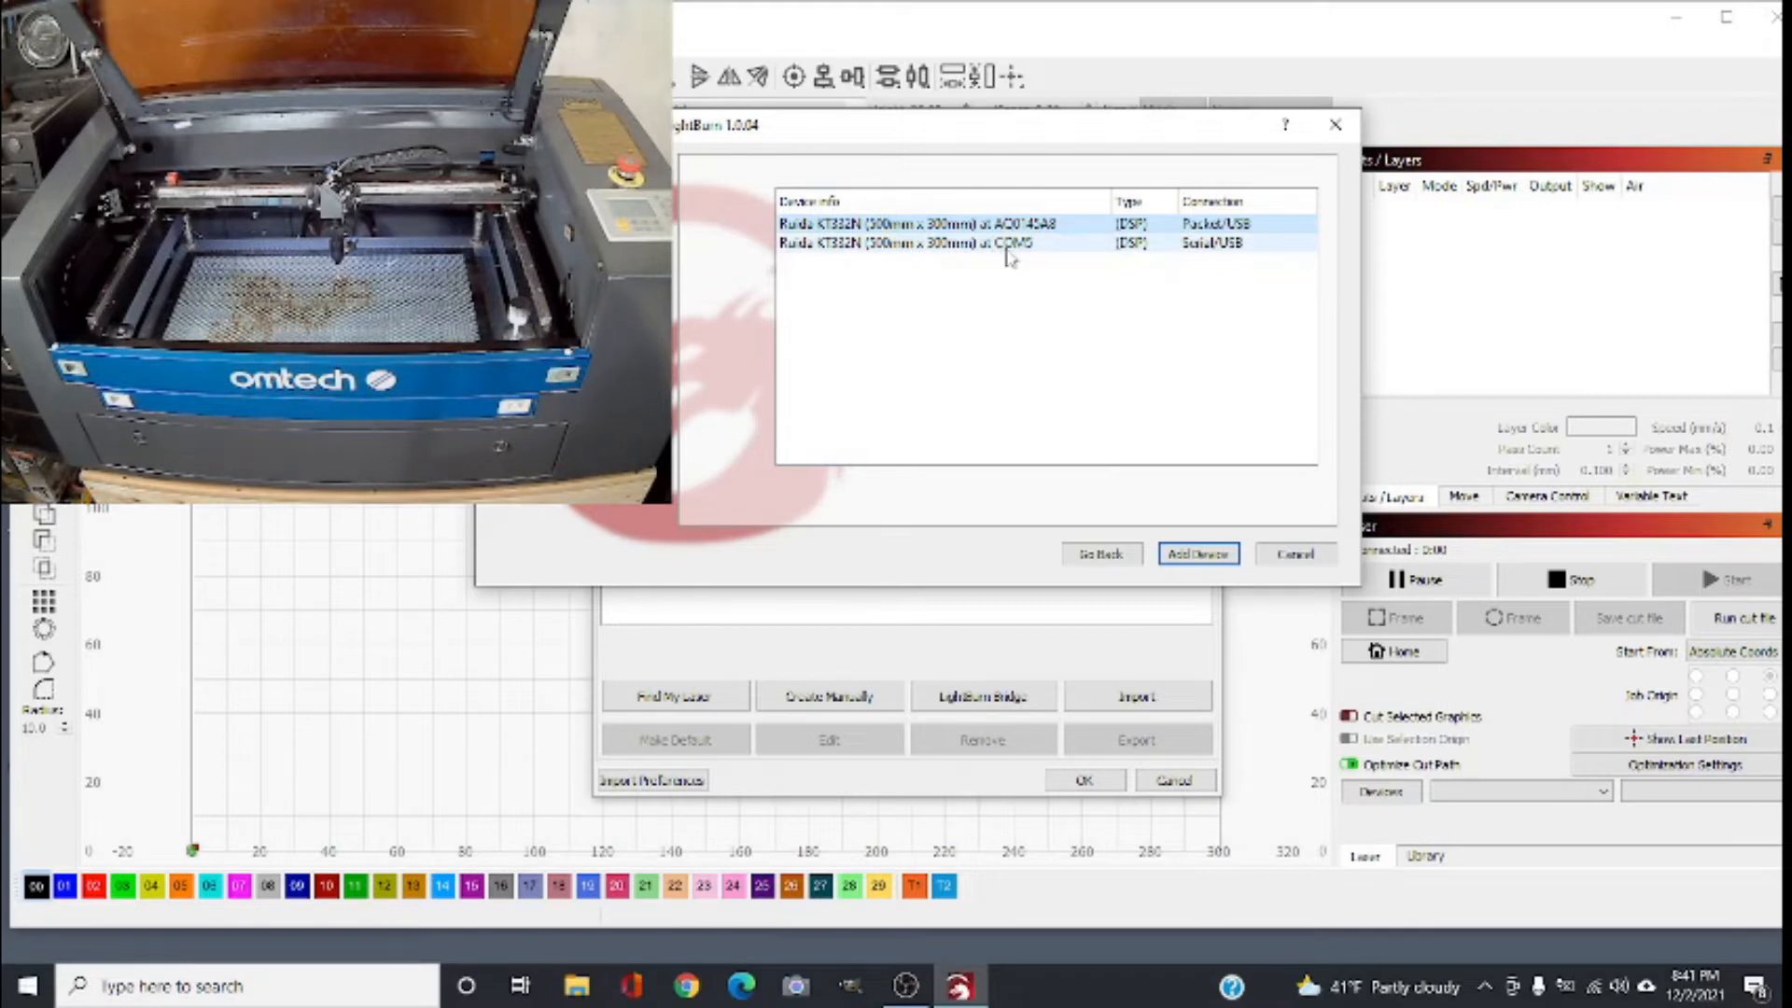
mouse_move(1023, 258)
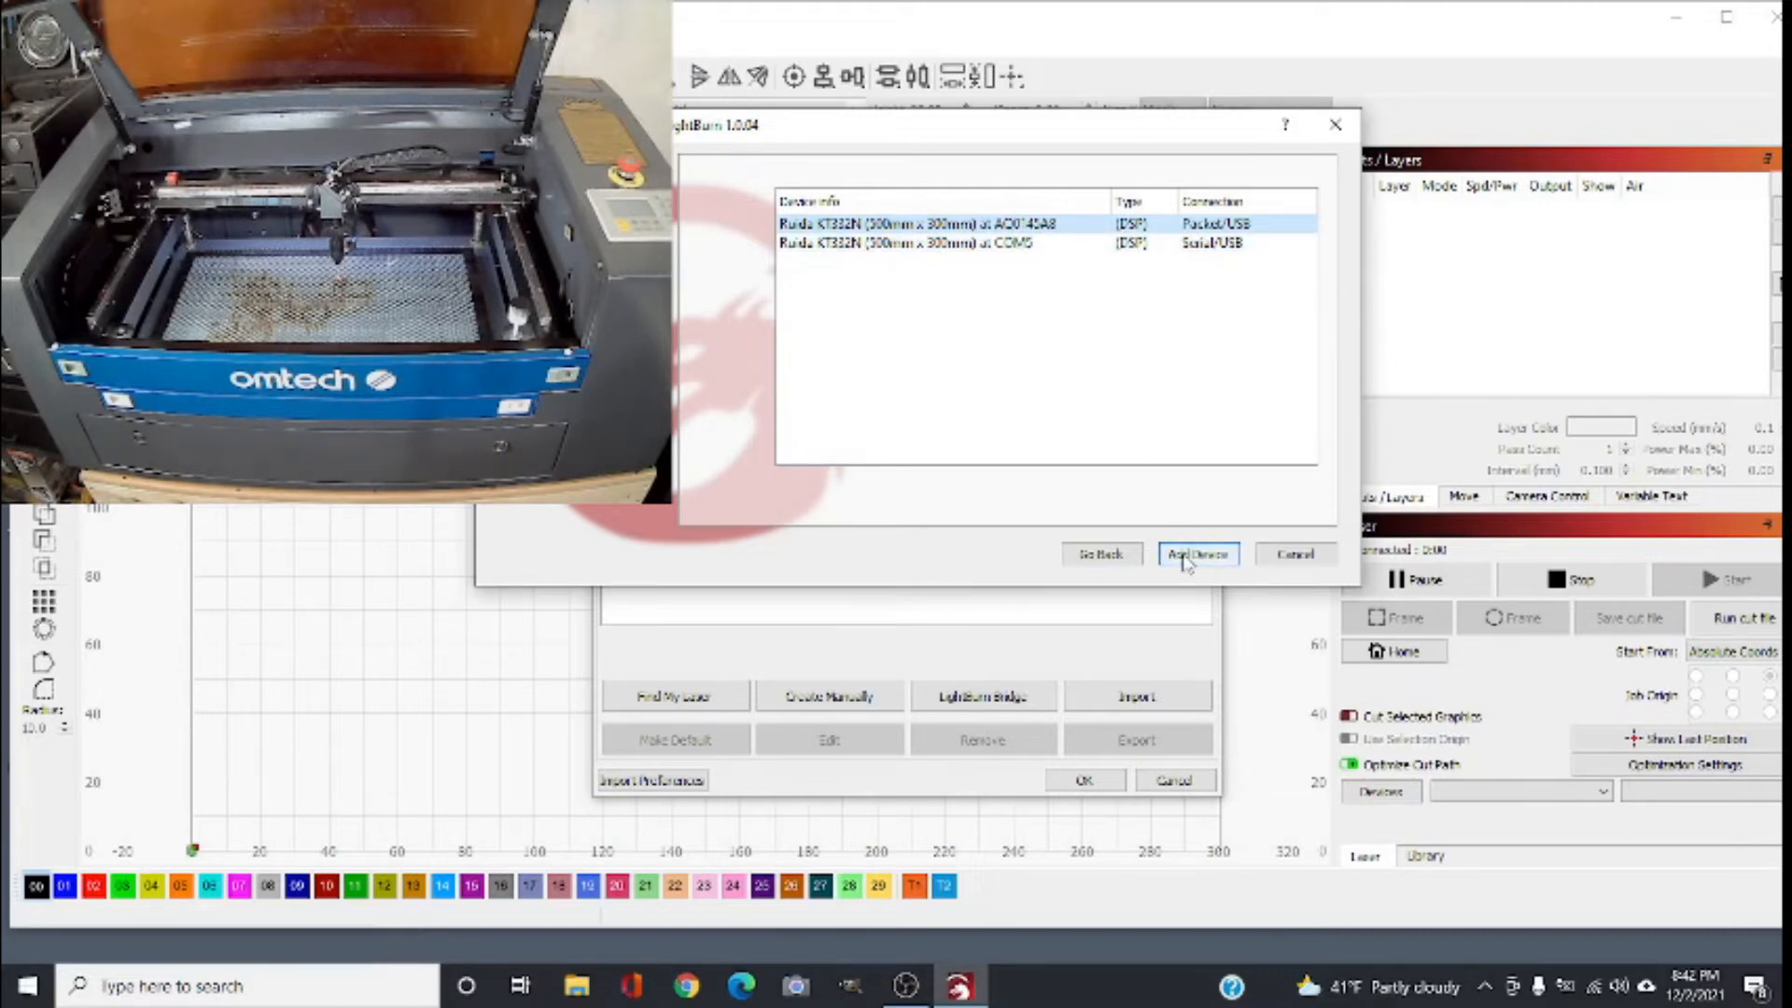
left_click(1197, 553)
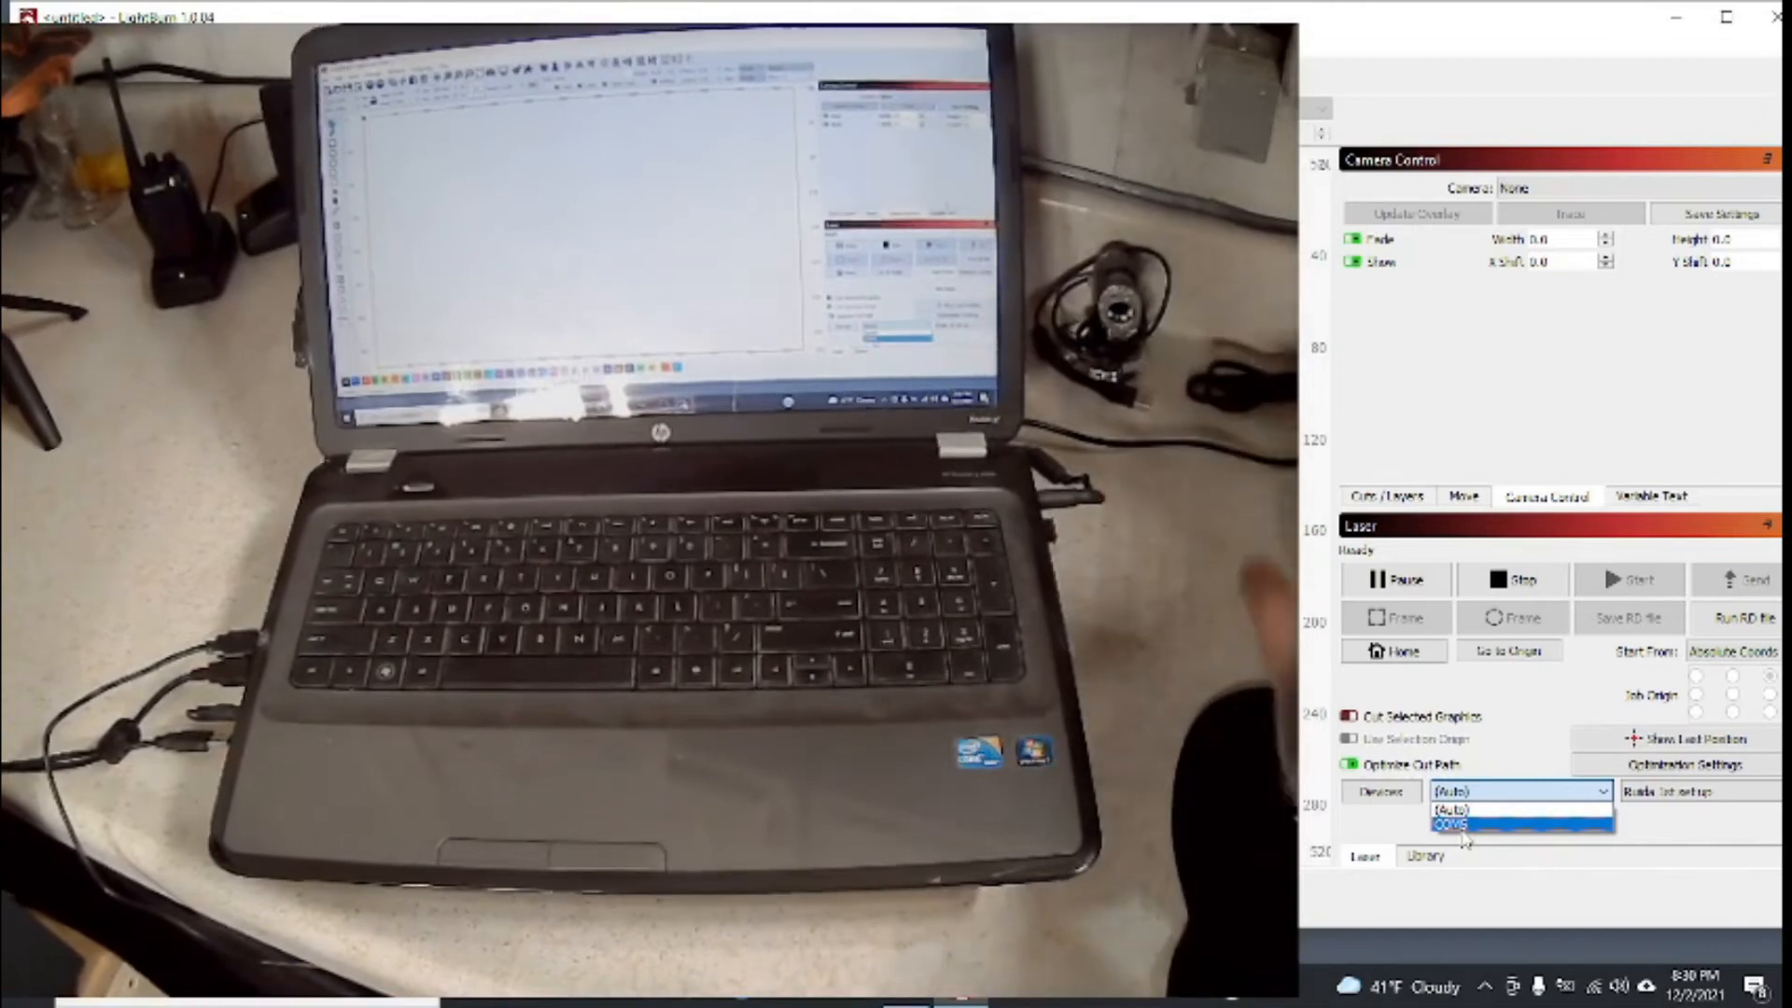
left_click(1453, 808)
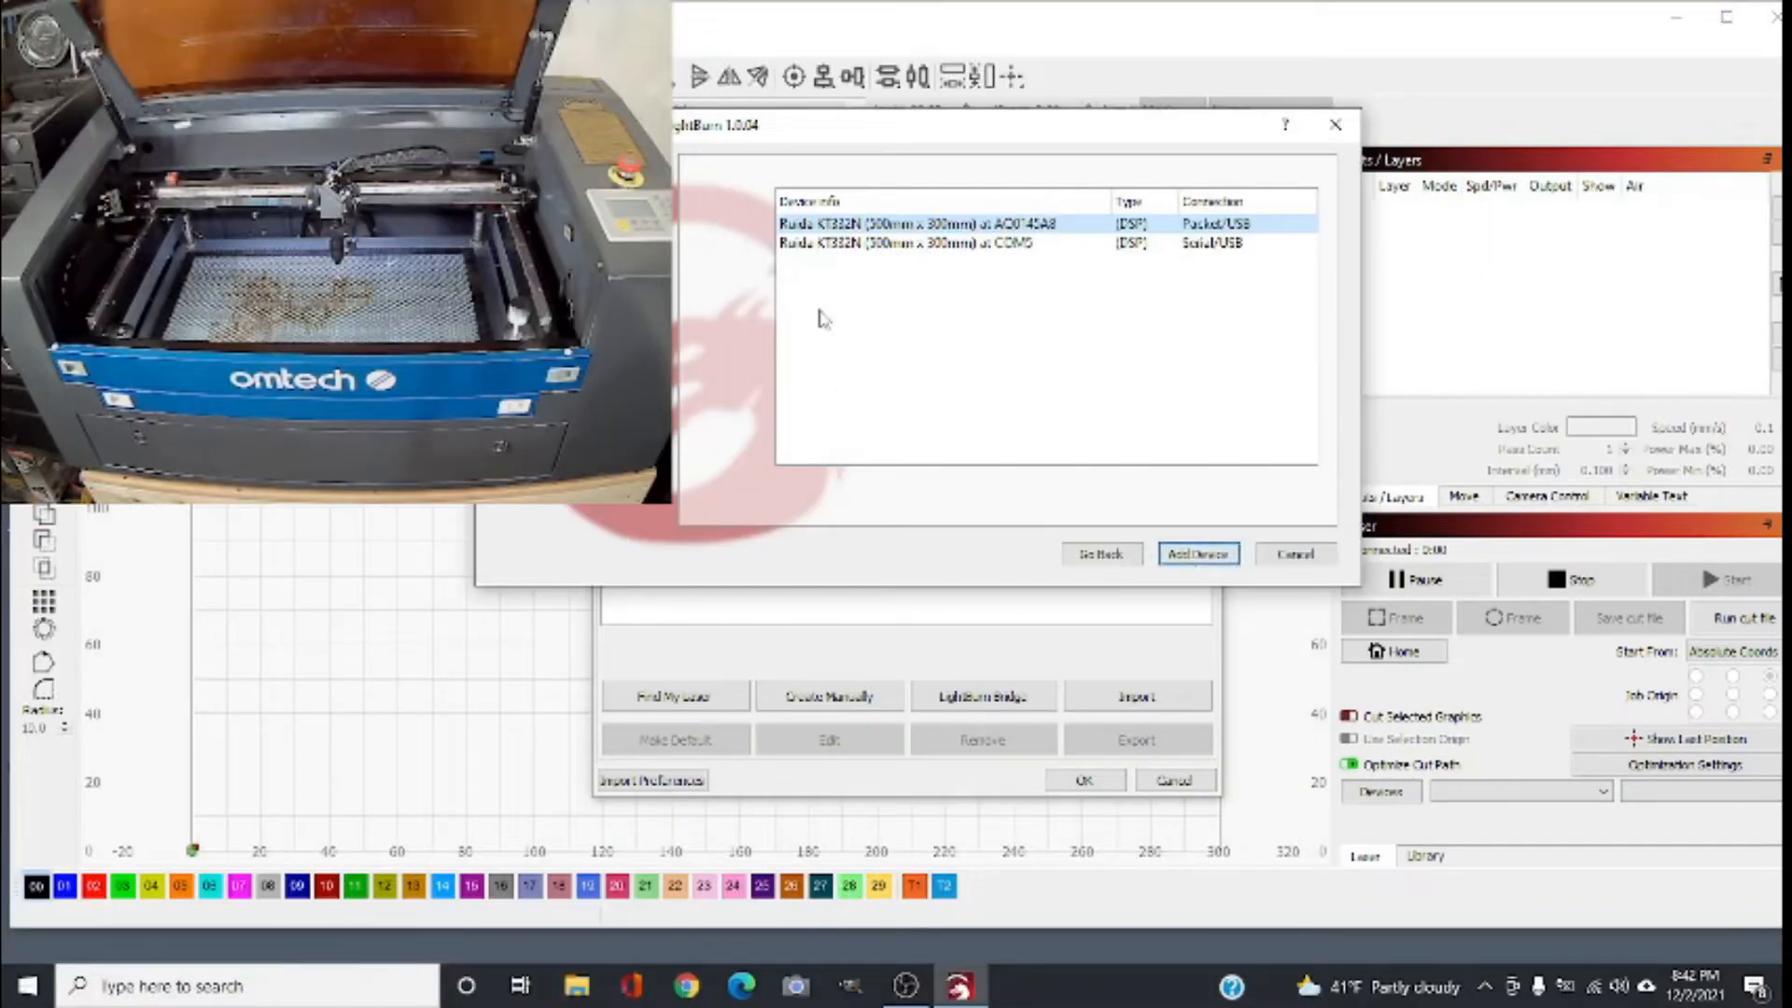
left_click(915, 242)
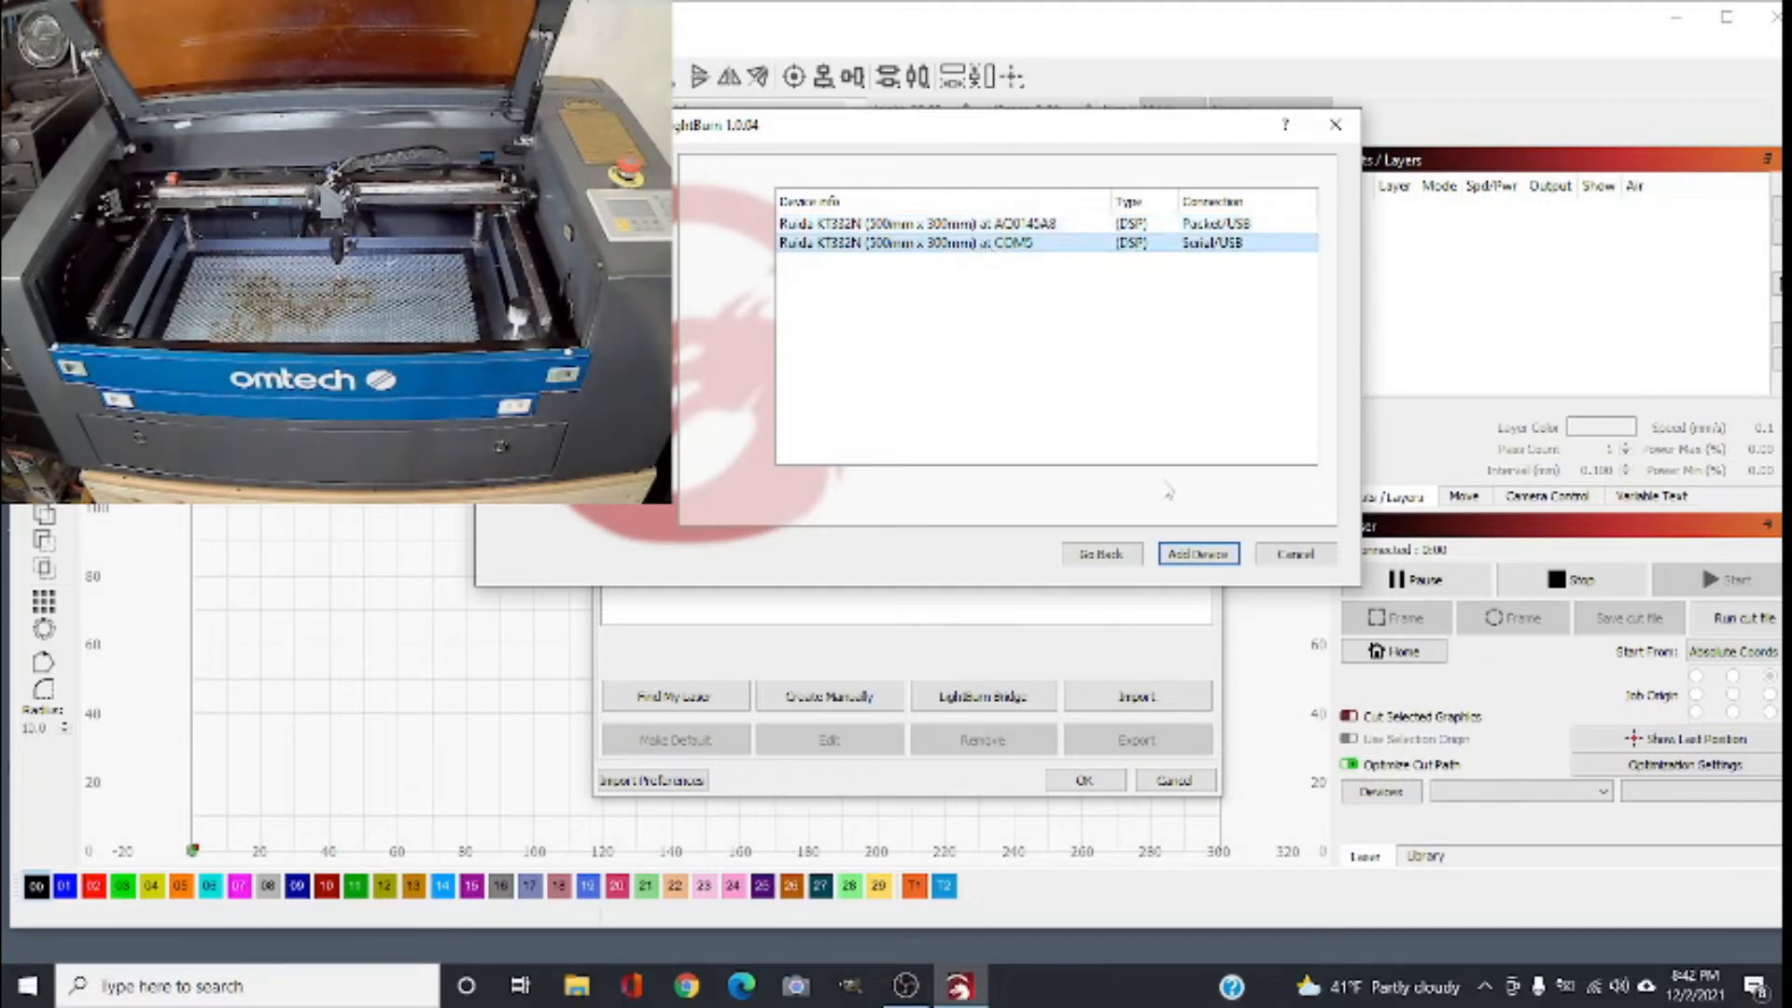
Step: Add the serial USB laser and name it 'Ruida KT332N 50w' in the wizard
left_click(1195, 553)
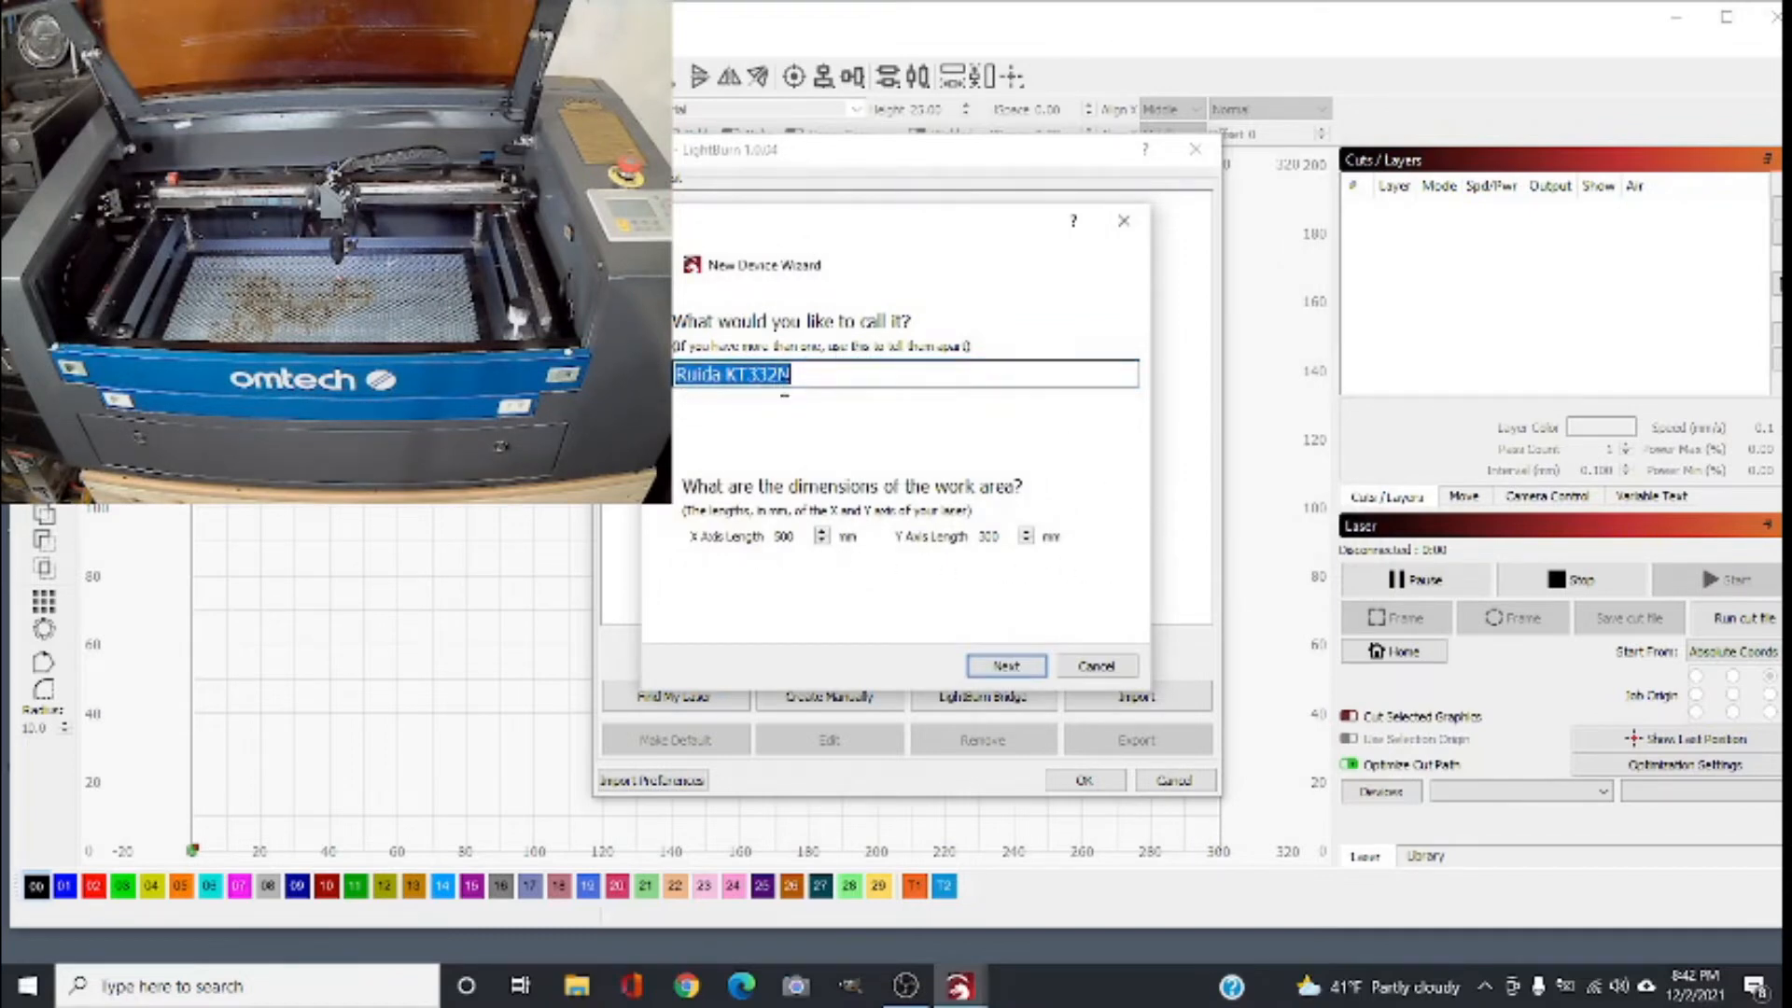
left_click(788, 374)
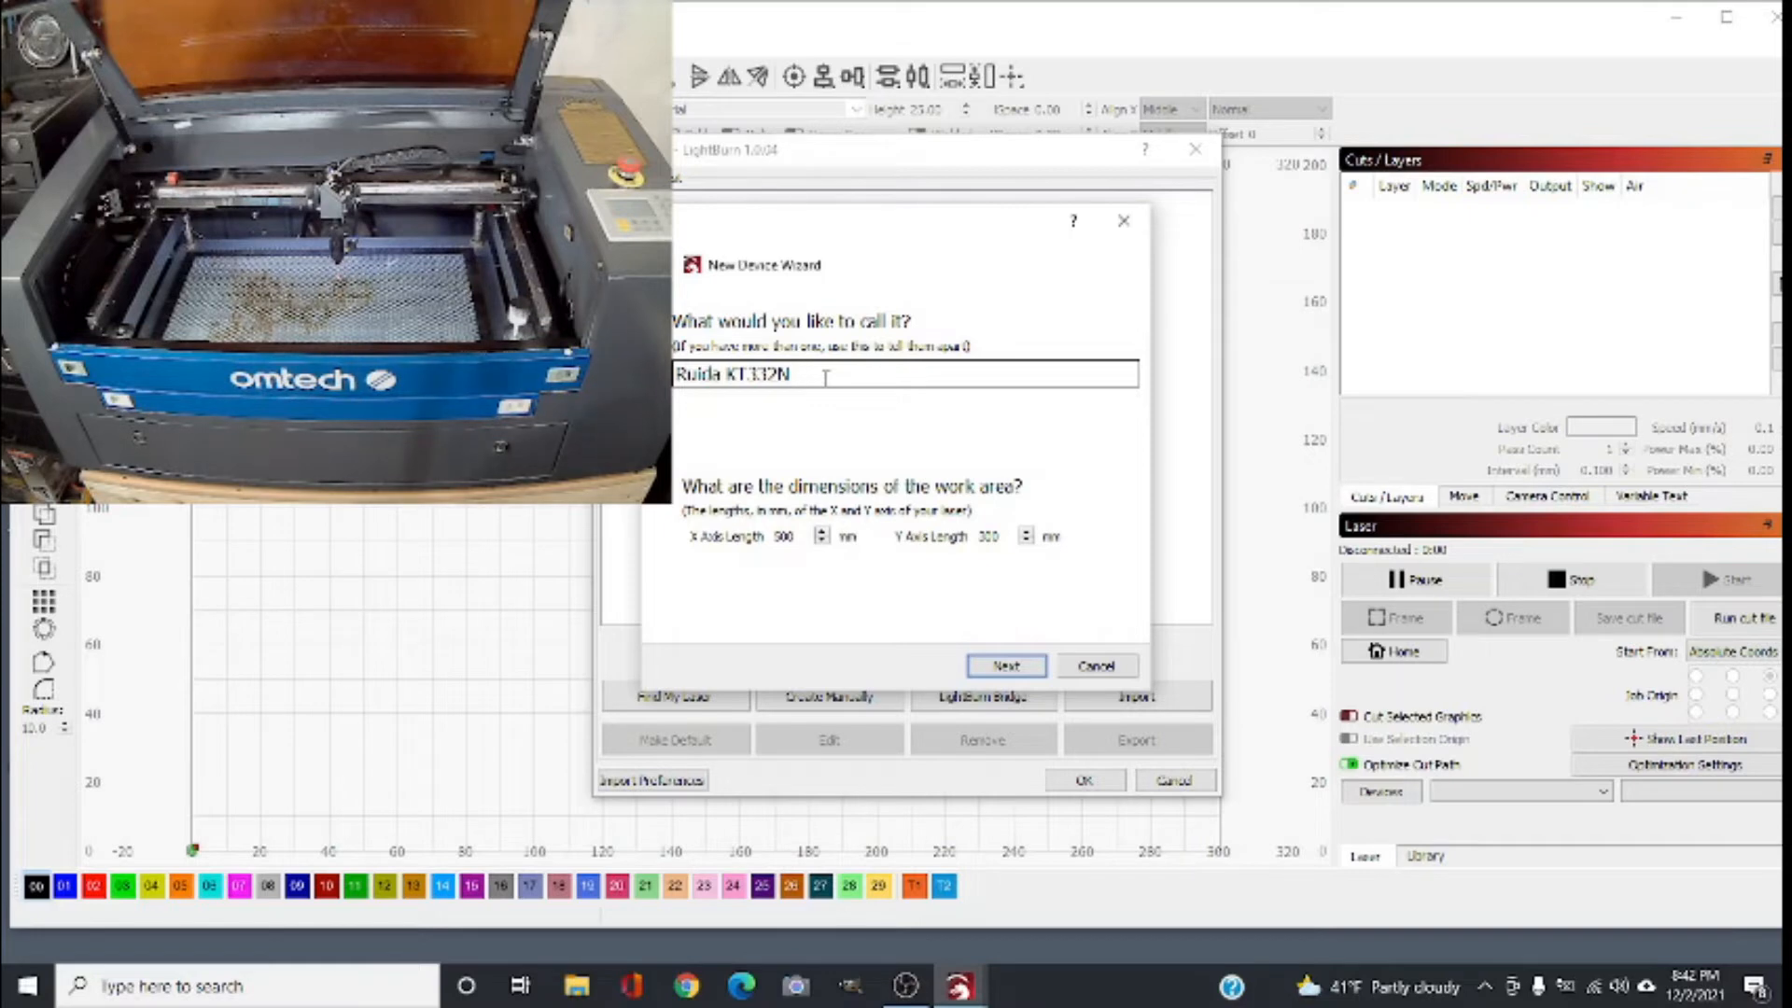
type("50")
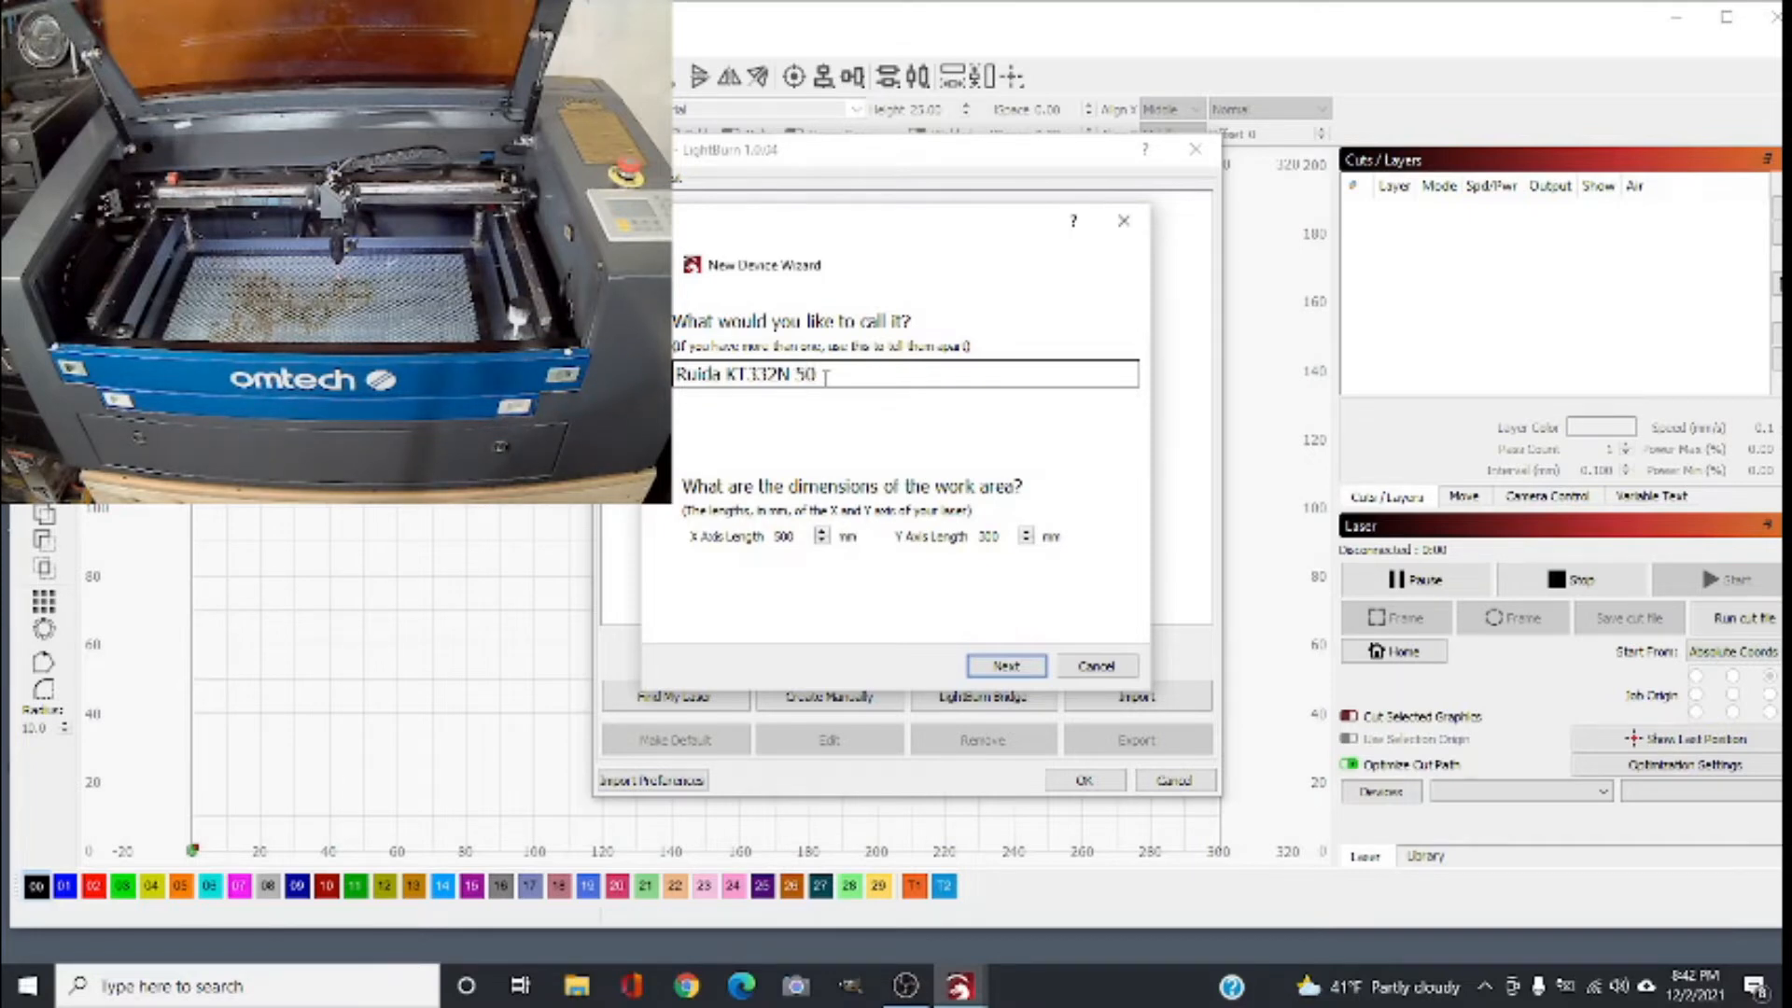
type("w")
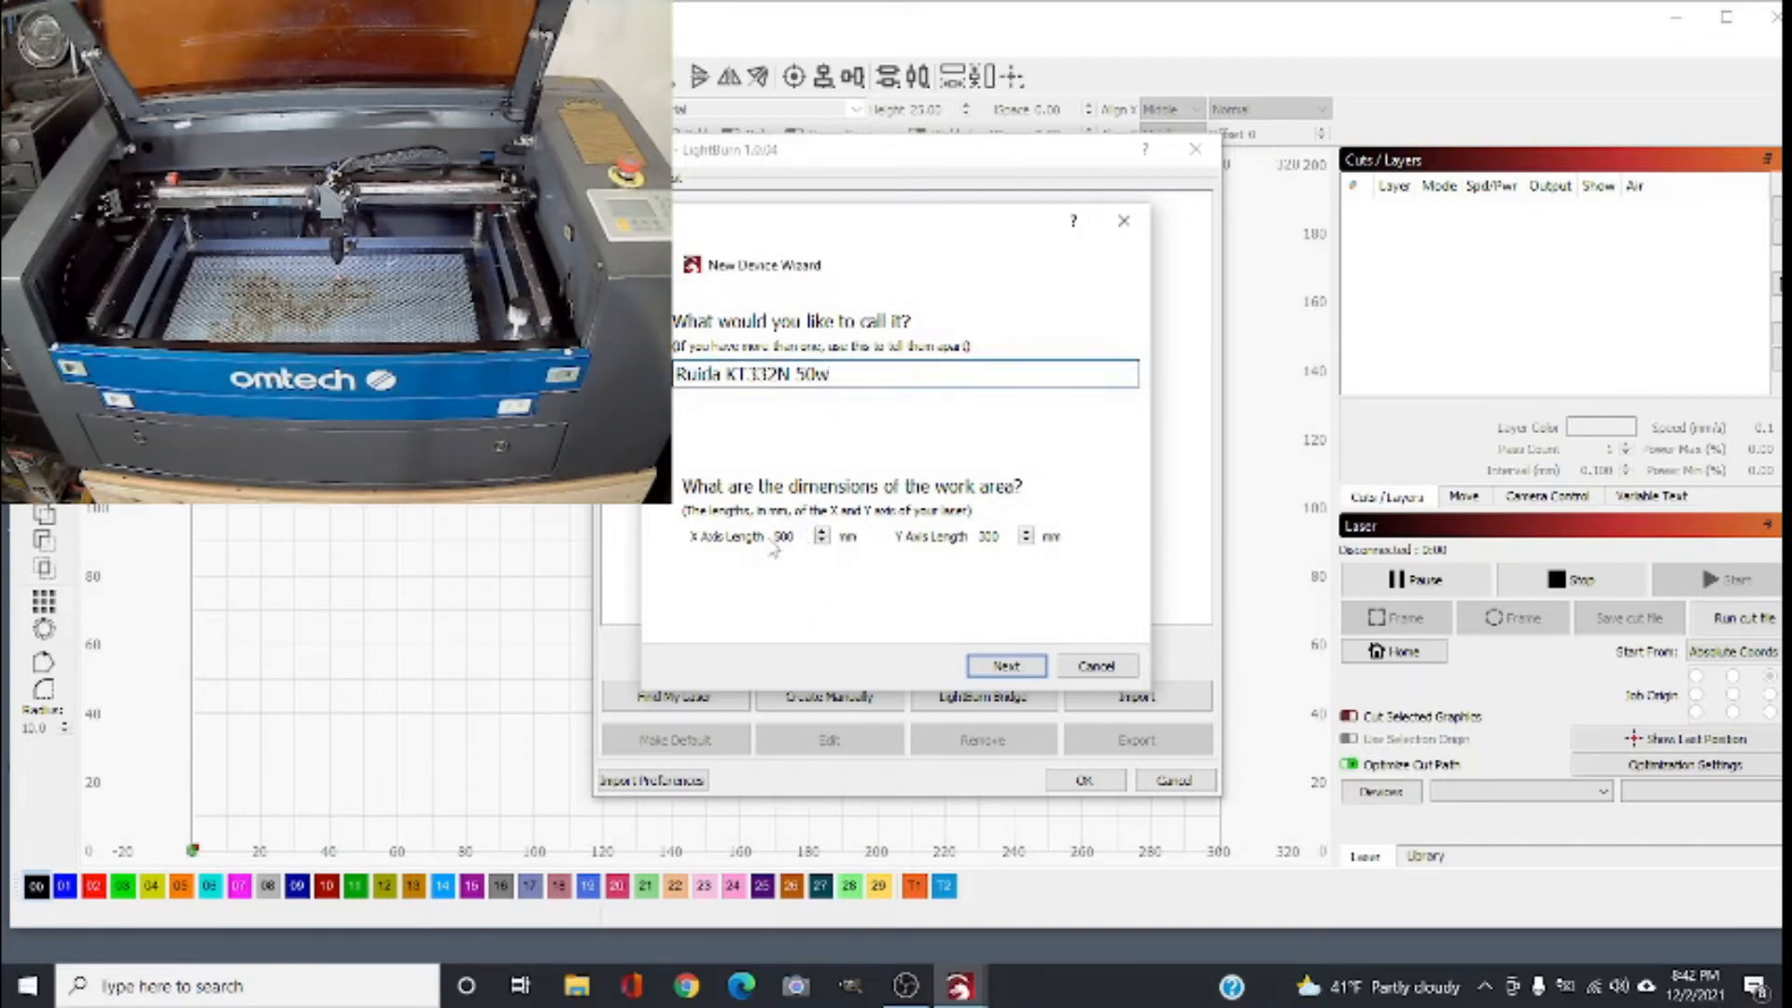
mouse_move(788, 571)
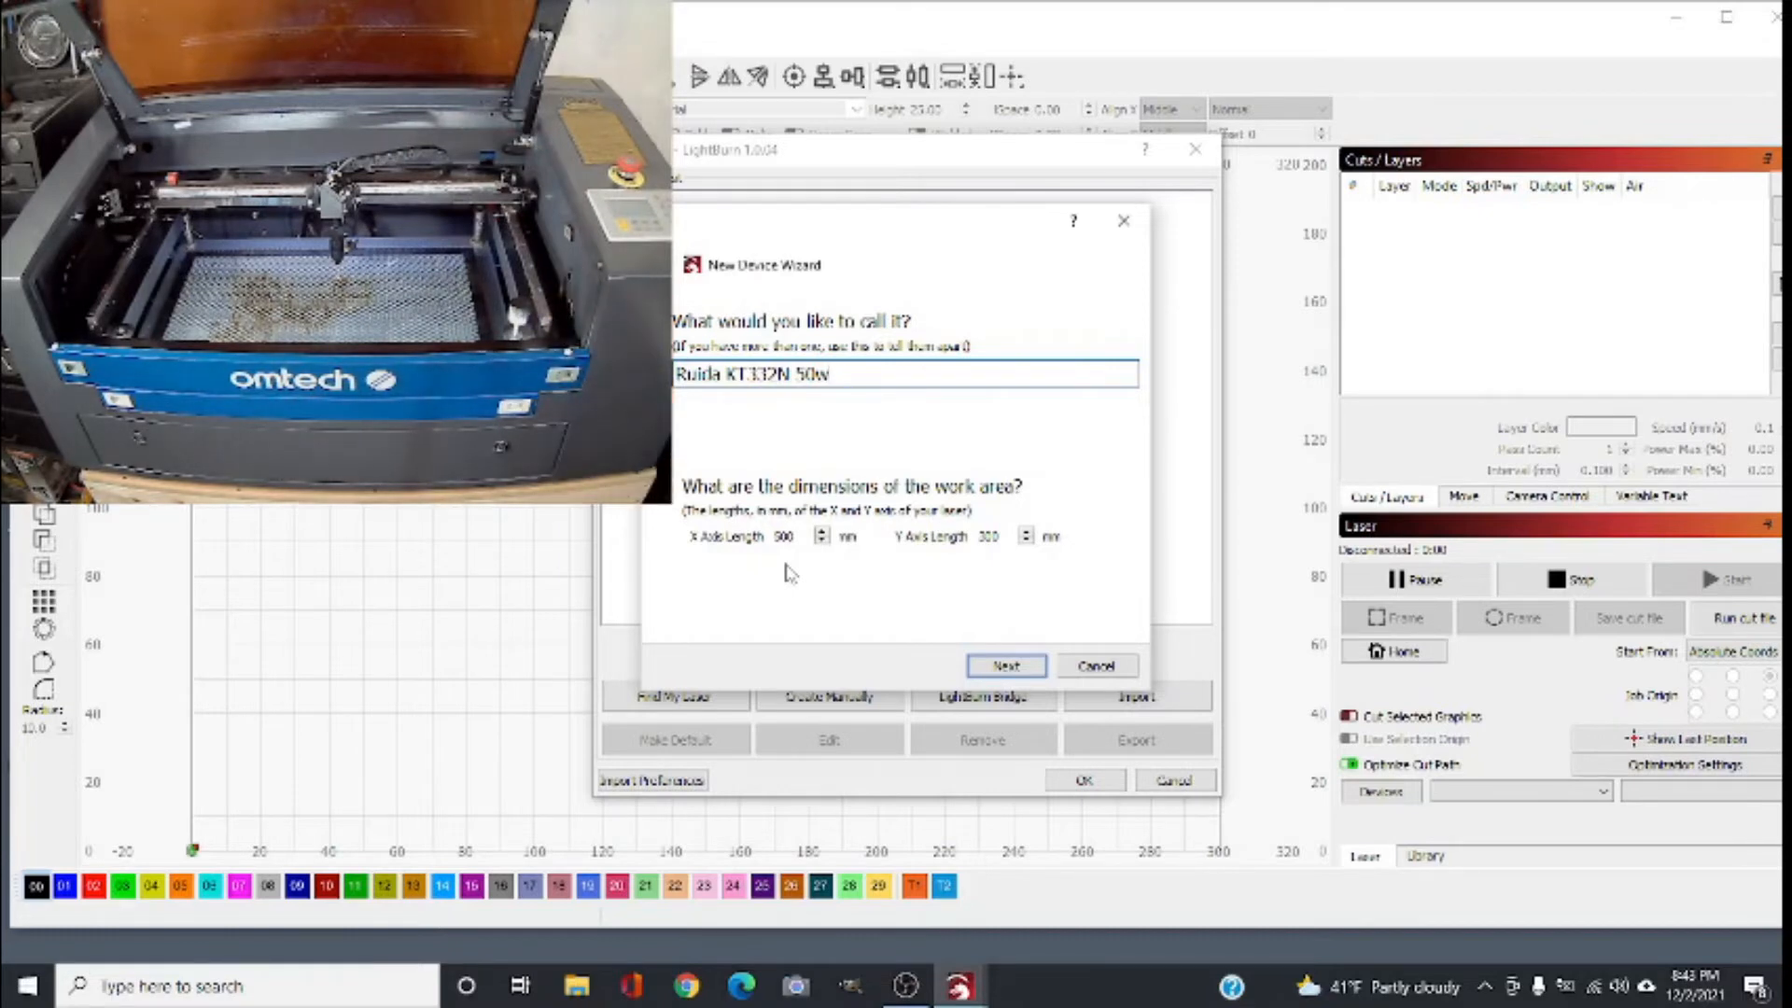
Step: Set the laser origin to Rear Left and advance to the 500mm x 300mm summary
left_click(1004, 665)
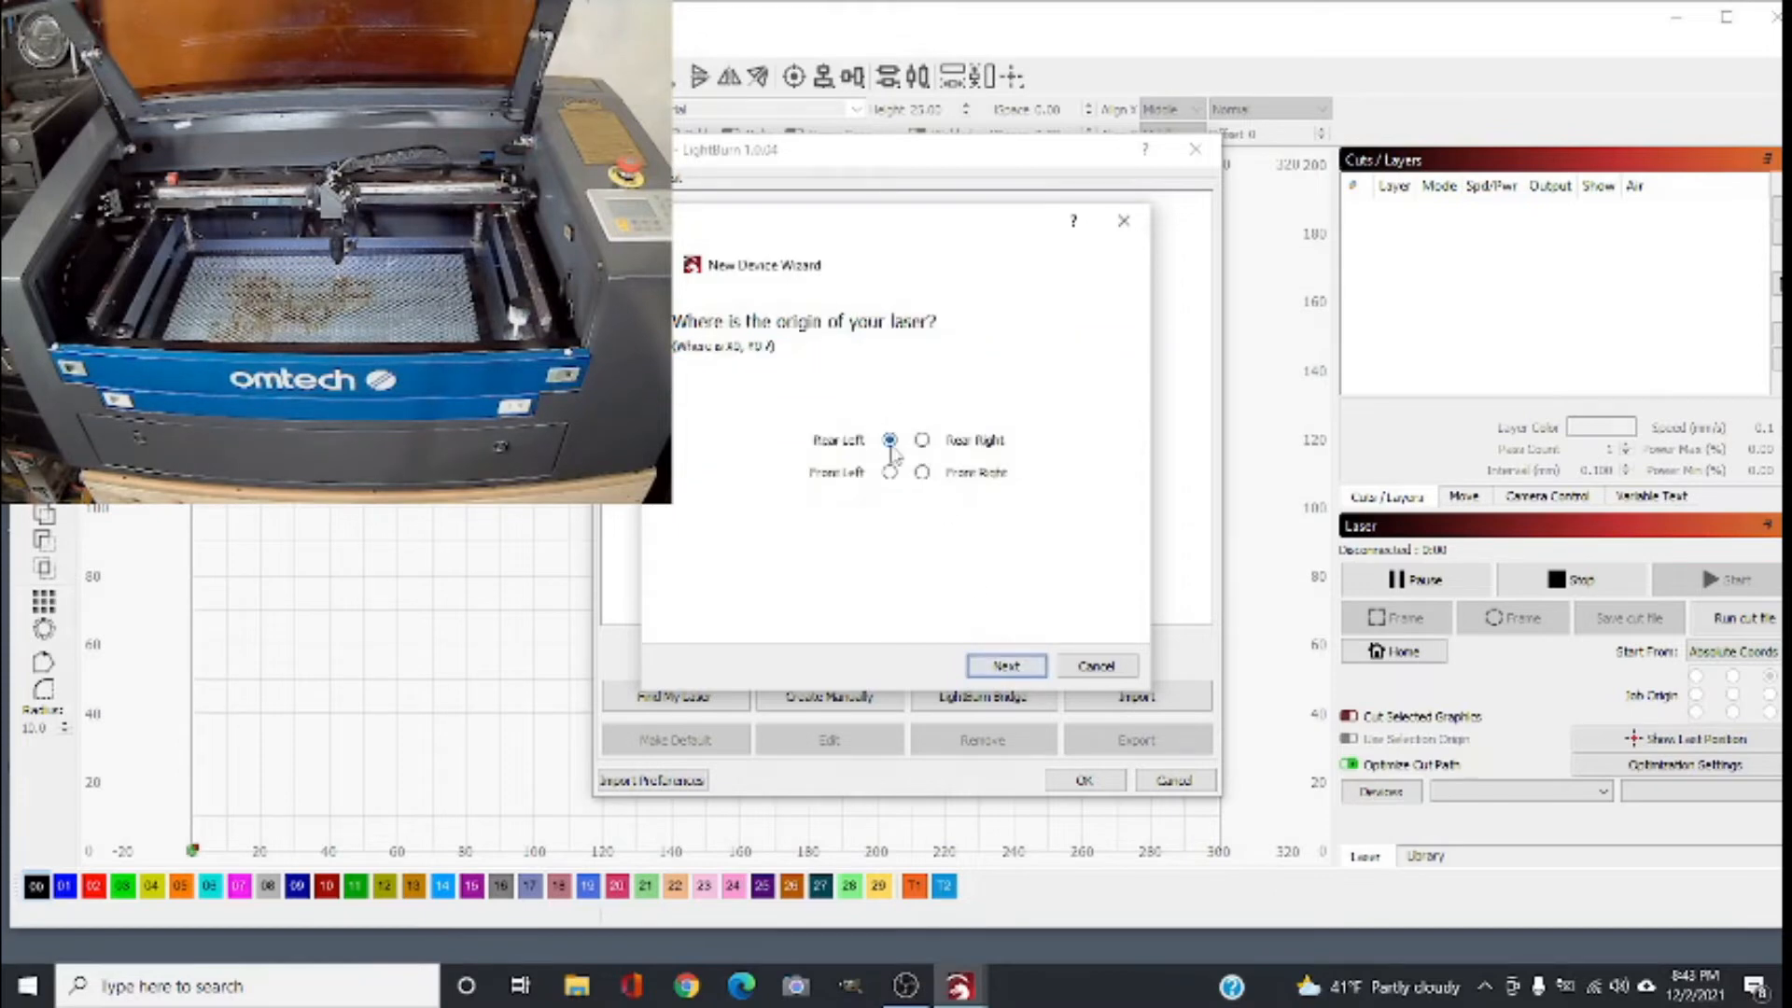
left_click(891, 440)
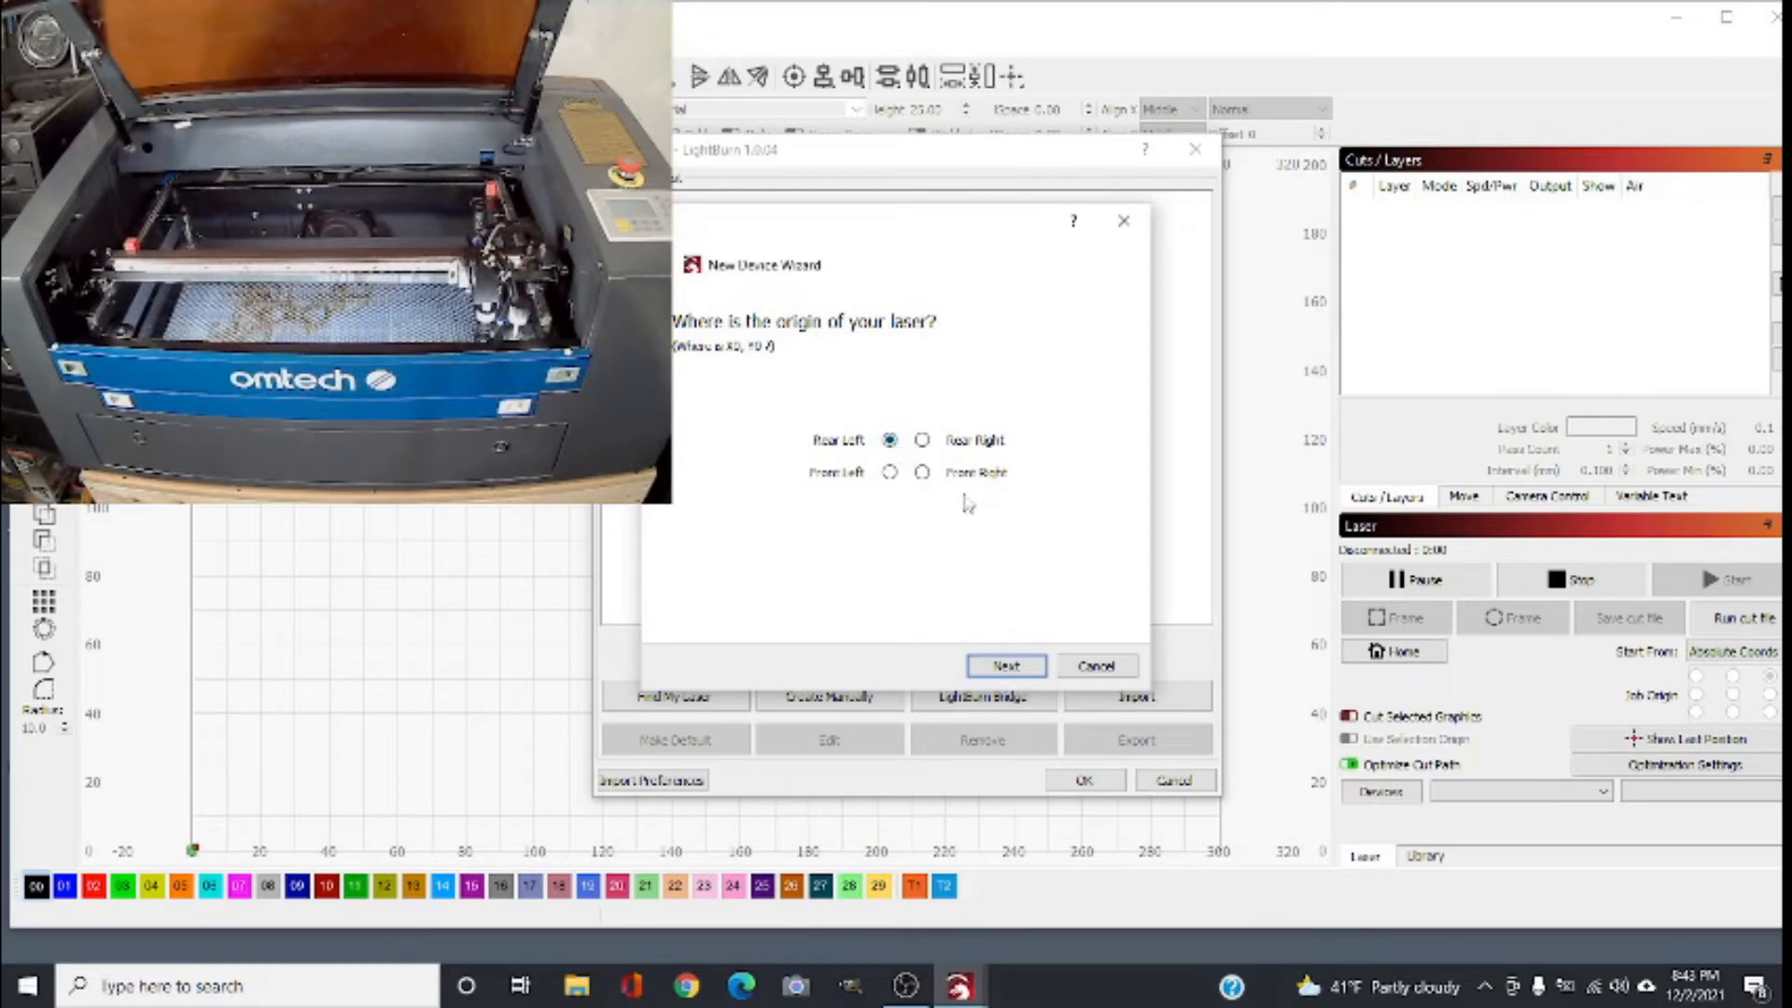
left_click(923, 472)
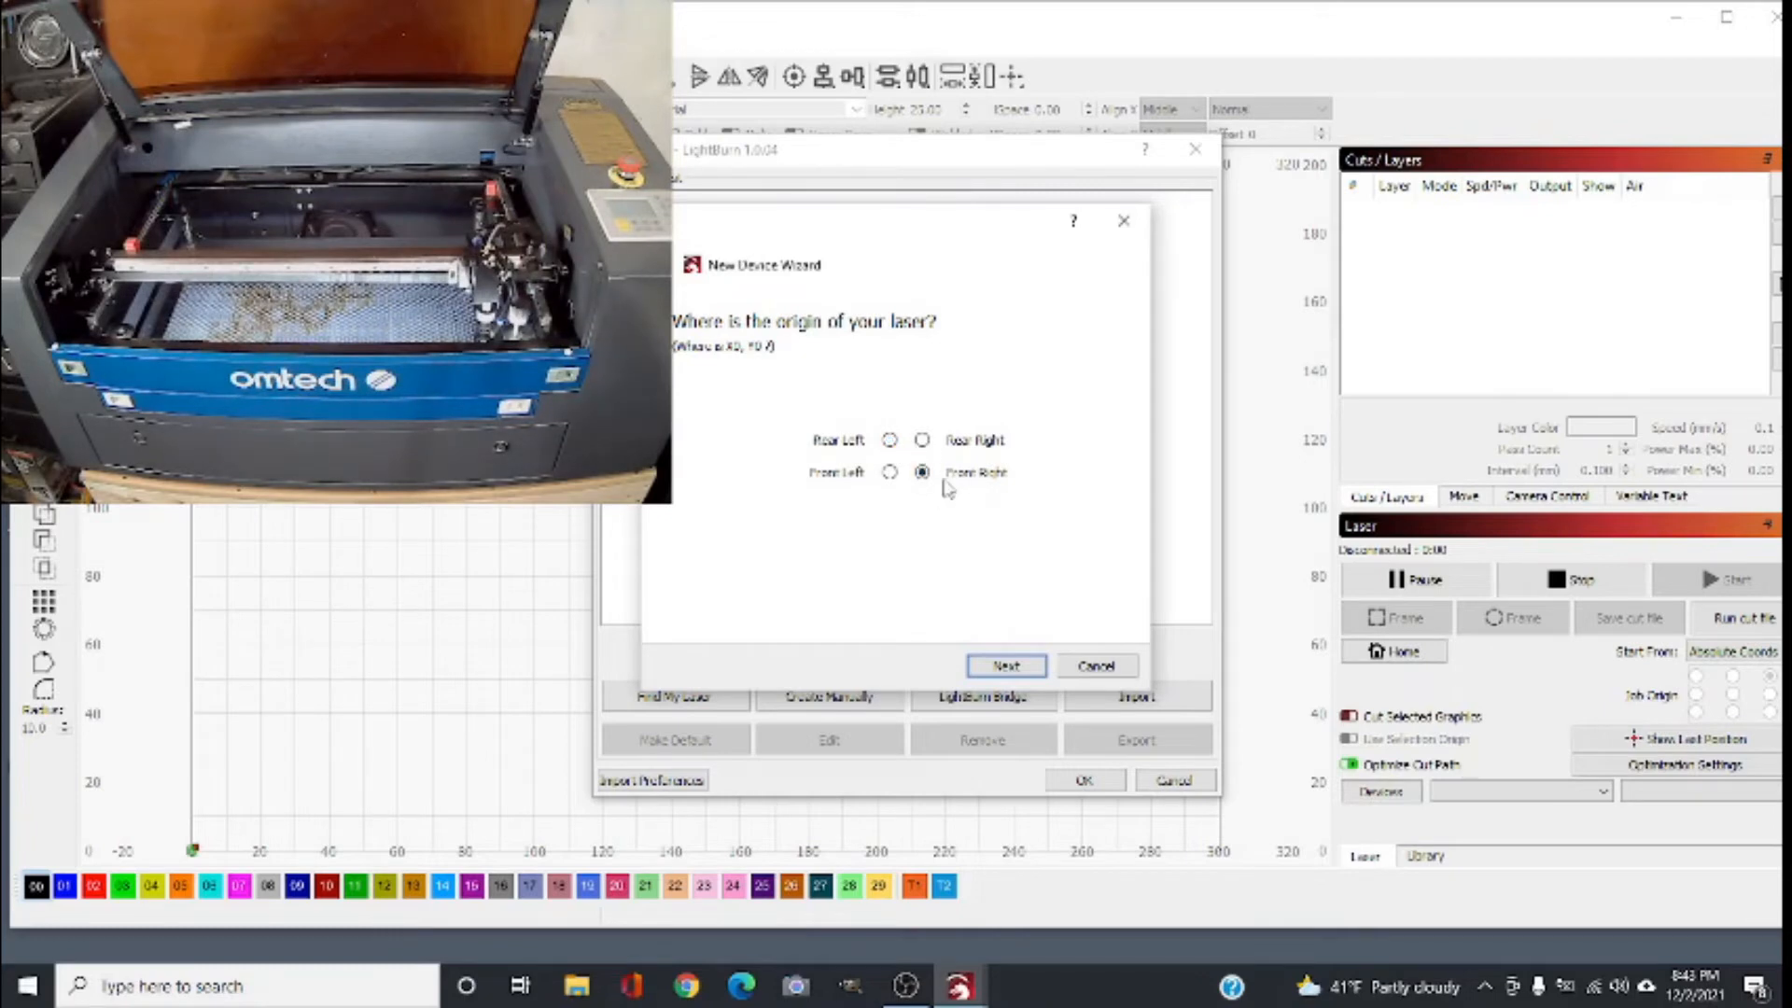
left_click(889, 440)
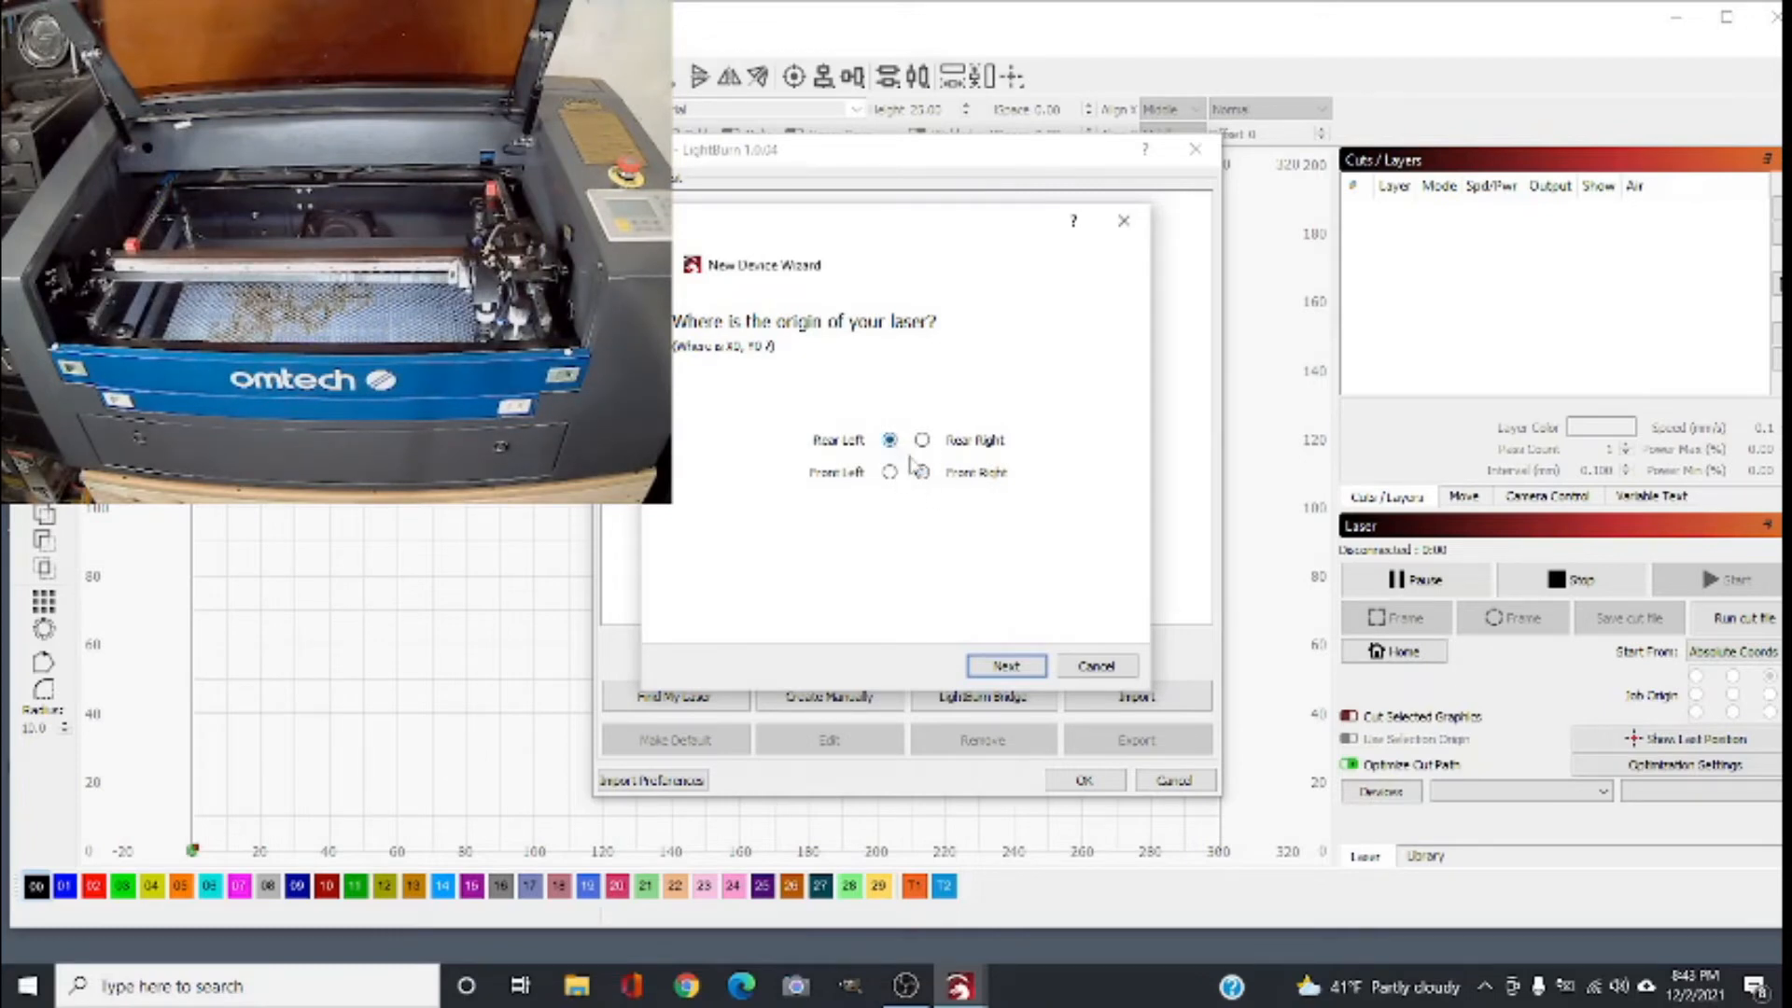
left_click(888, 441)
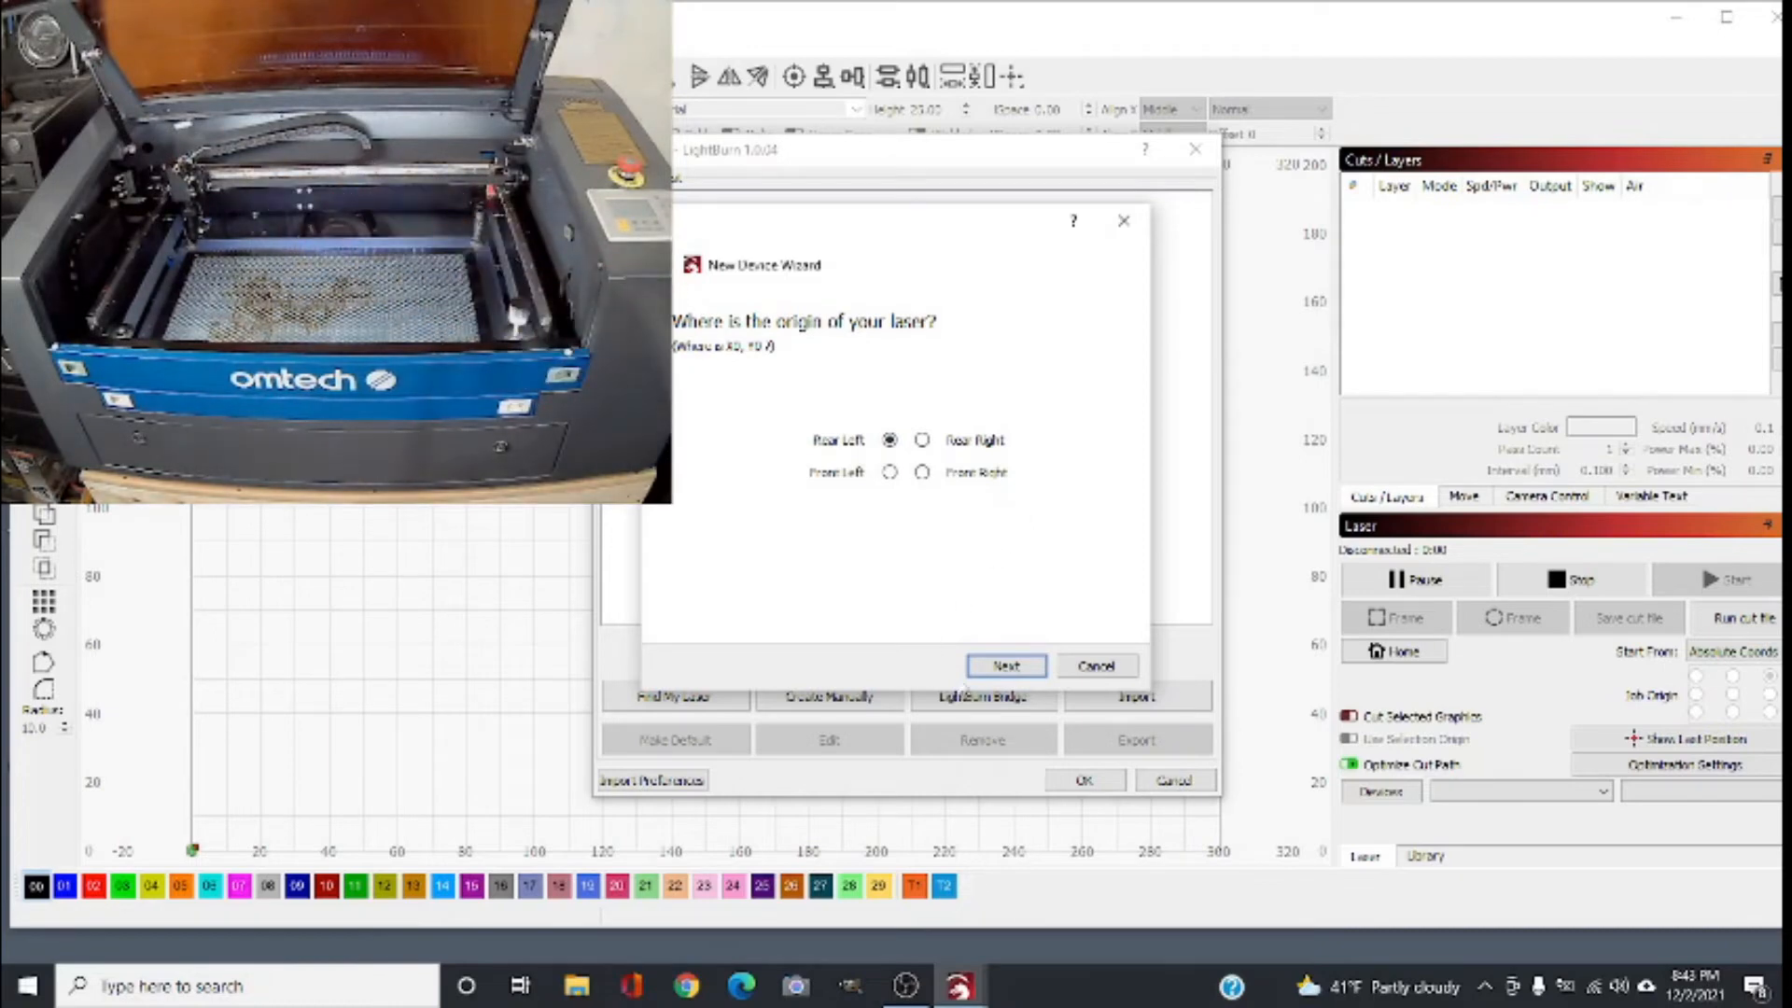
left_click(1005, 665)
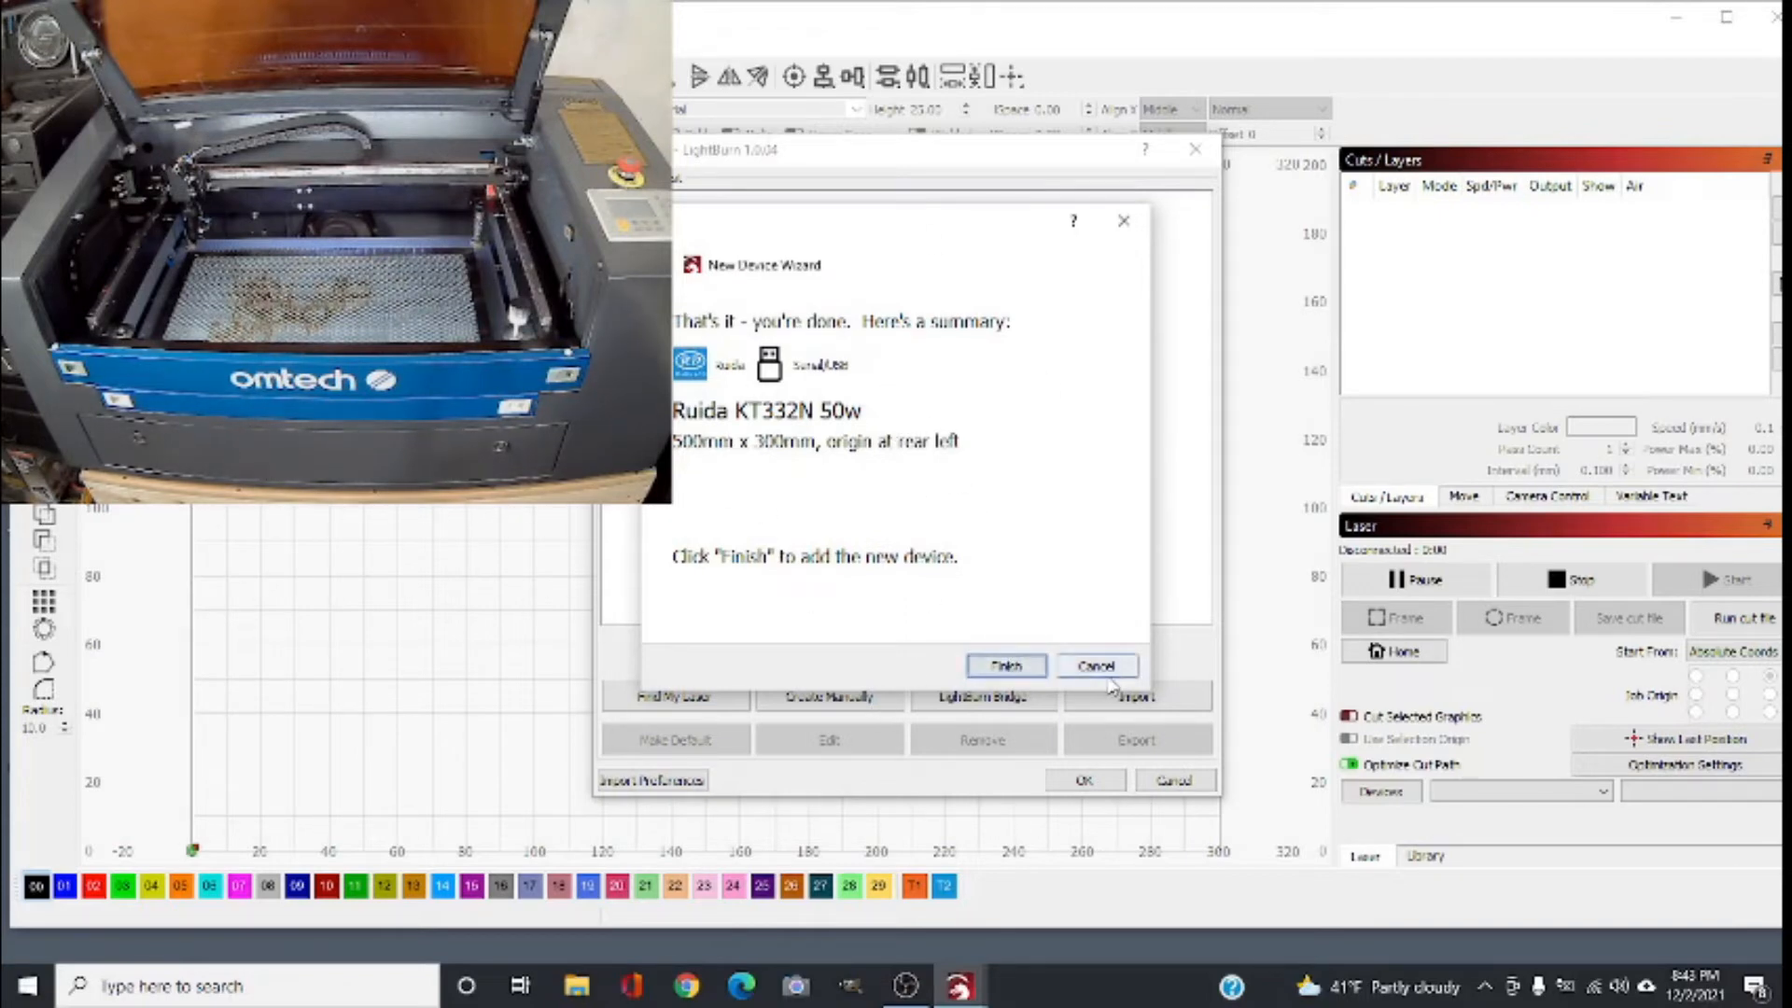
Step: Finish the wizard and select the new Ruida KT332N 50w entry in the device list
left_click(1005, 664)
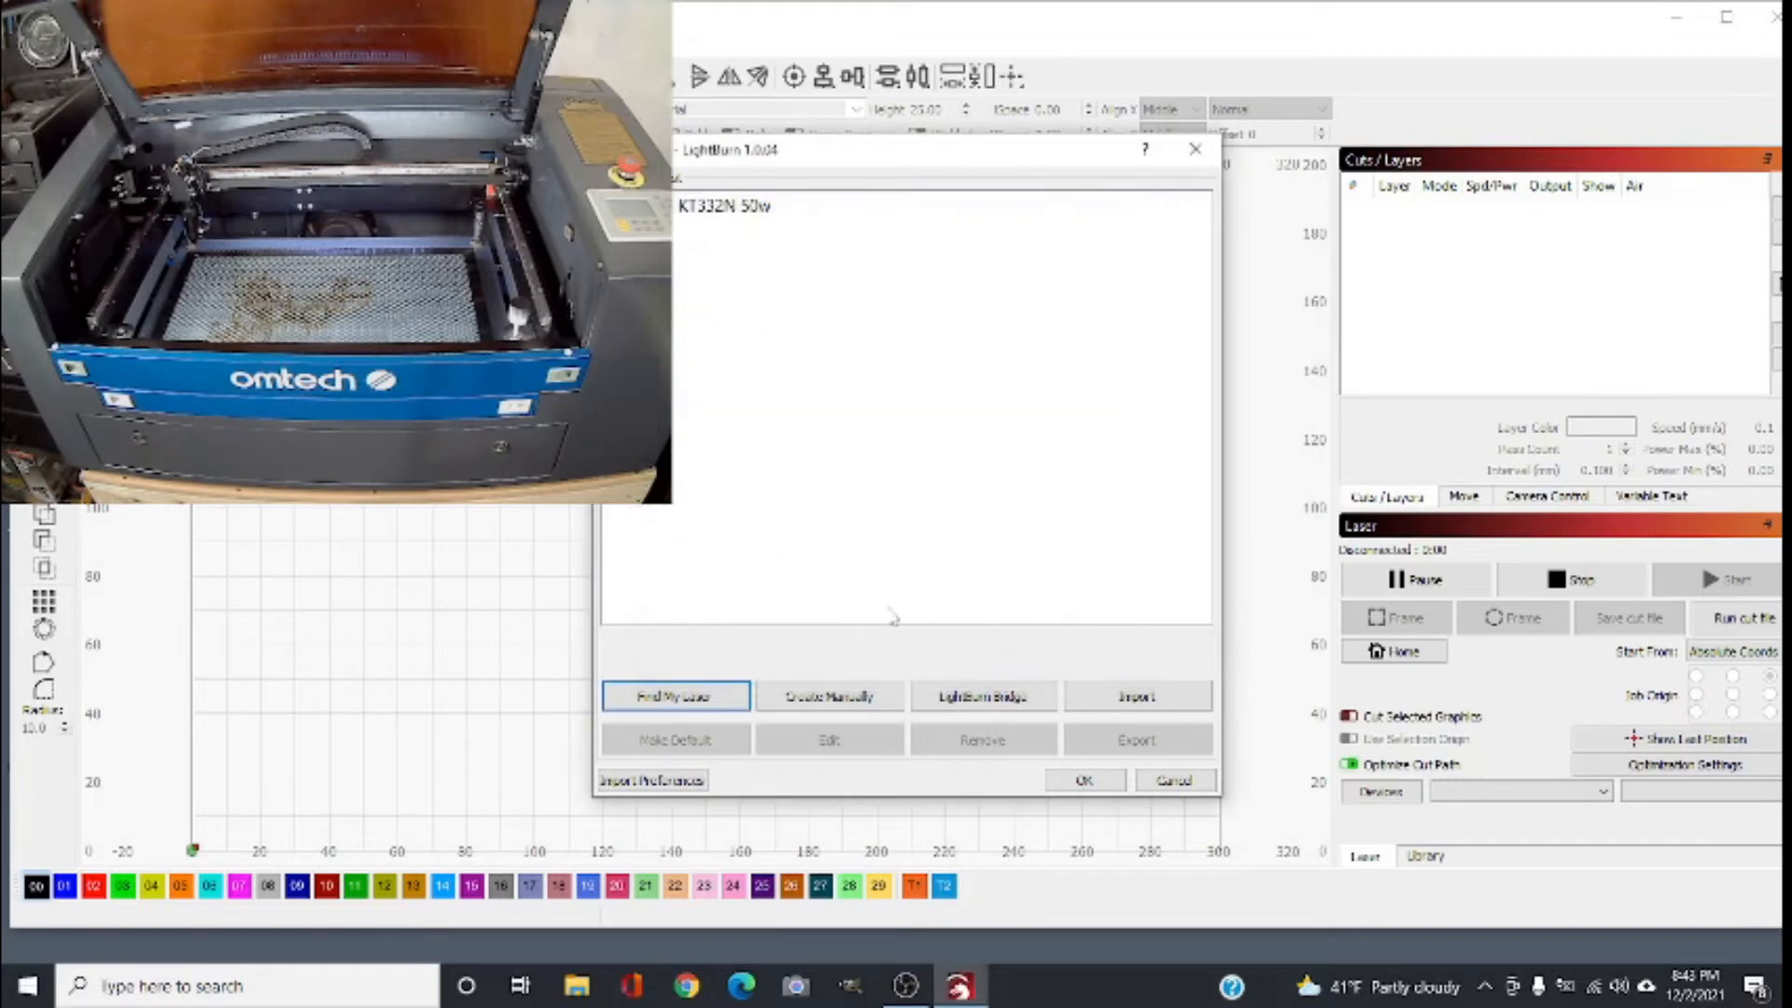
left_click(723, 205)
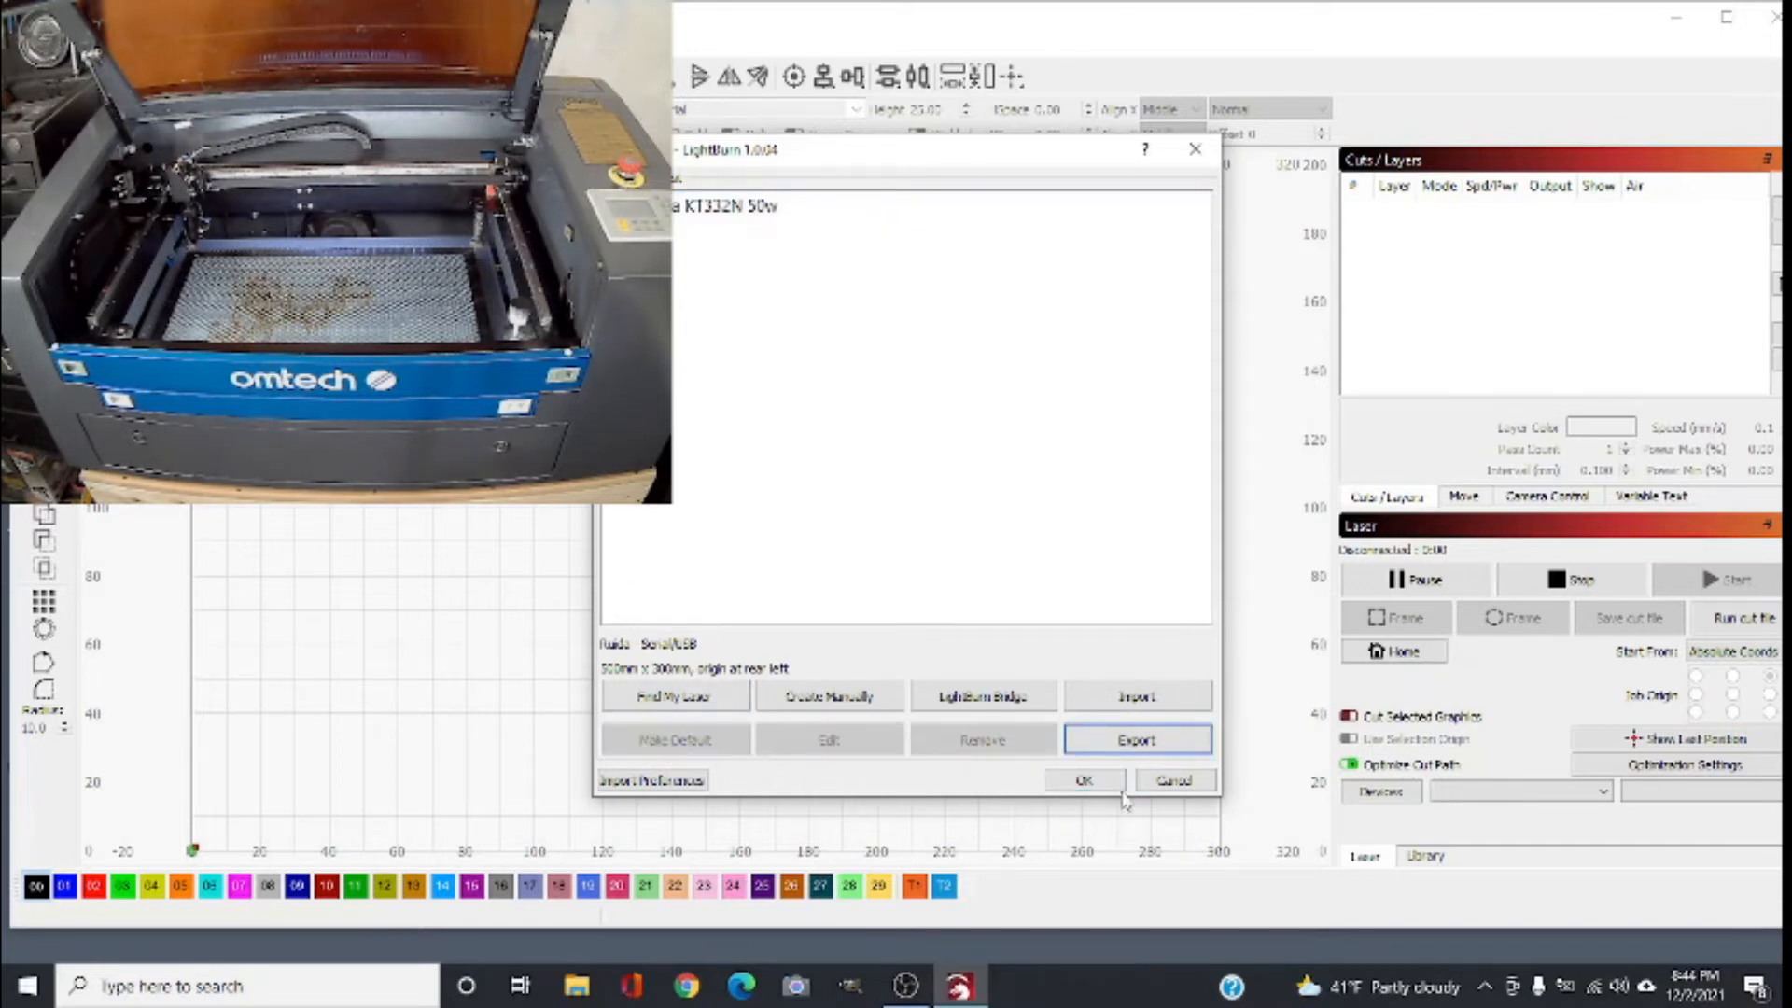
Step: Return to the workspace, home the laser and choose its connection port
left_click(1081, 781)
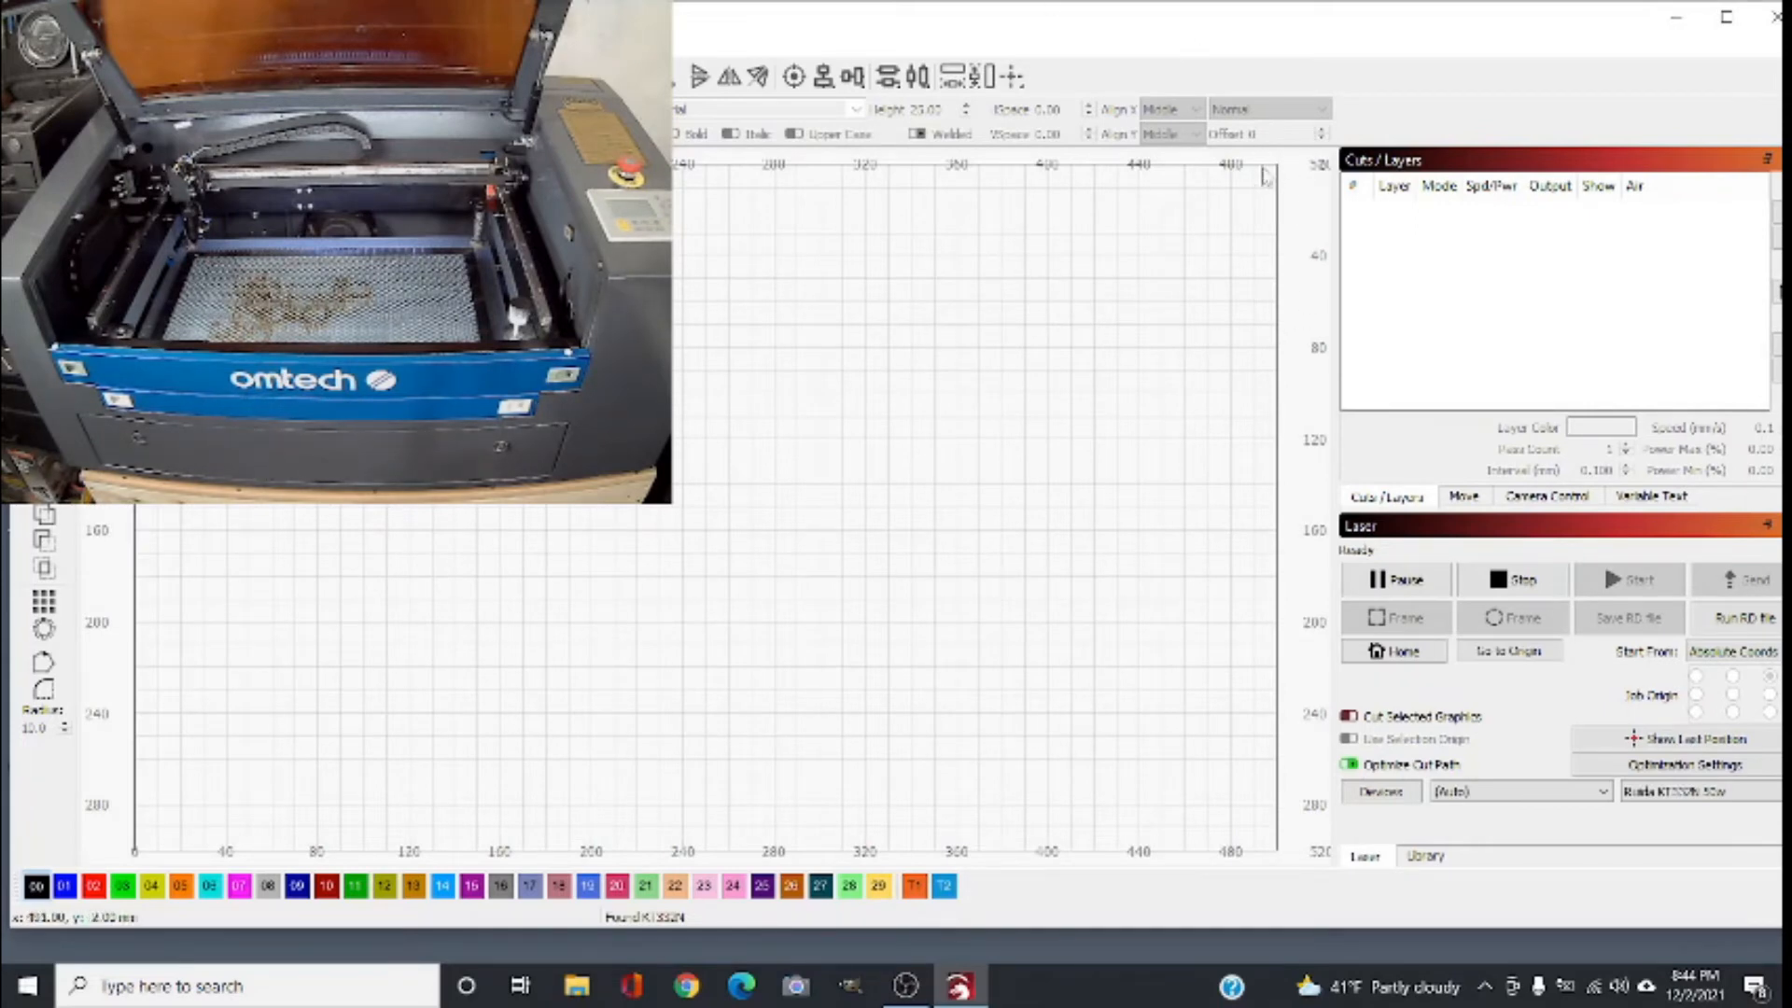
mouse_move(189, 838)
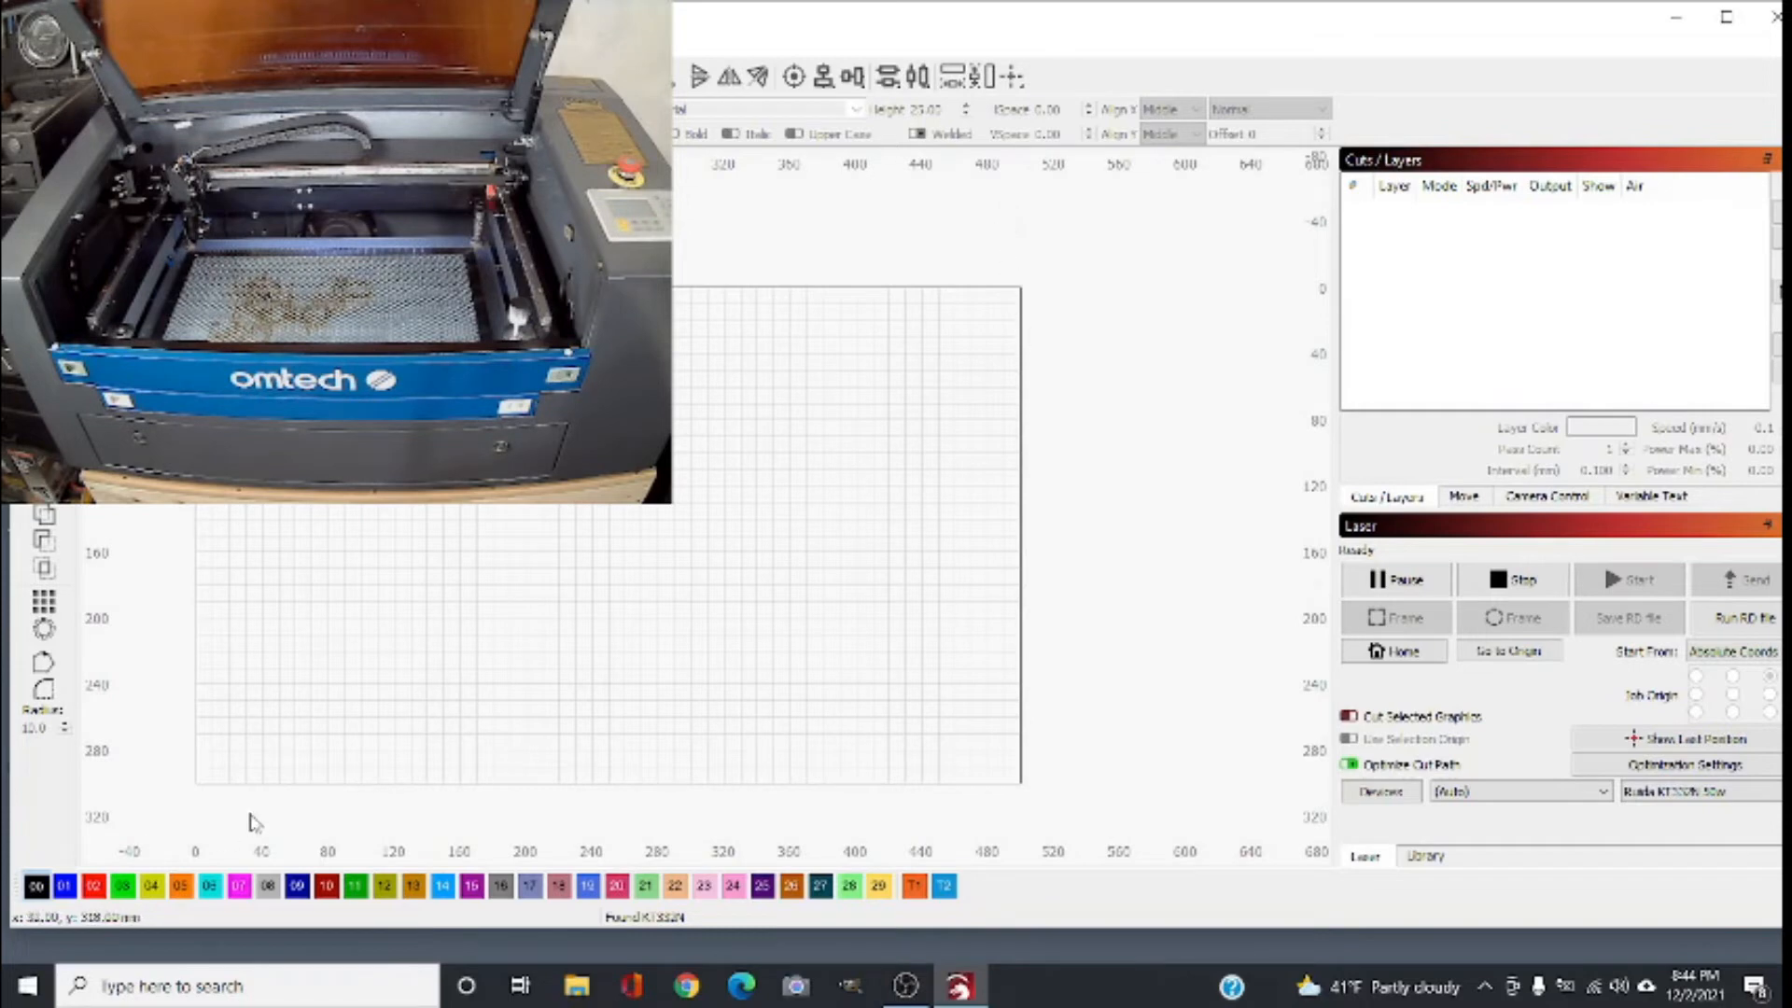
mouse_move(102, 788)
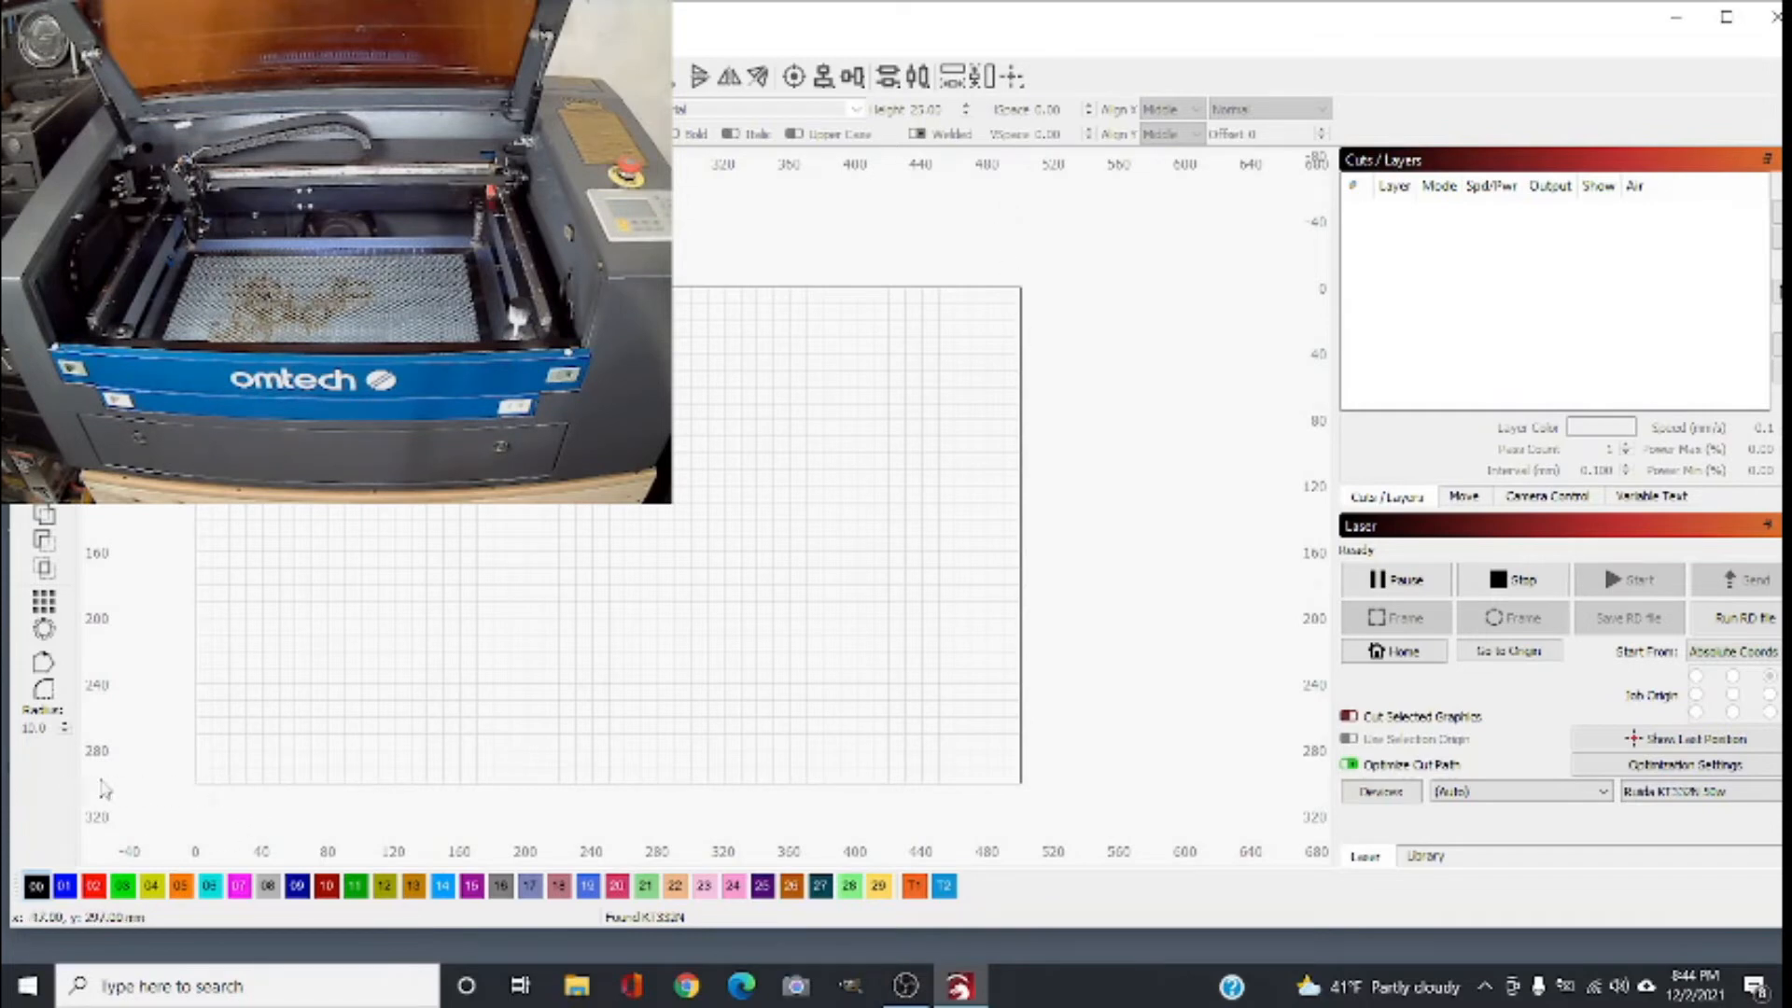
mouse_move(1006, 528)
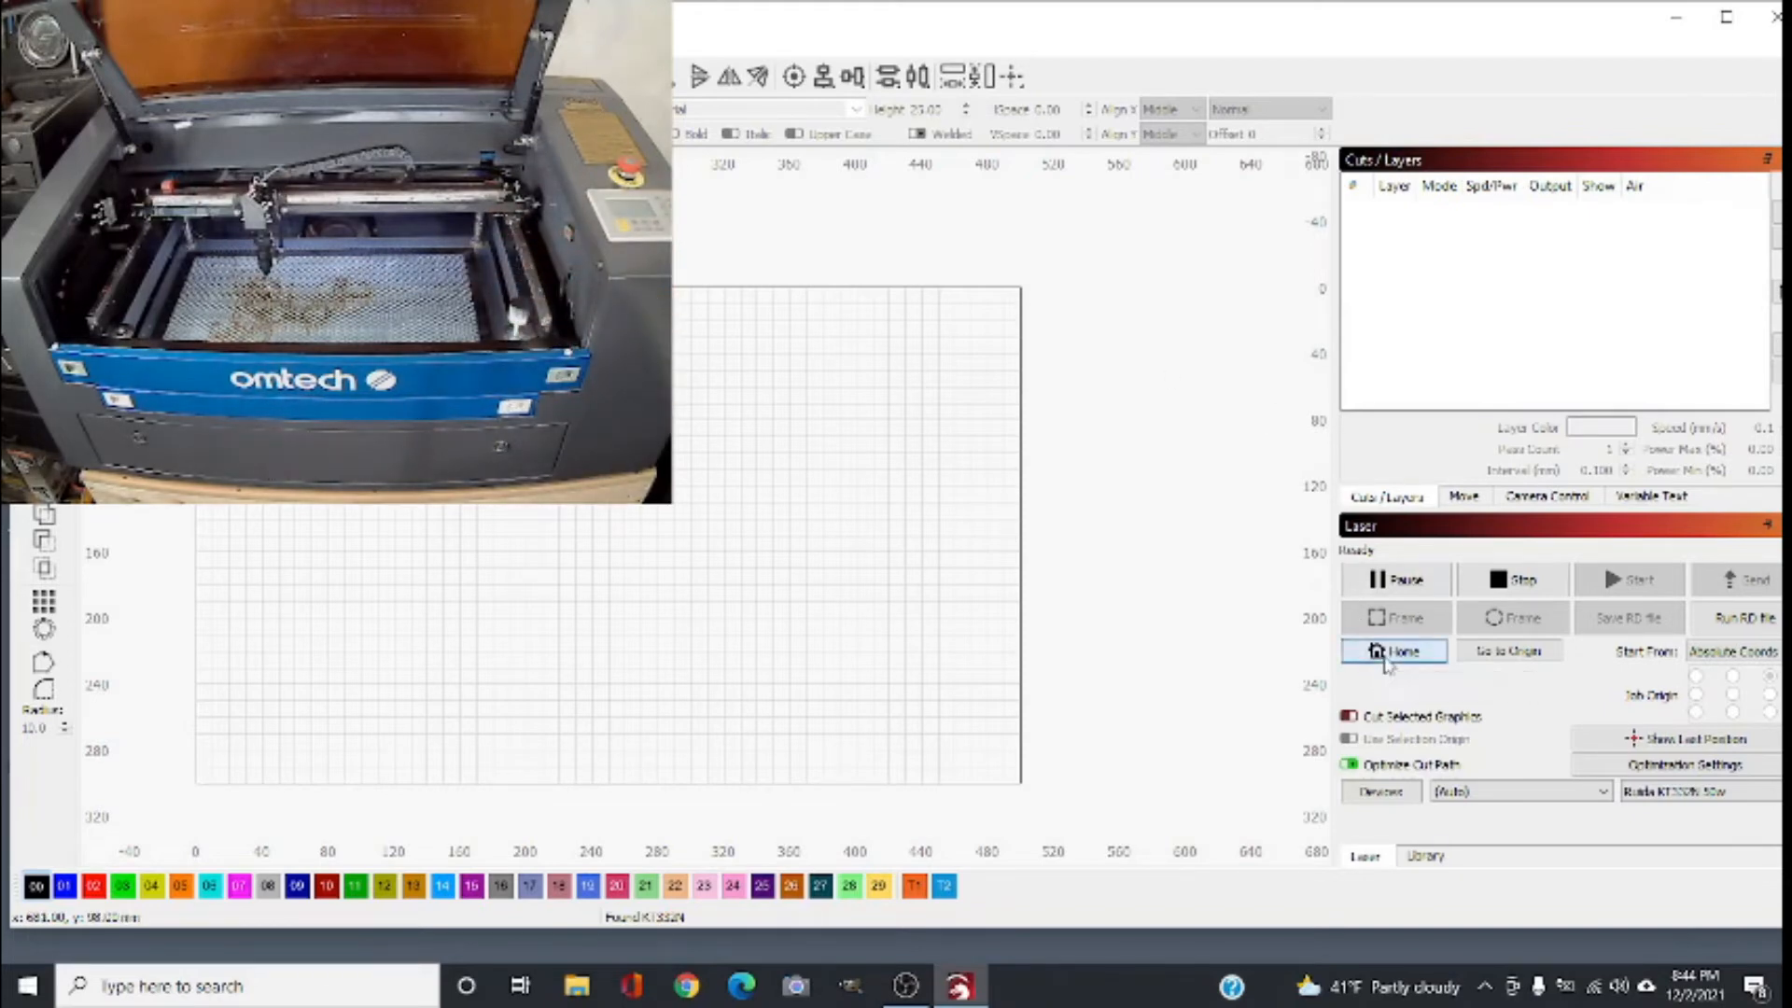
left_click(1394, 650)
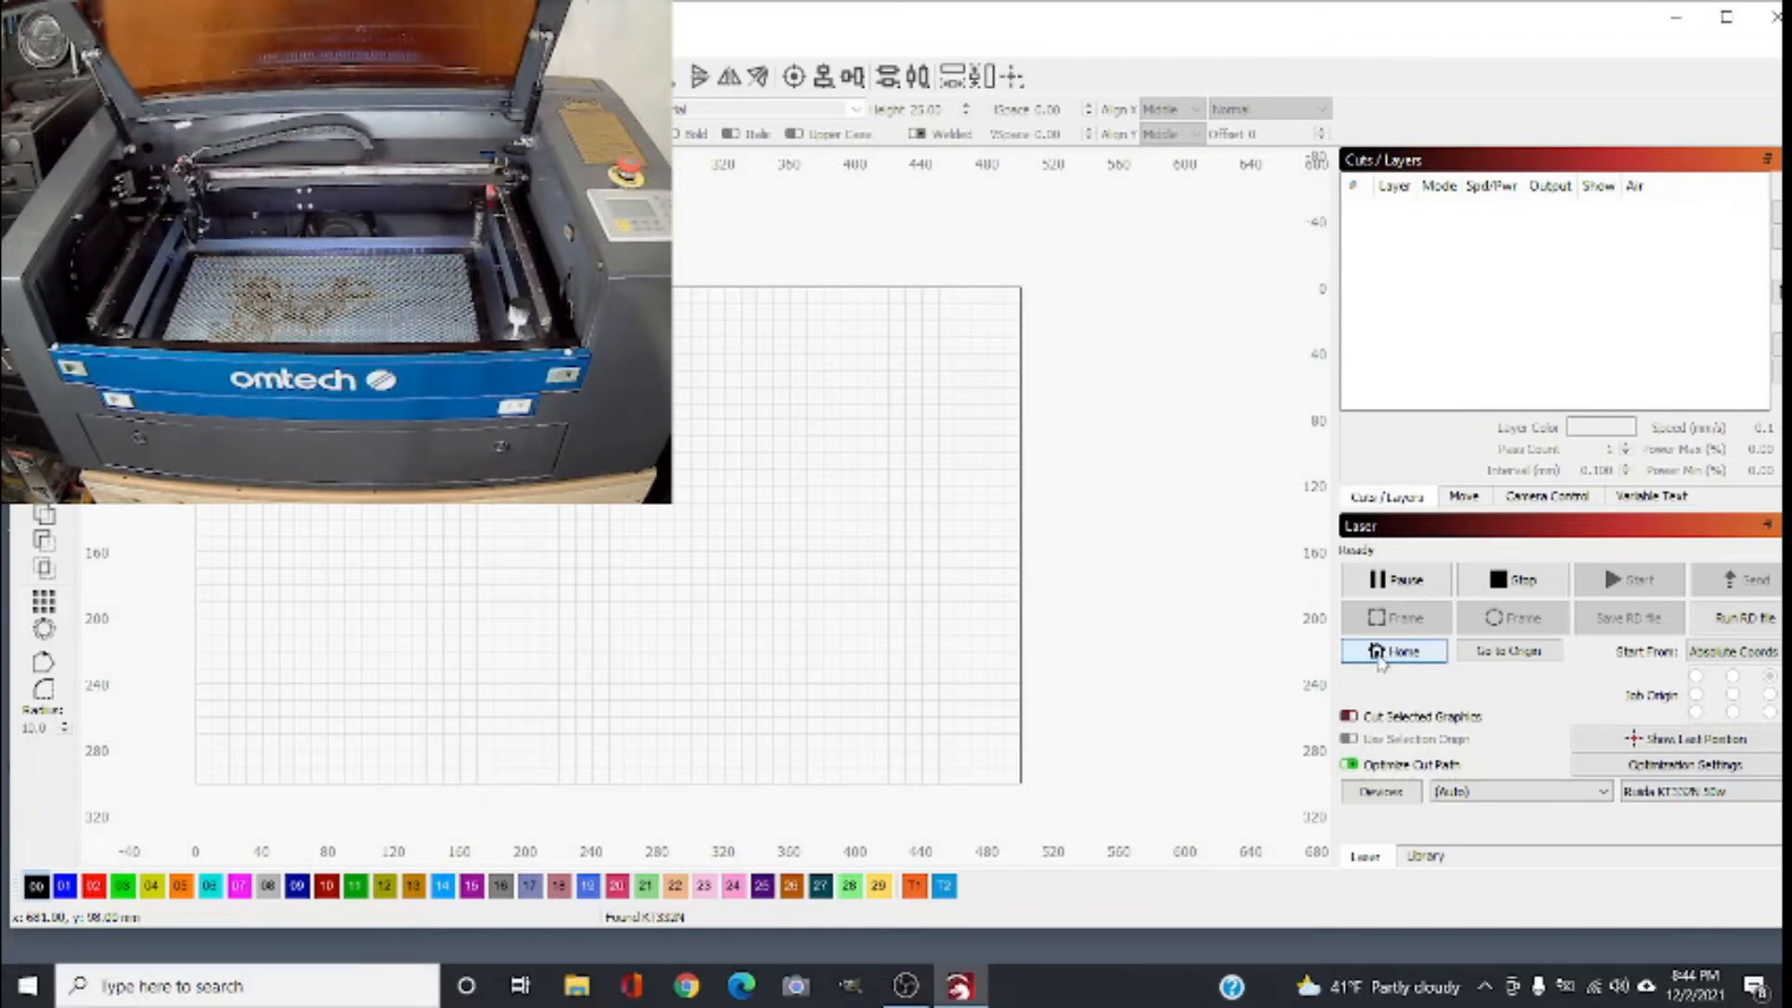
left_click(1393, 650)
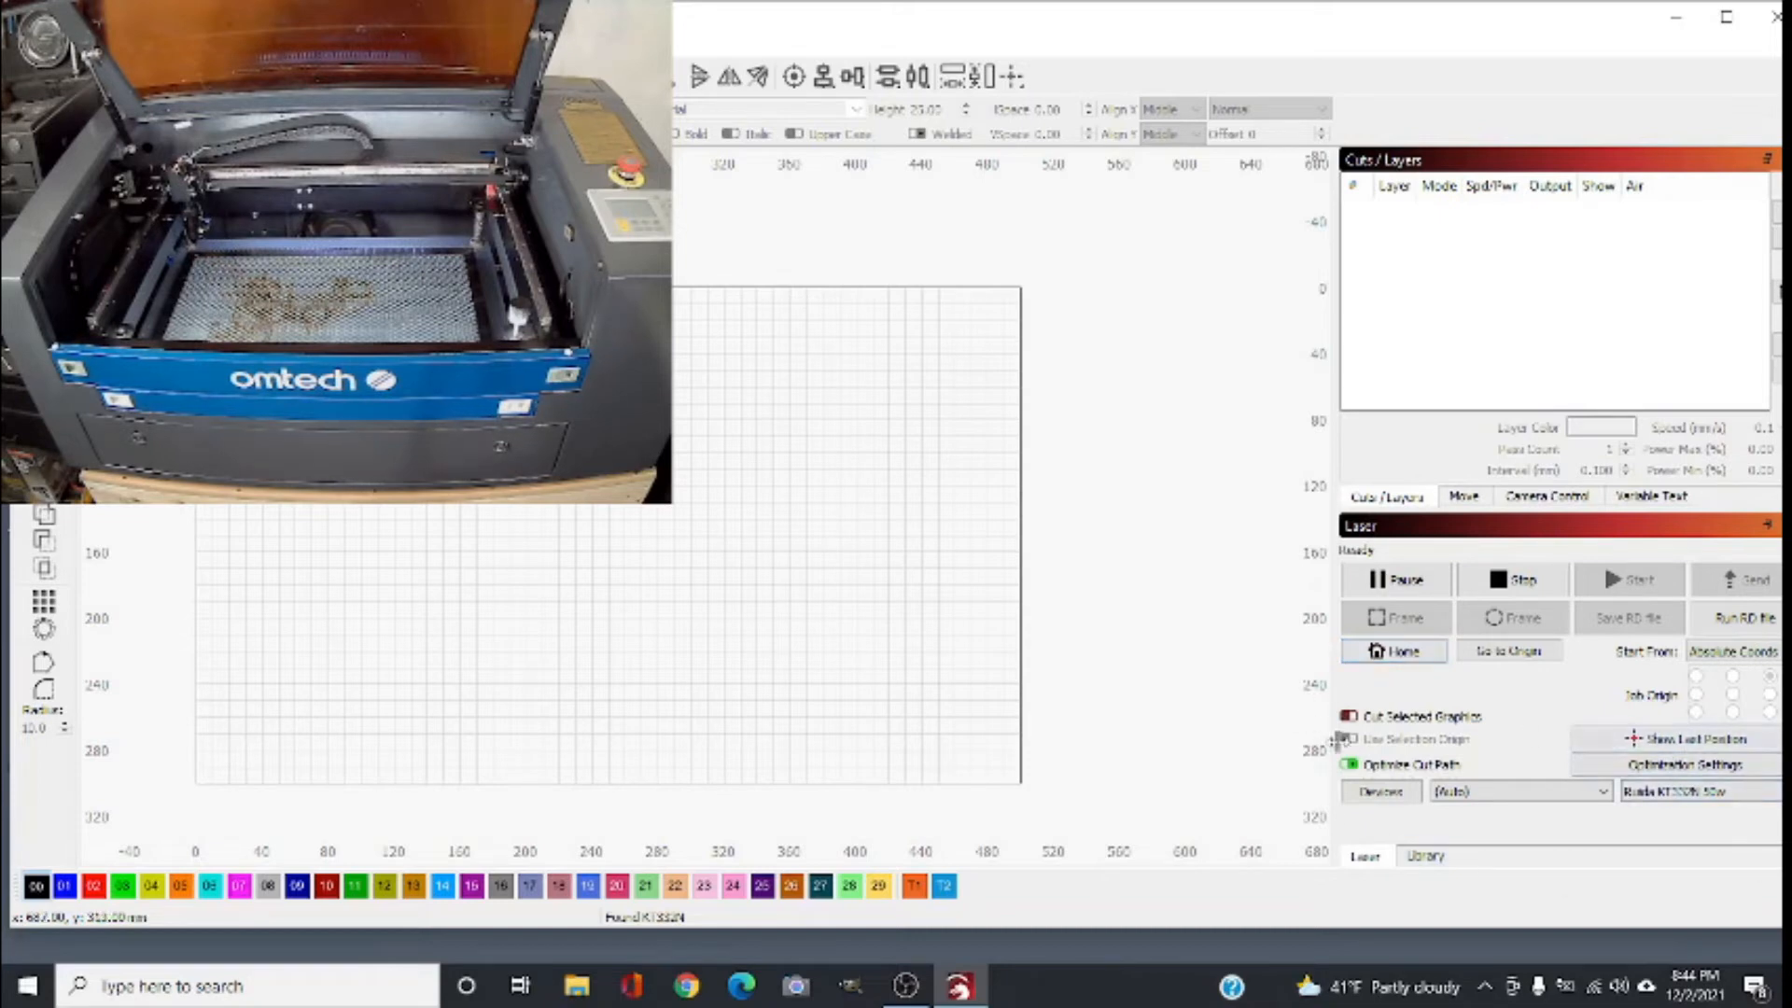
mouse_move(1509, 691)
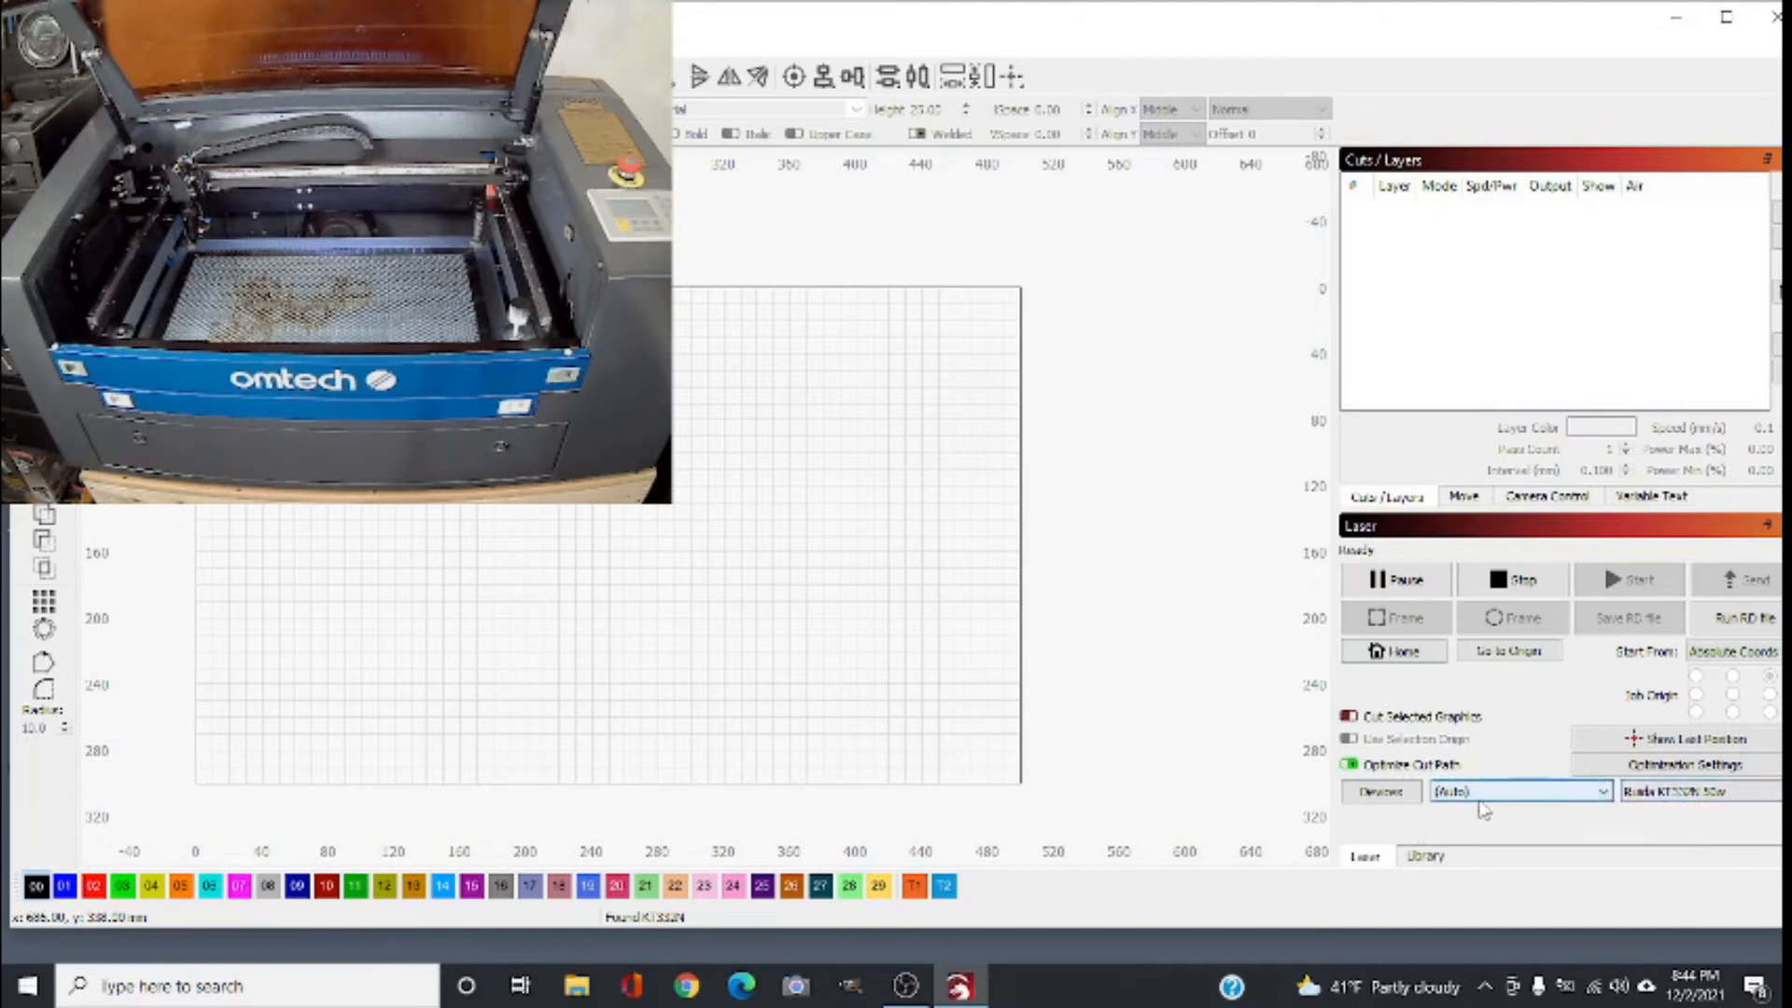
left_click(1519, 792)
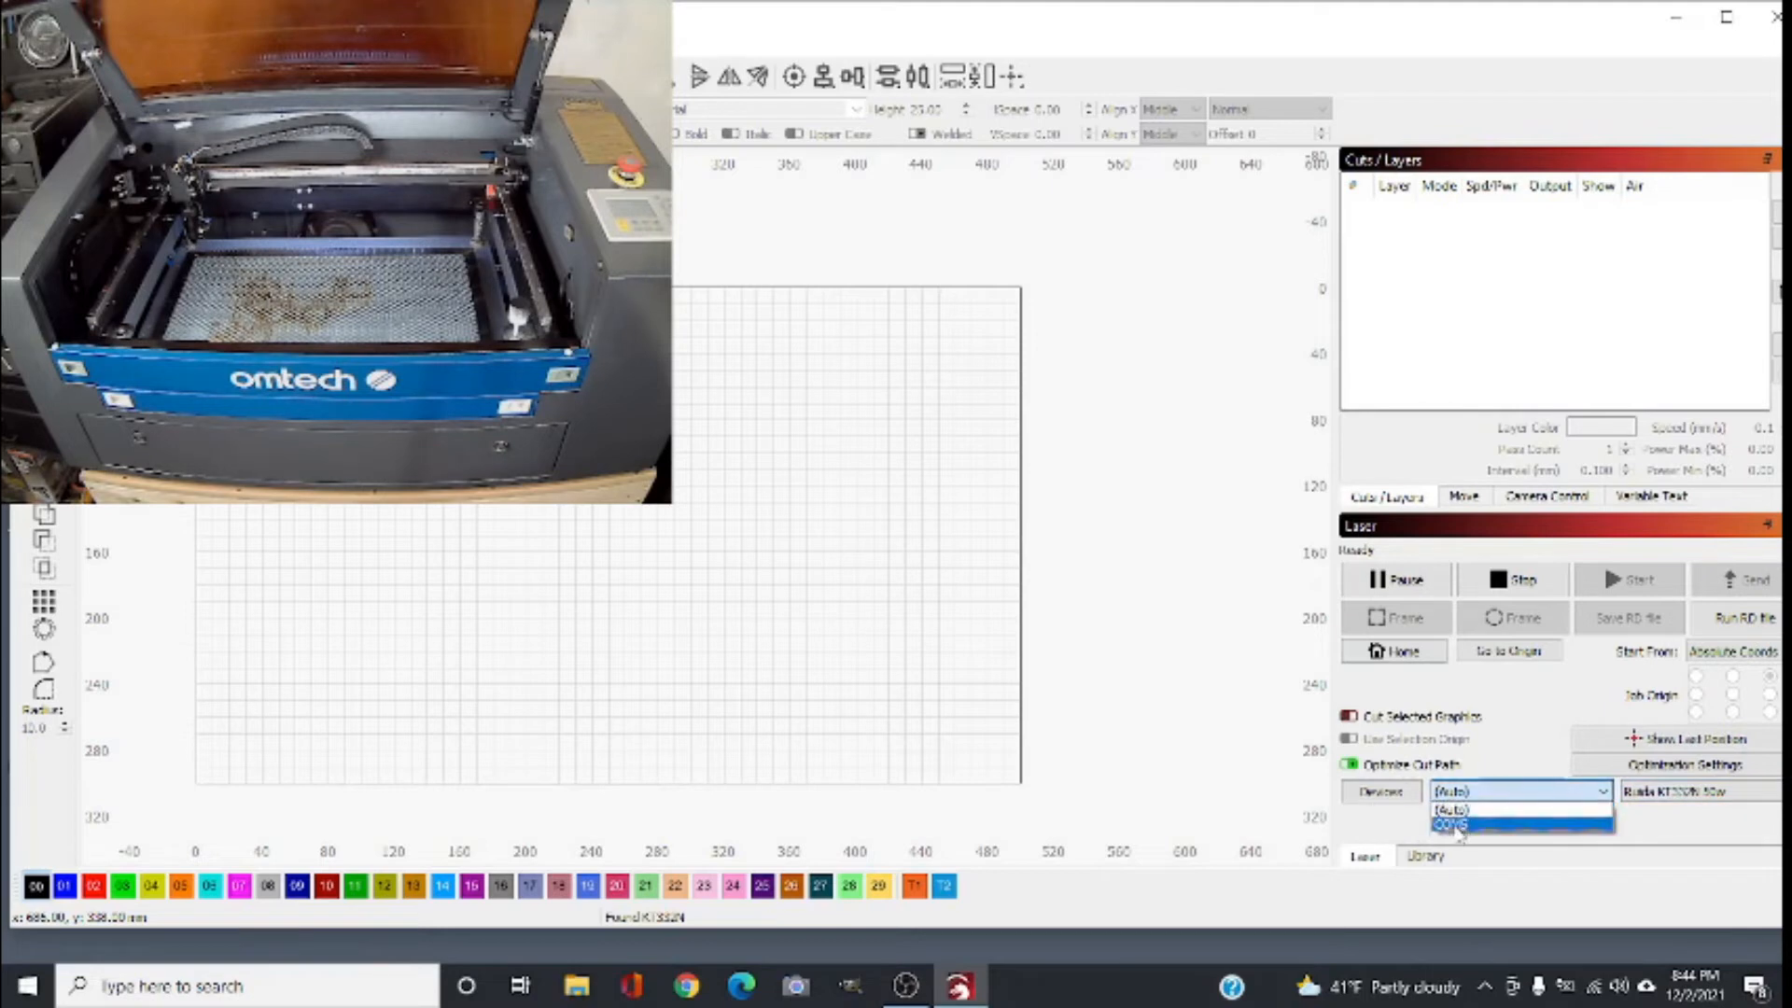
mouse_move(651, 696)
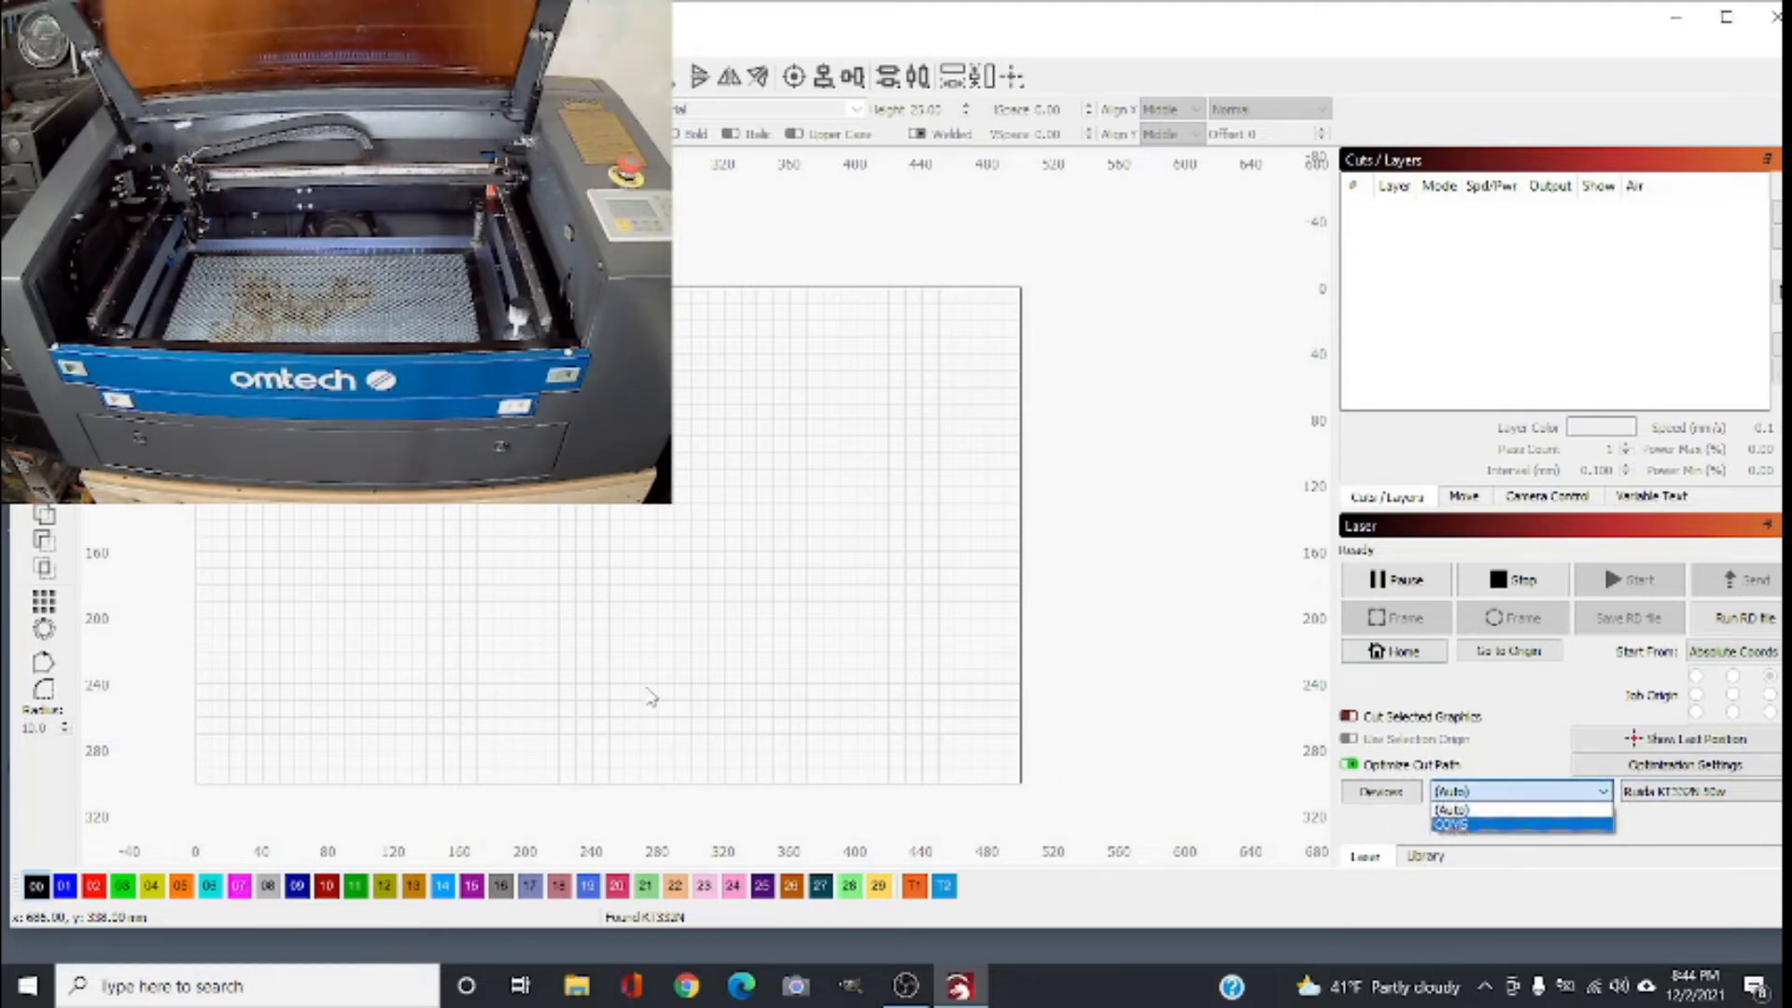
left_click(1453, 809)
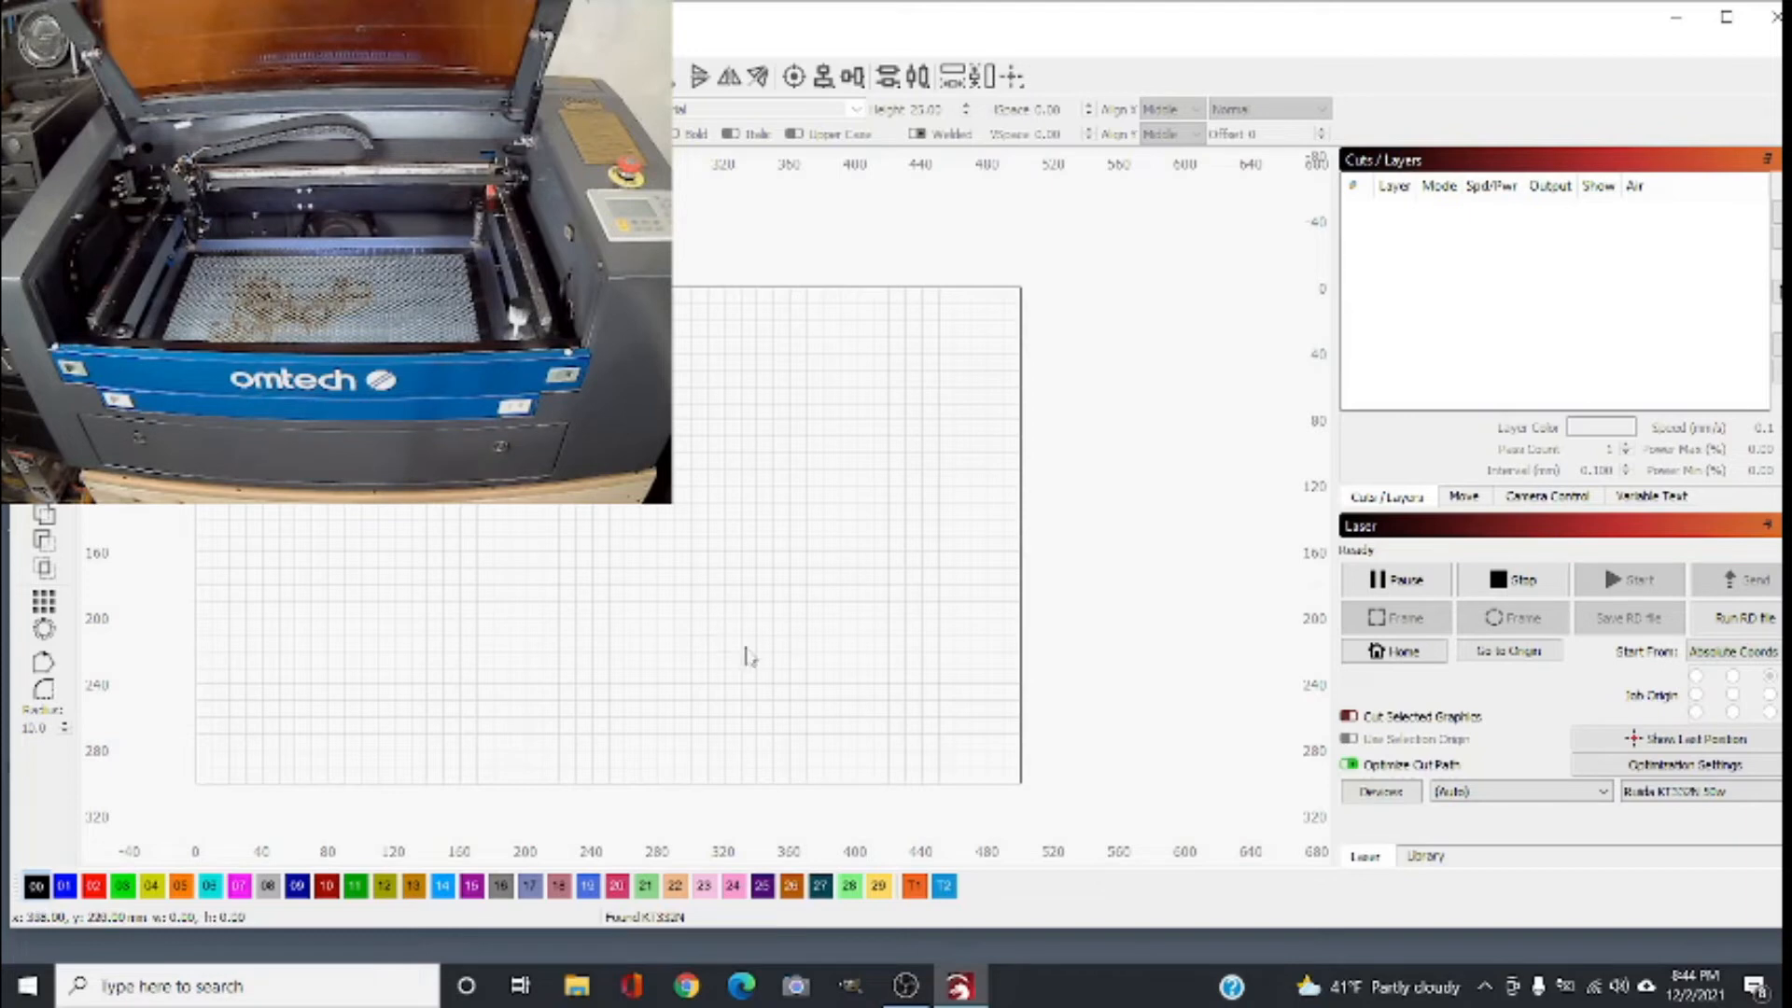
Step: Draw a small test square mid-bed and have the laser frame its outline
left_click_drag(742, 650, 824, 711)
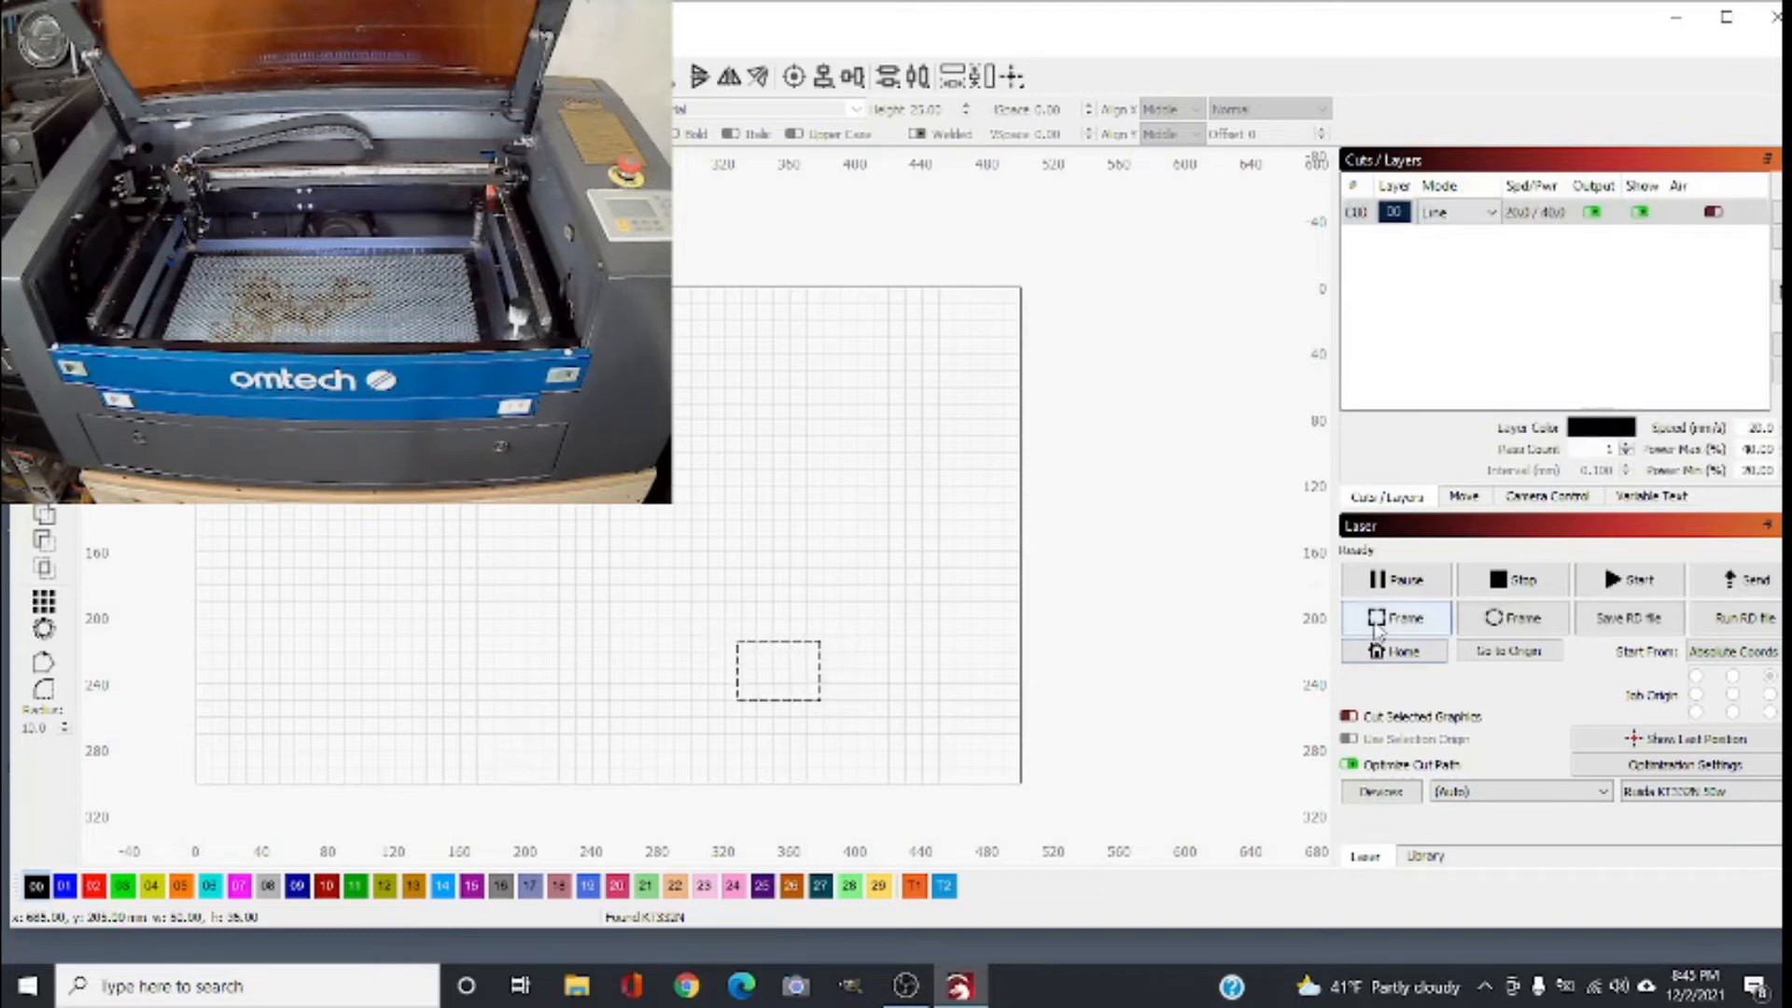
left_click(1397, 618)
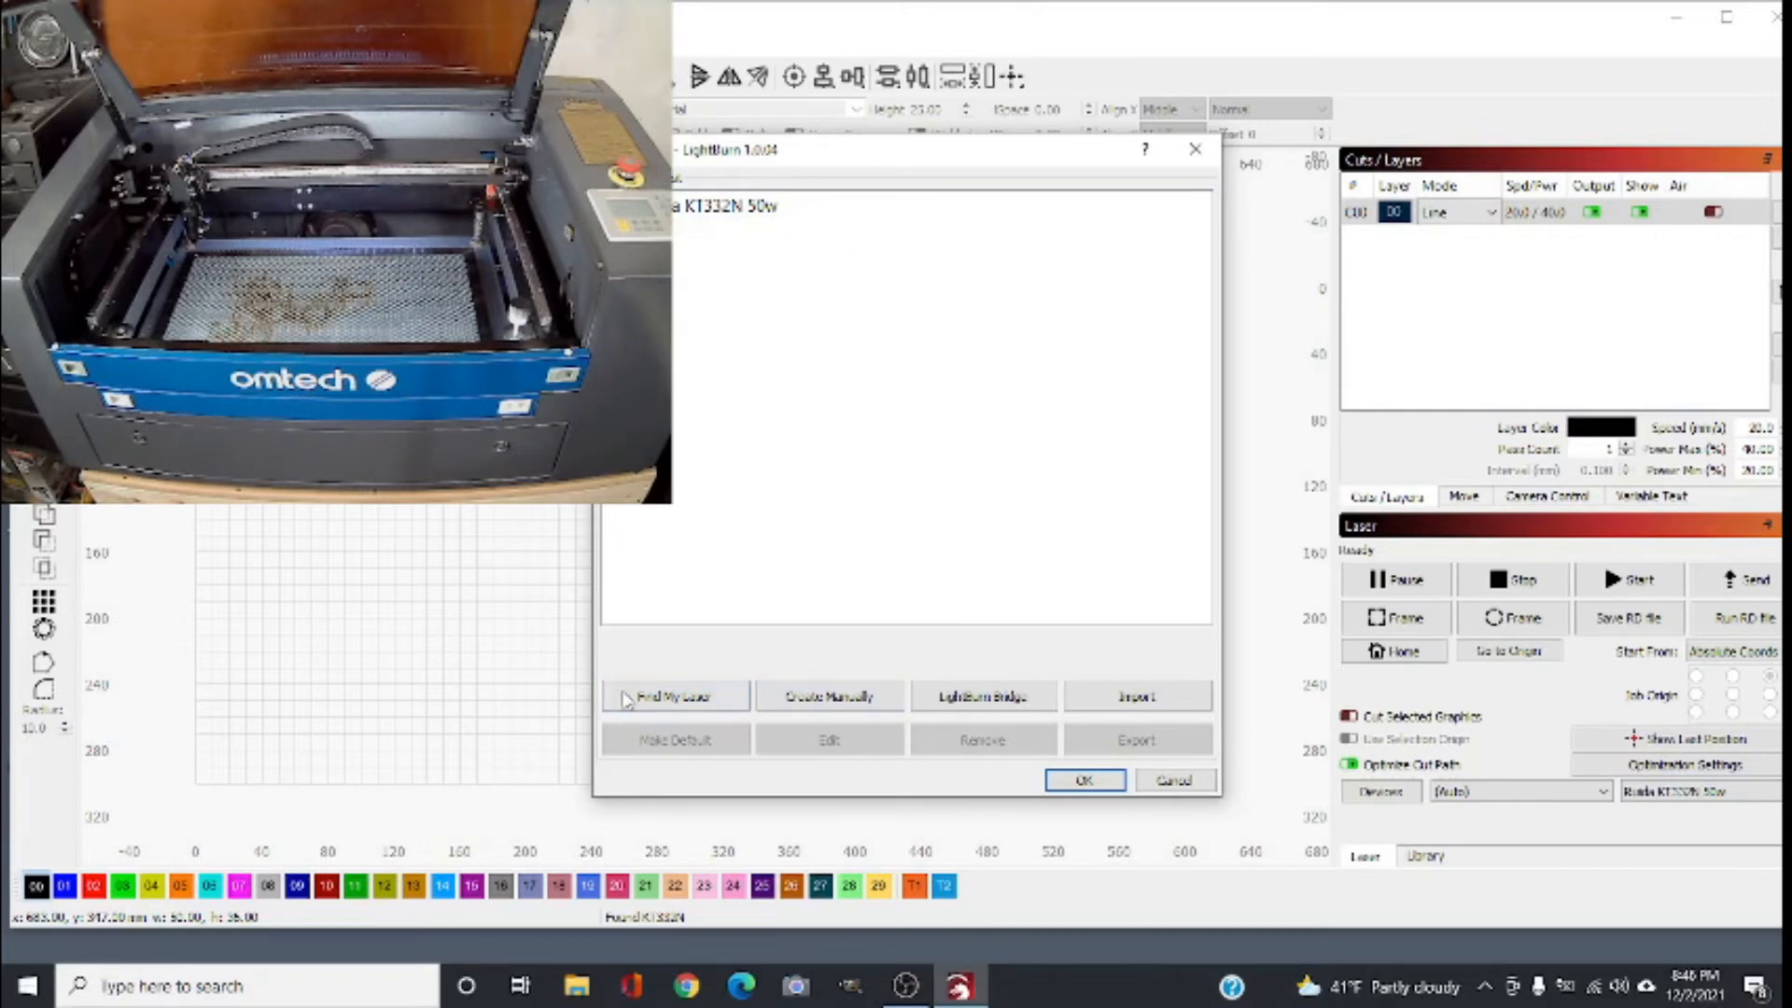
Step: Rescan USB for lasers, then cancel without adding the two found Ruida entries
left_click(674, 697)
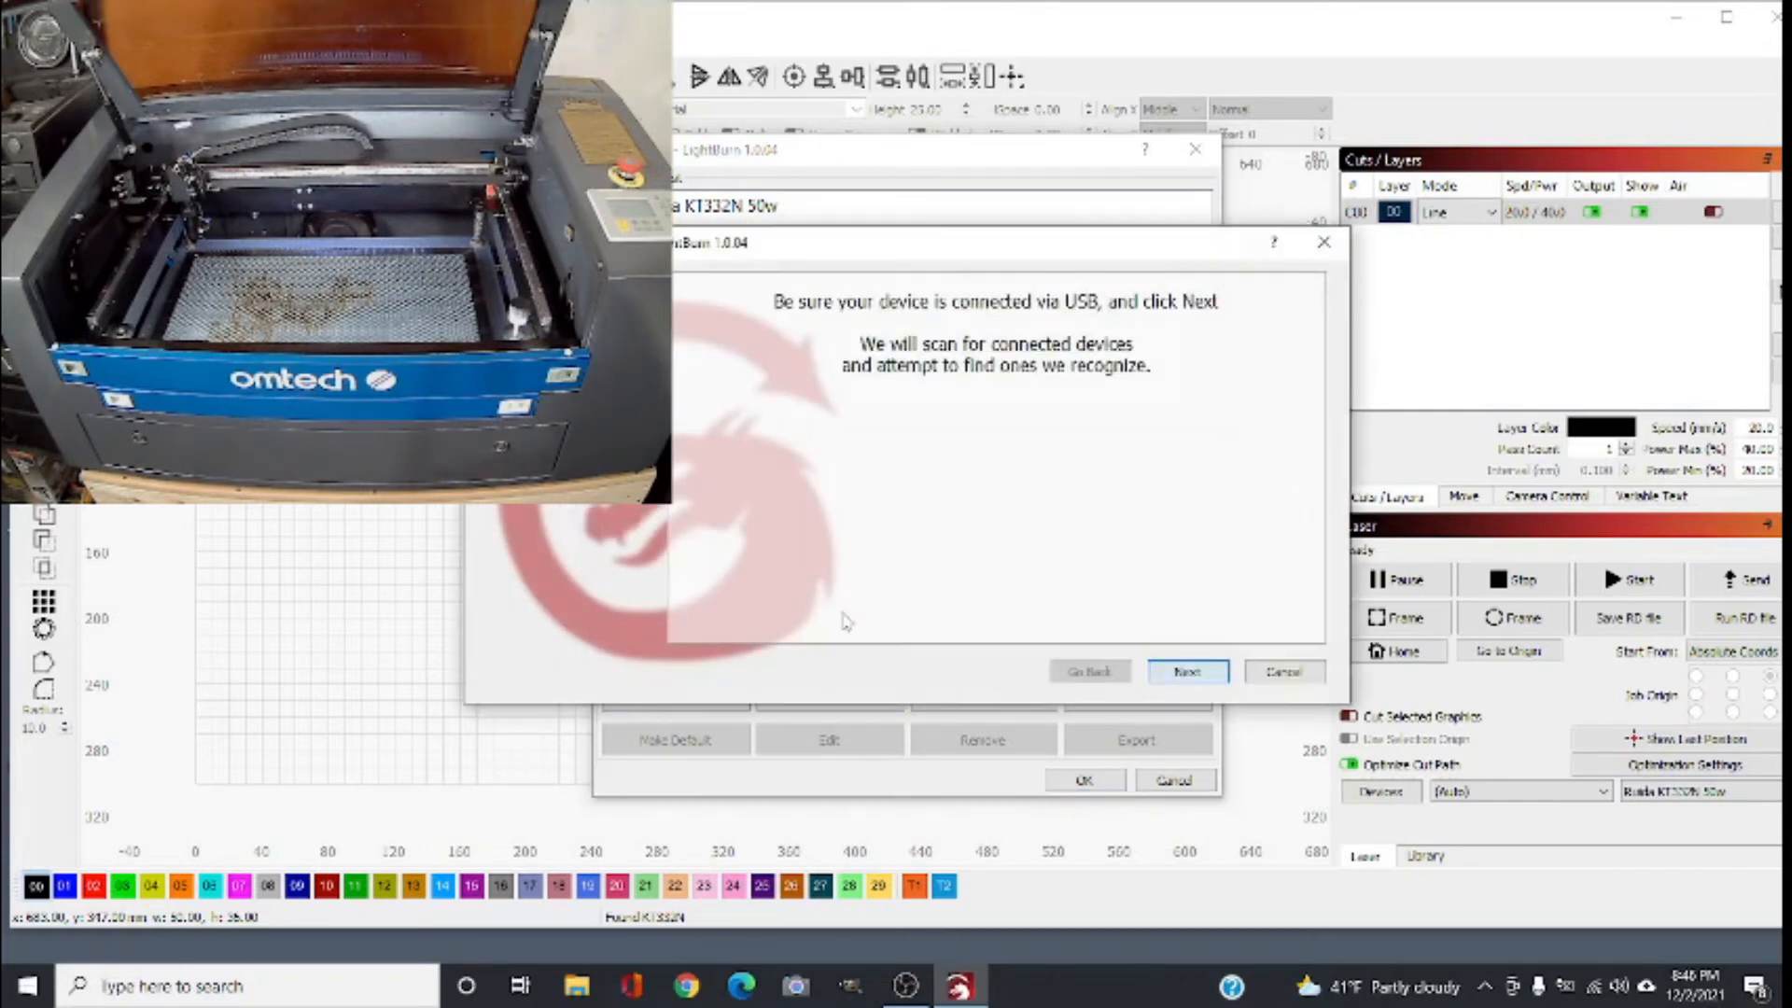
left_click(1186, 672)
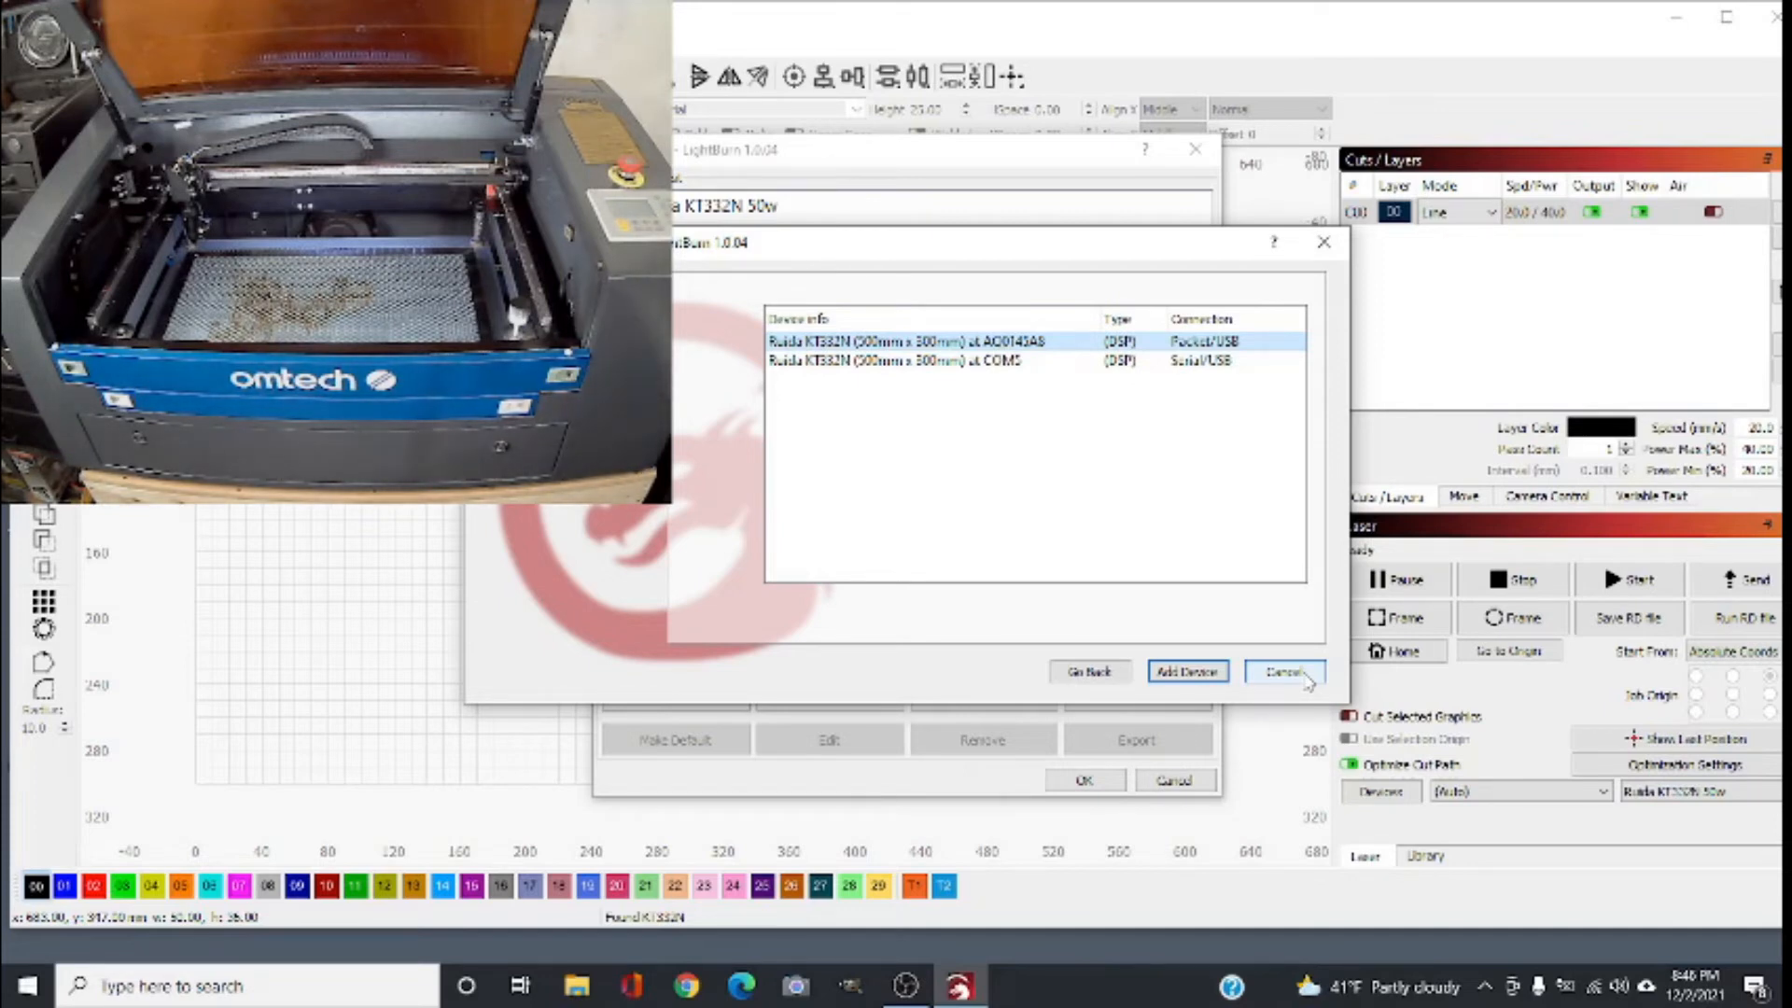
left_click(1282, 670)
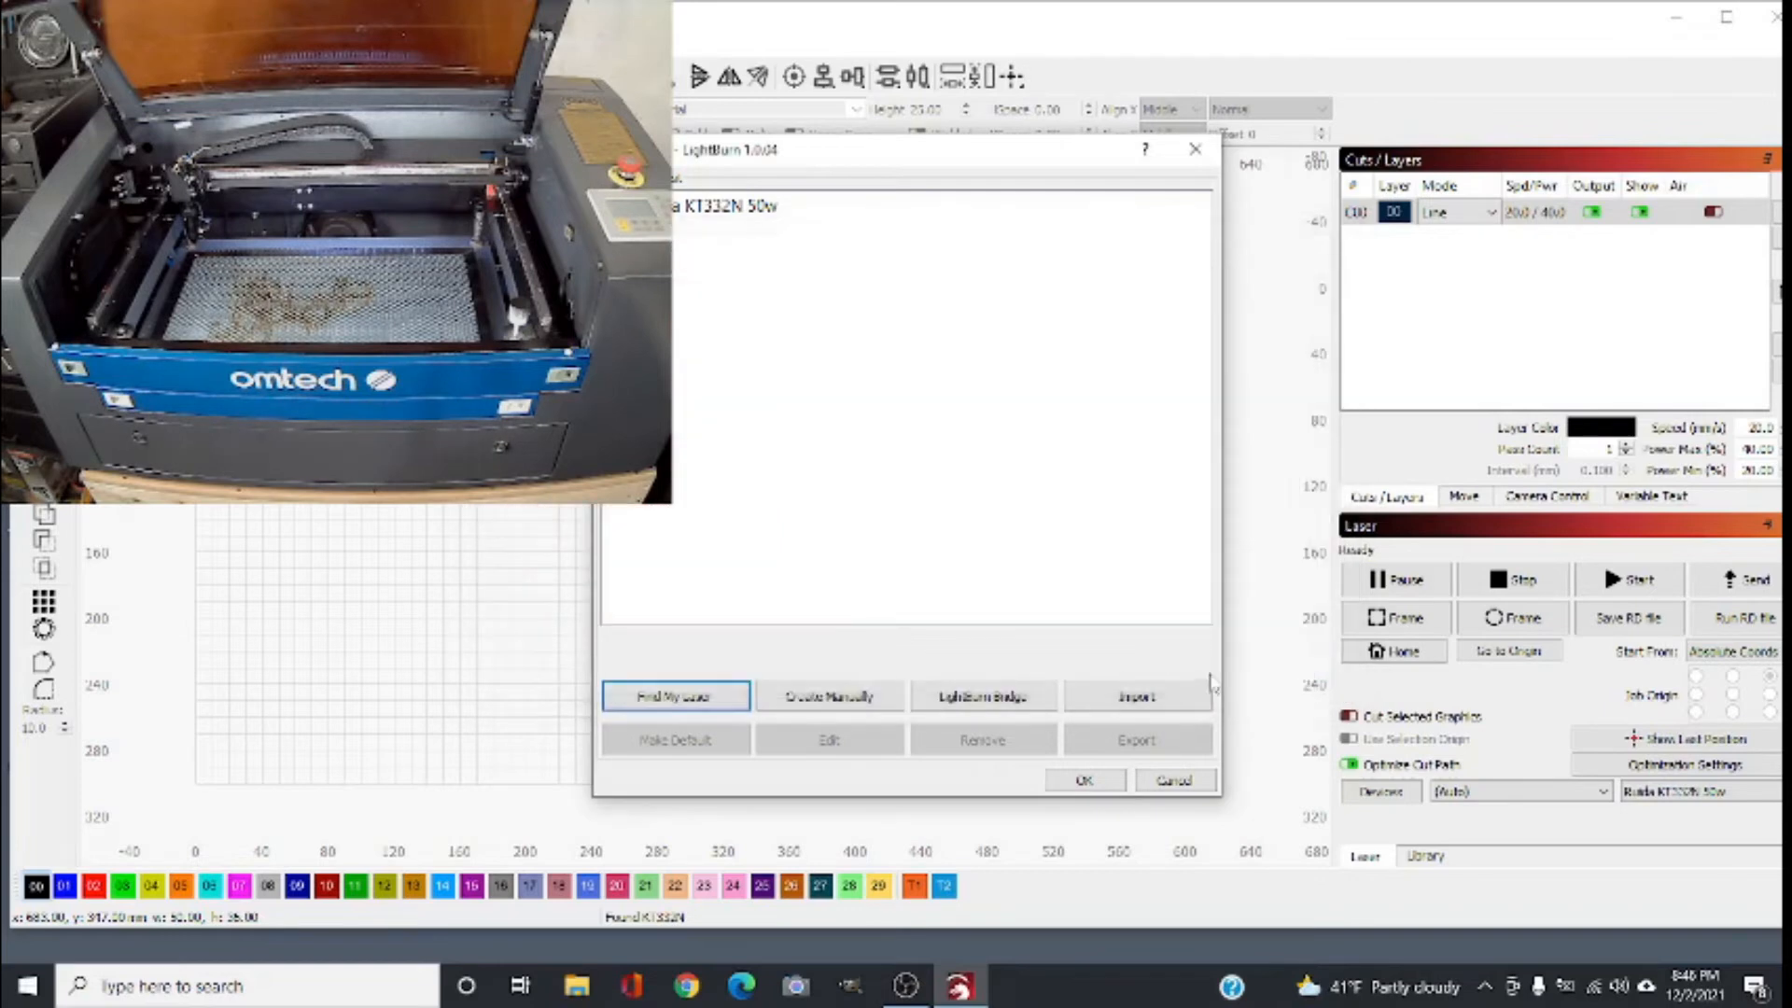
Step: Create a device manually with a Ruida controller connected over Serial/USB
left_click(828, 696)
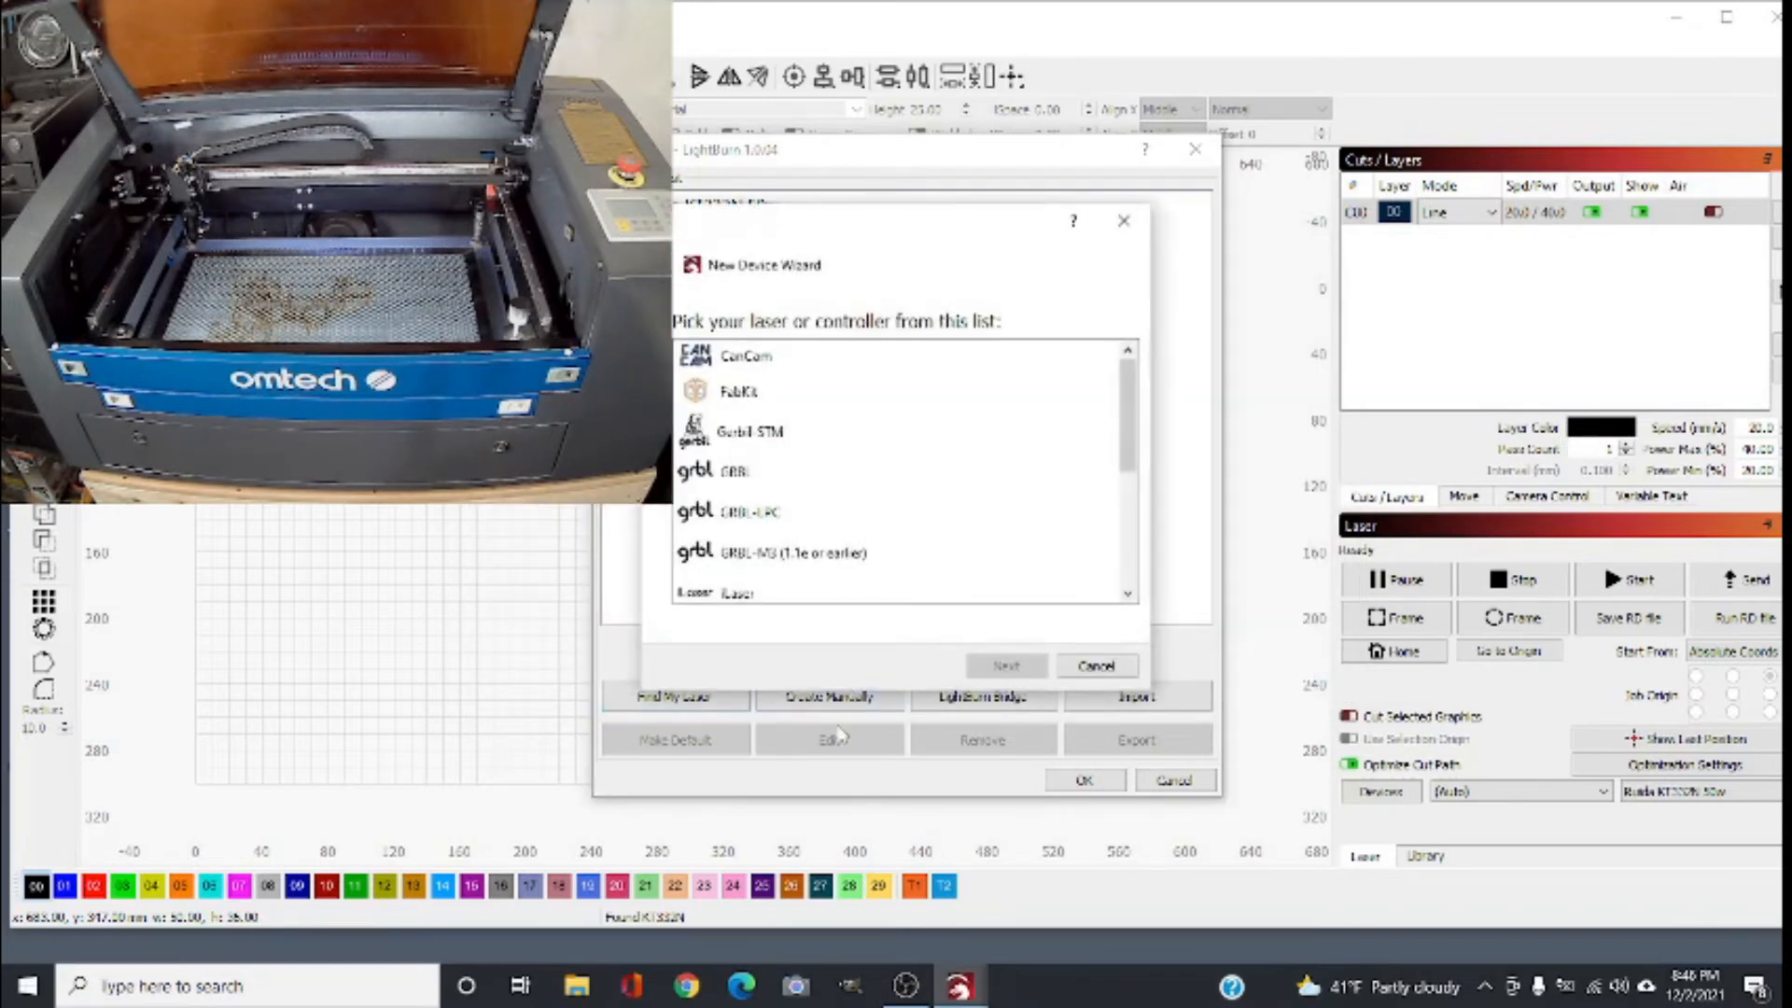
left_click(749, 431)
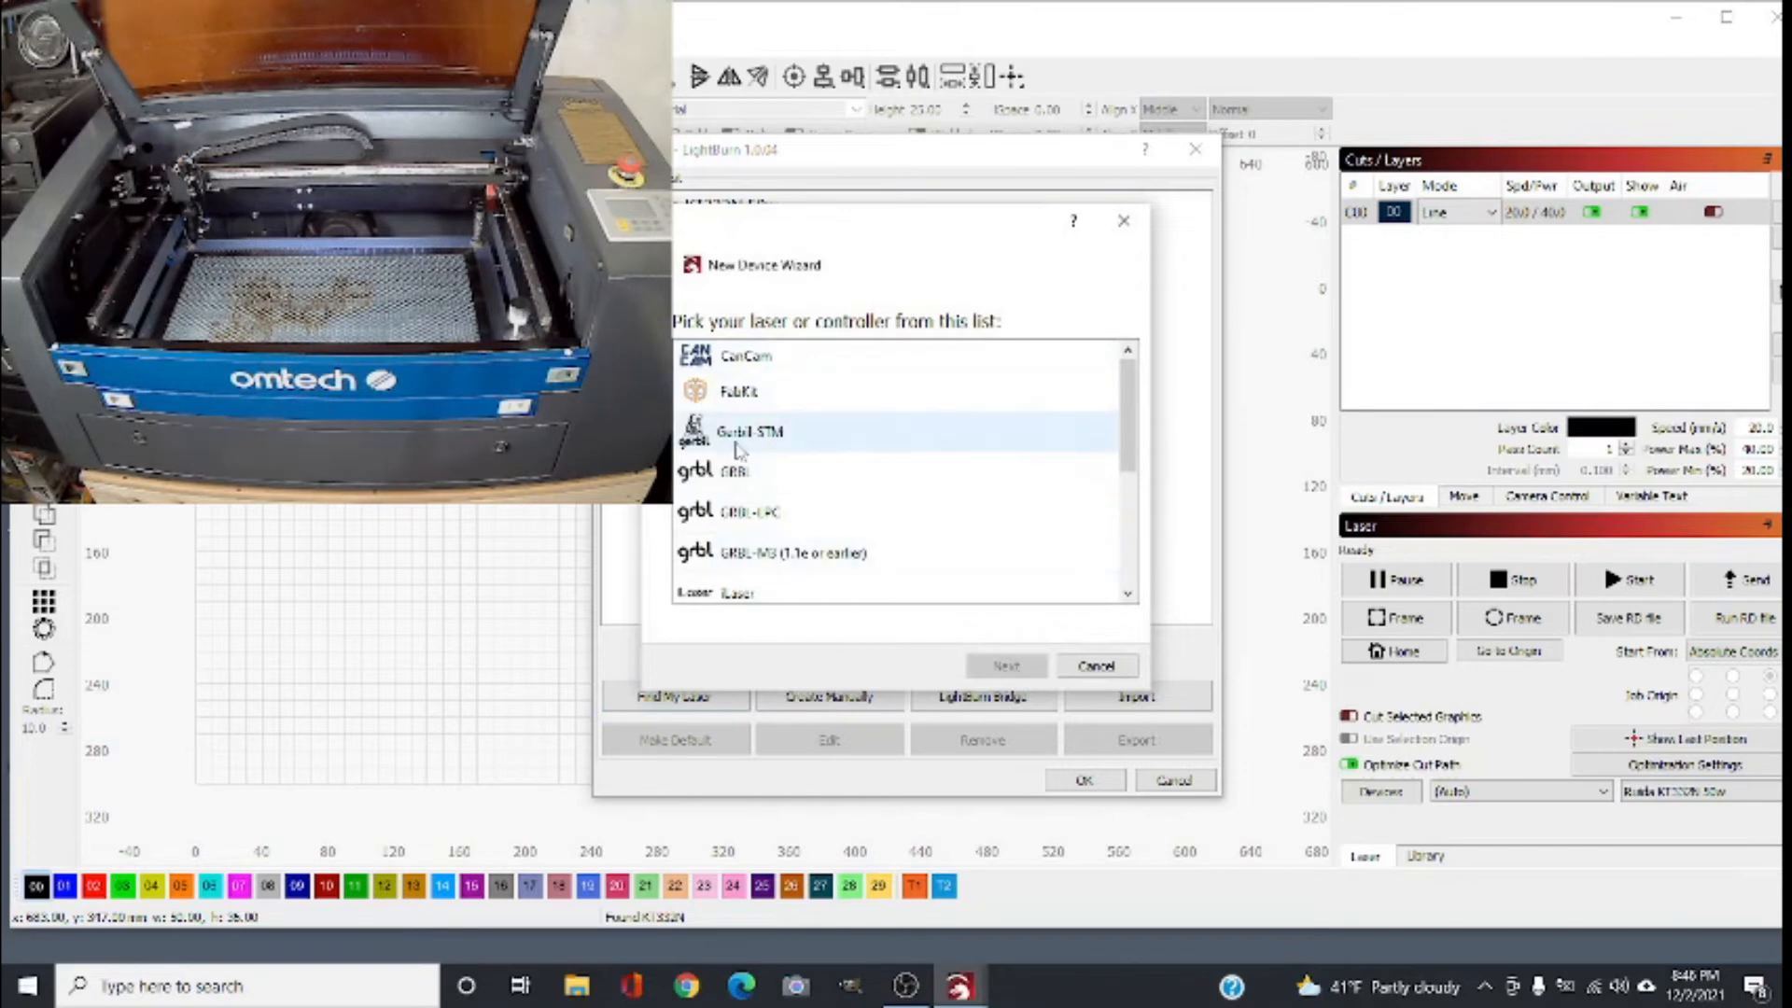
mouse_move(748, 431)
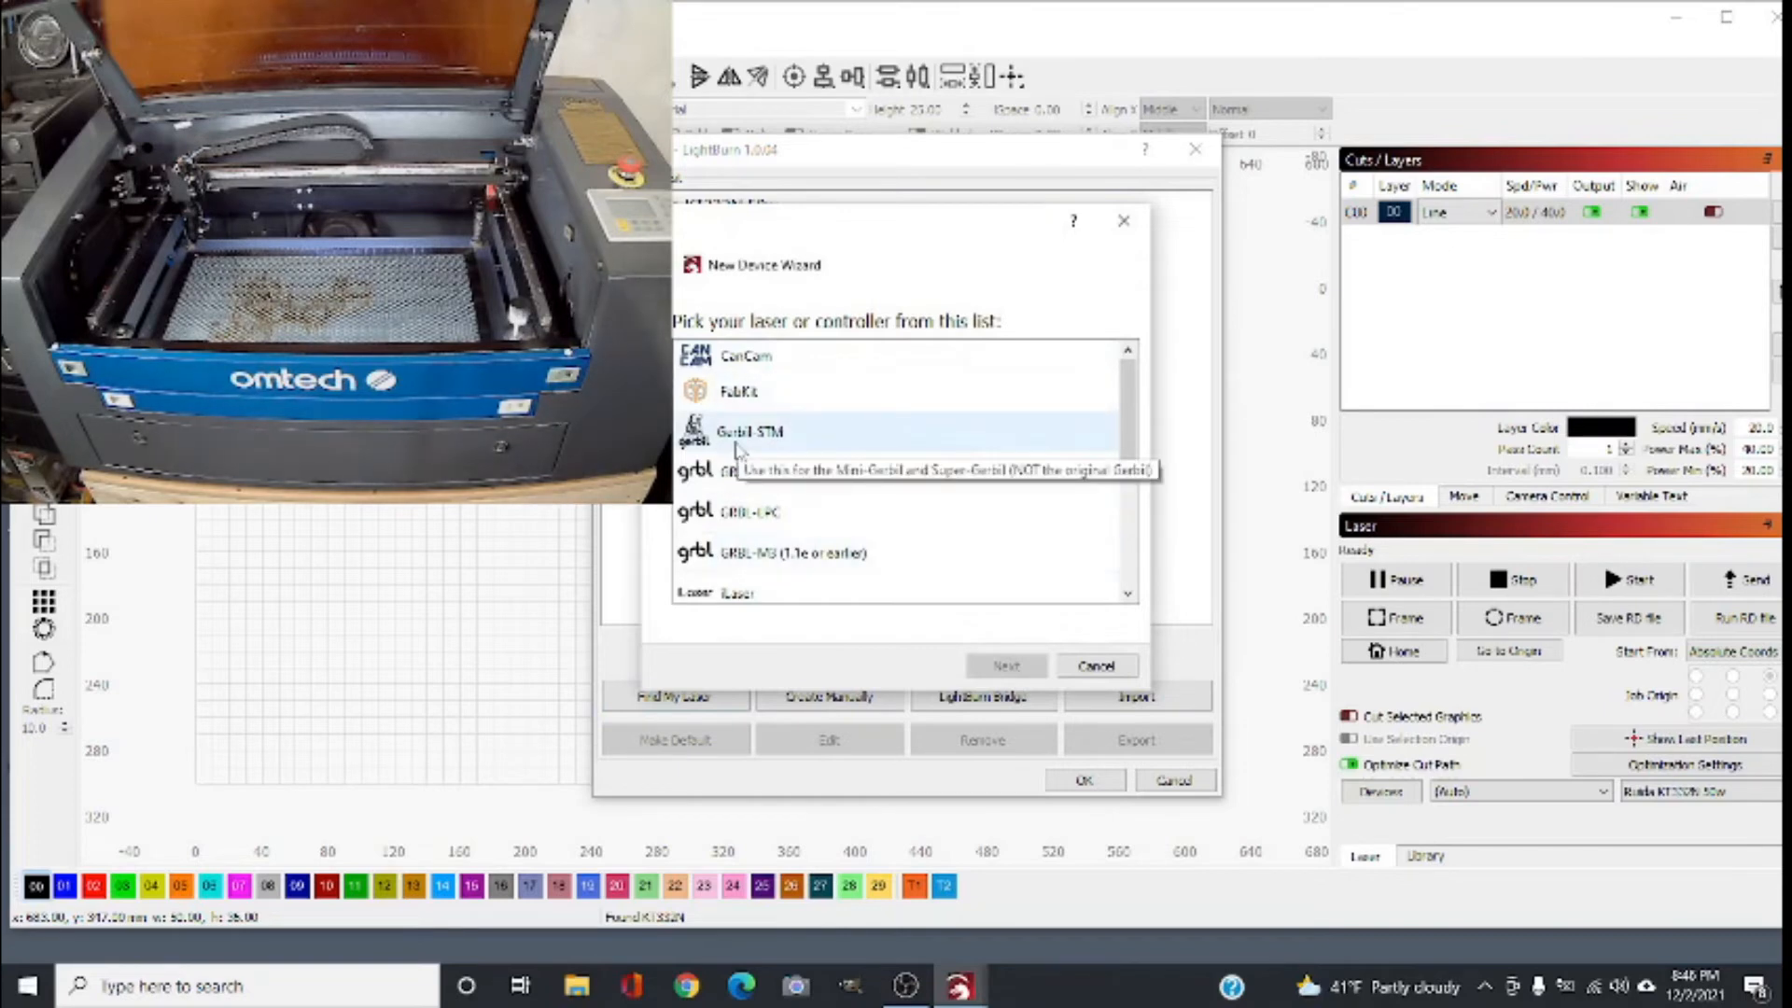
scroll("down", 3)
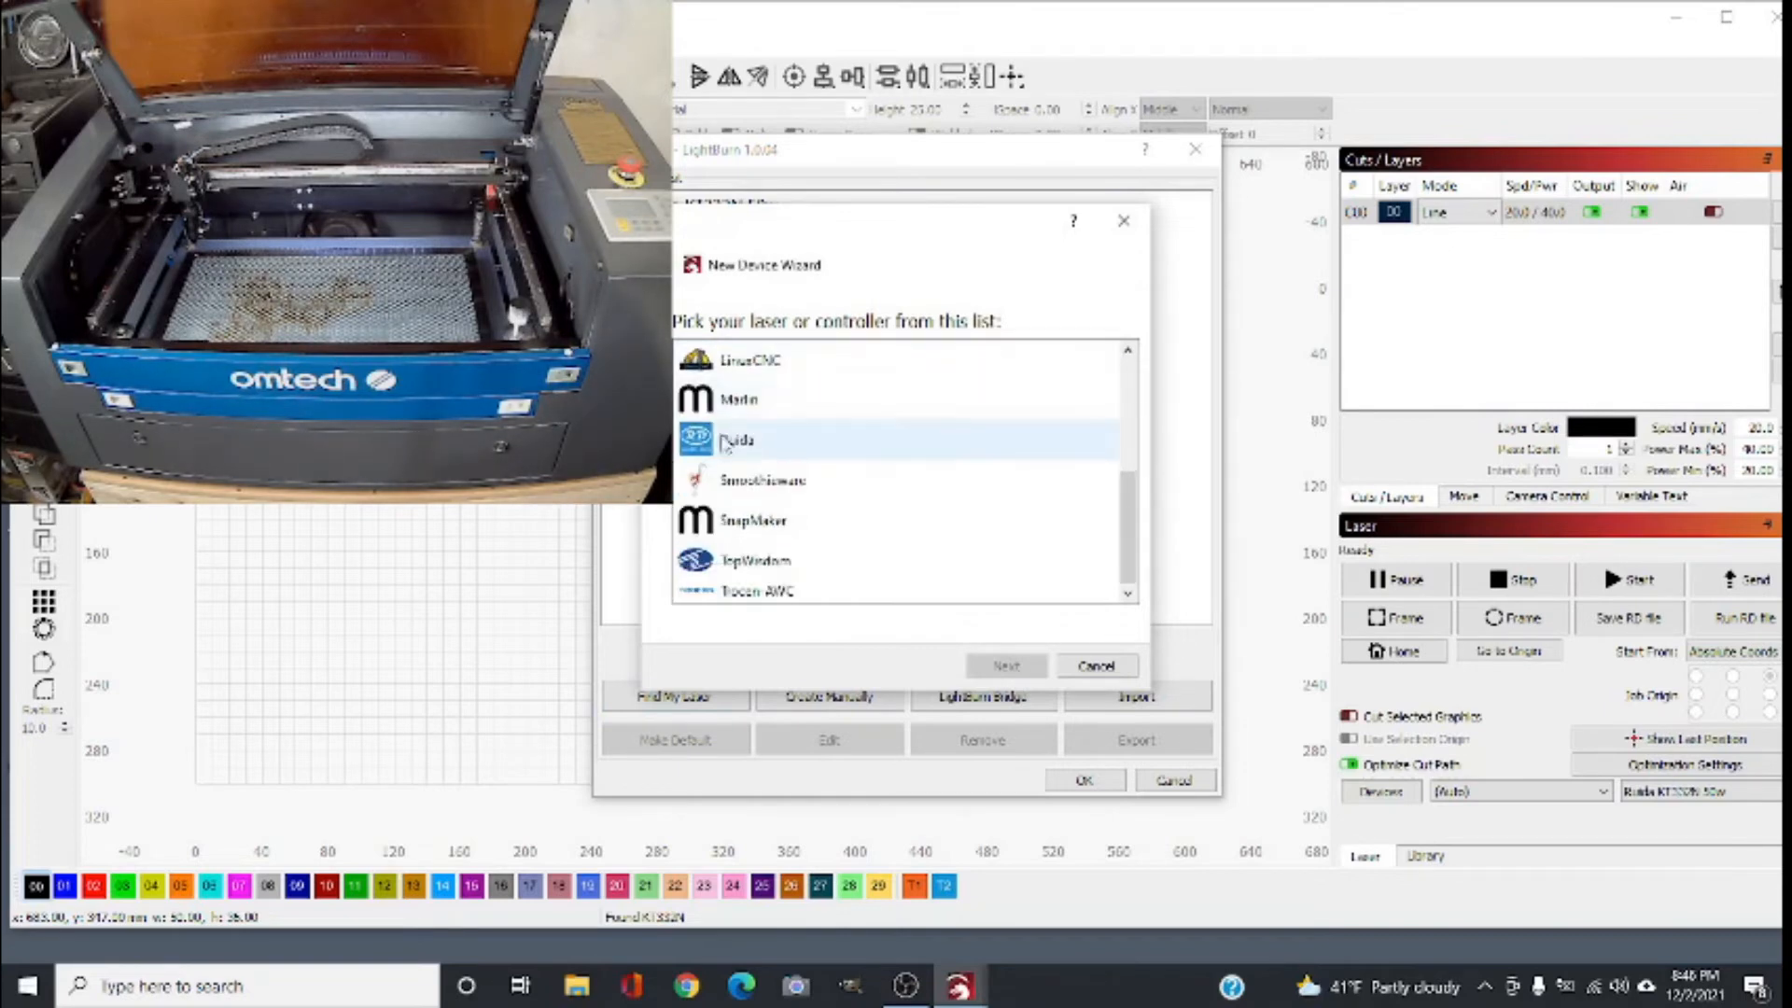
left_click(741, 441)
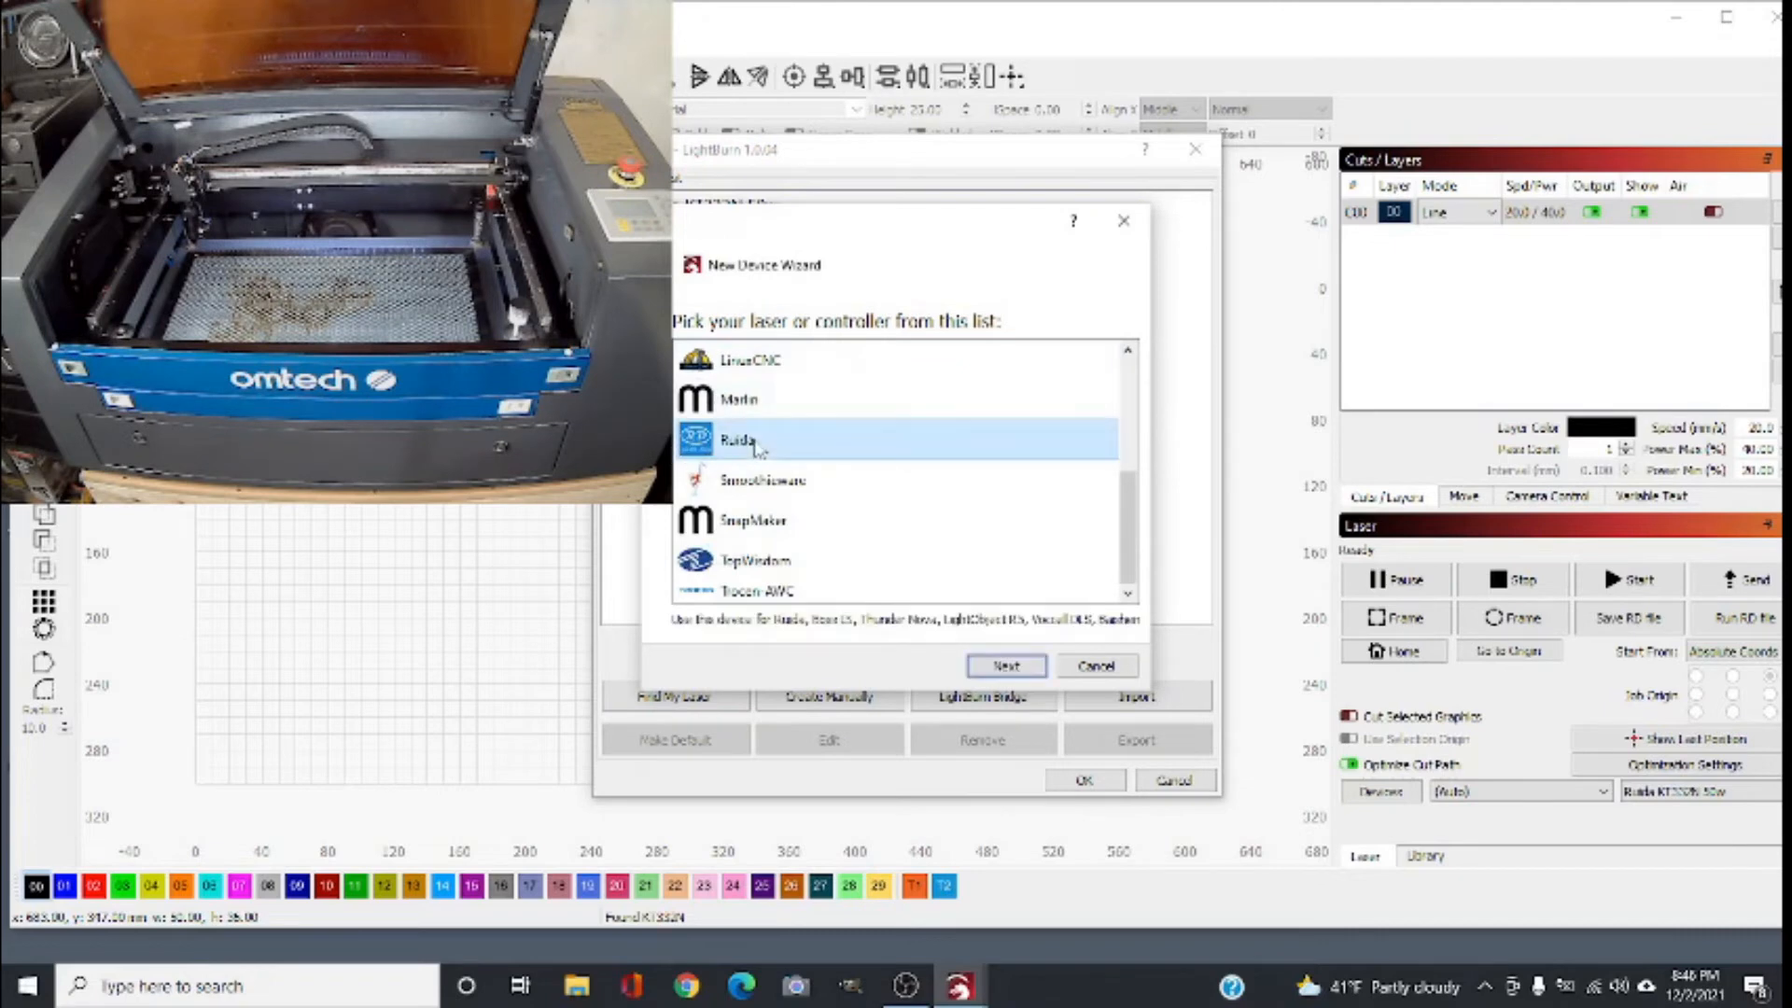
left_click(1004, 664)
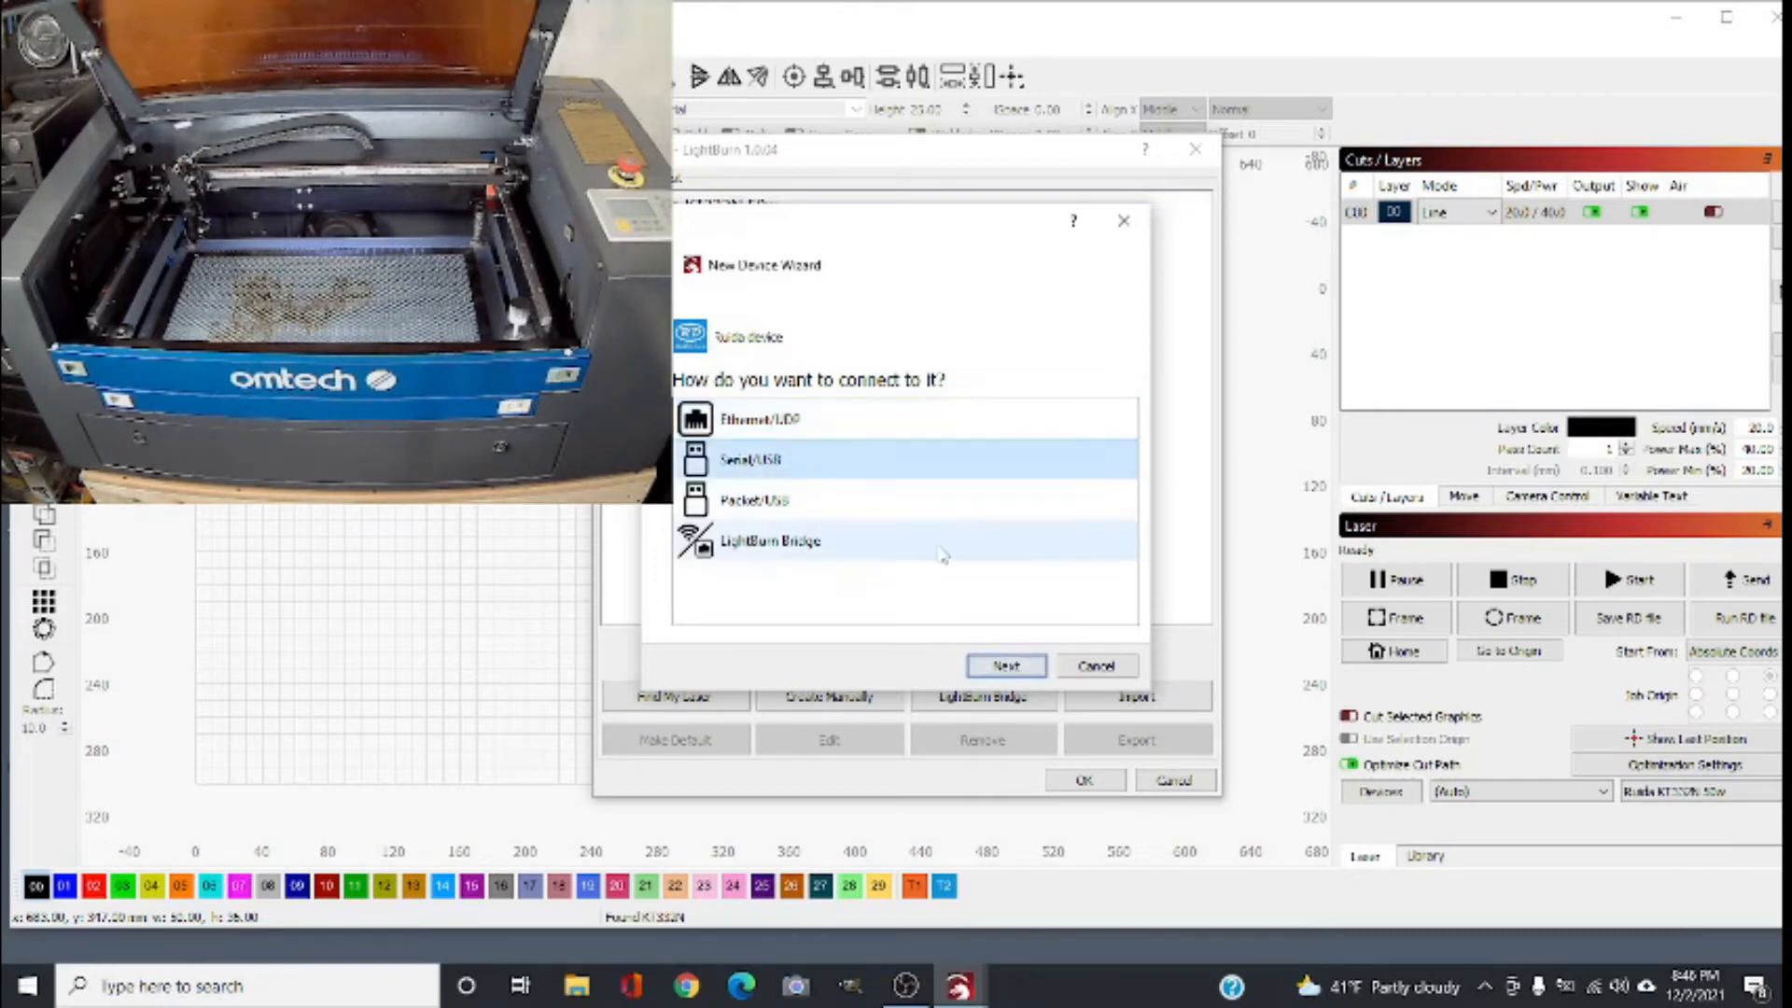
left_click(1005, 665)
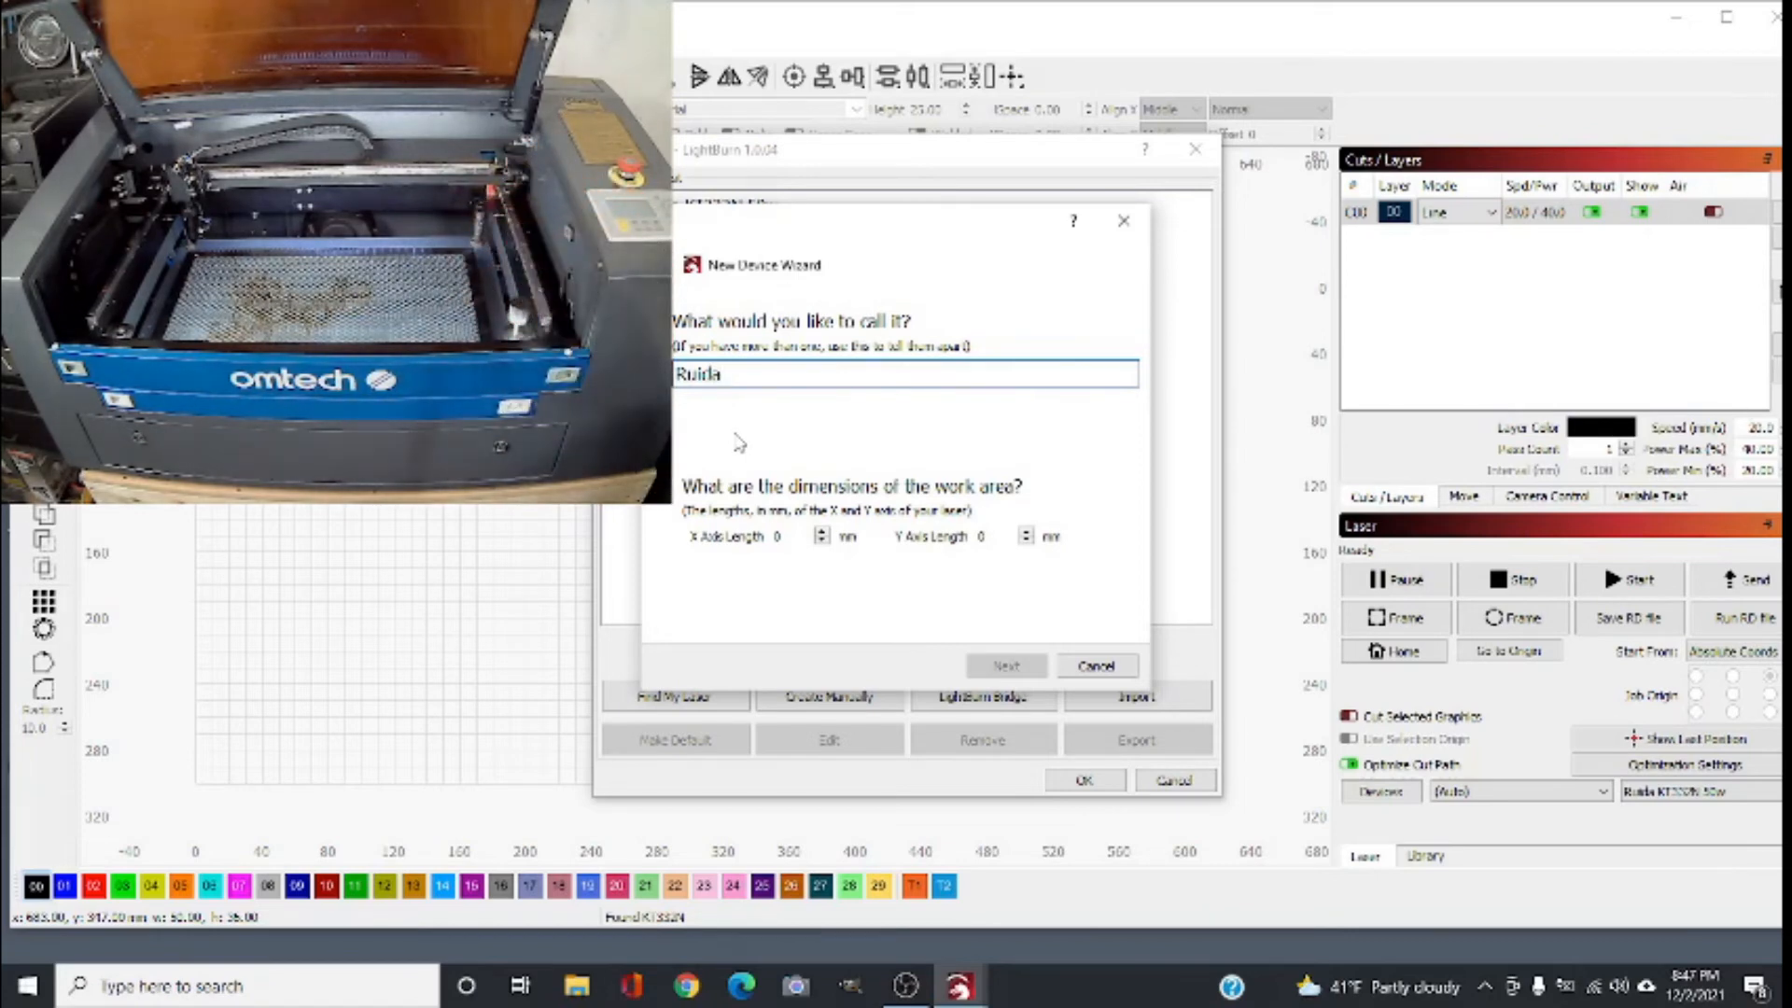
mouse_move(797, 556)
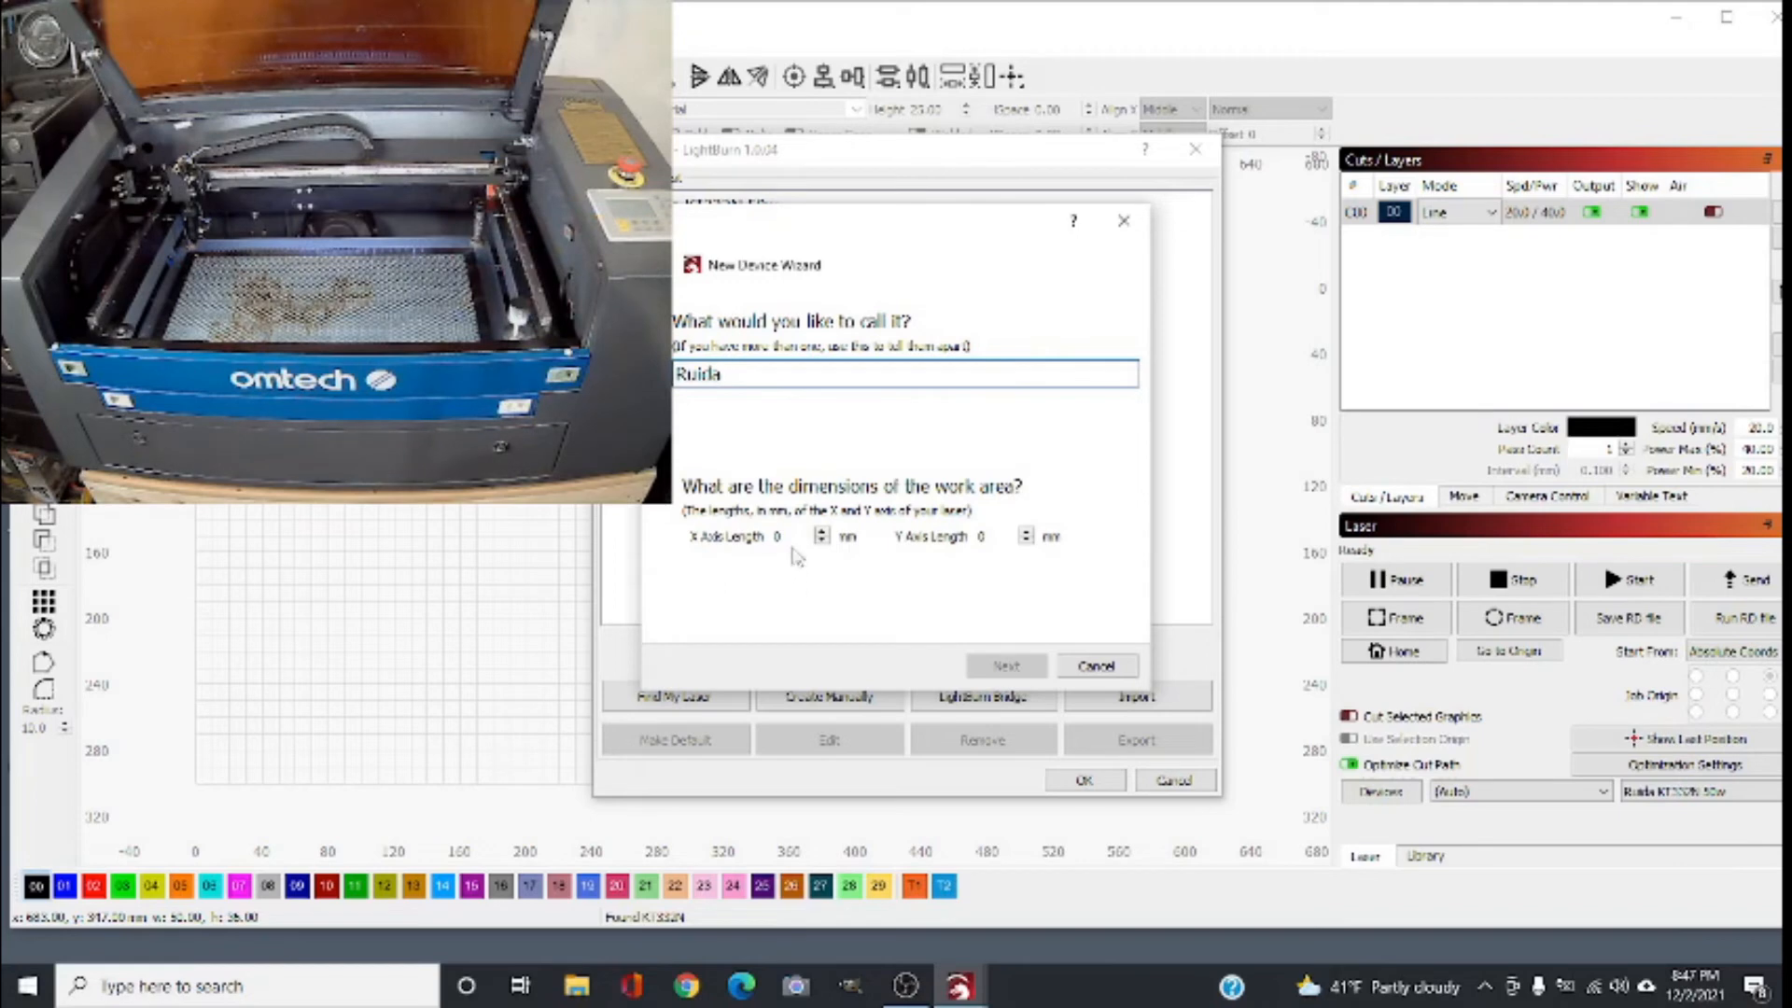
Step: Set the manual Ruida device work area to 500 x 300 mm and continue
type("90")
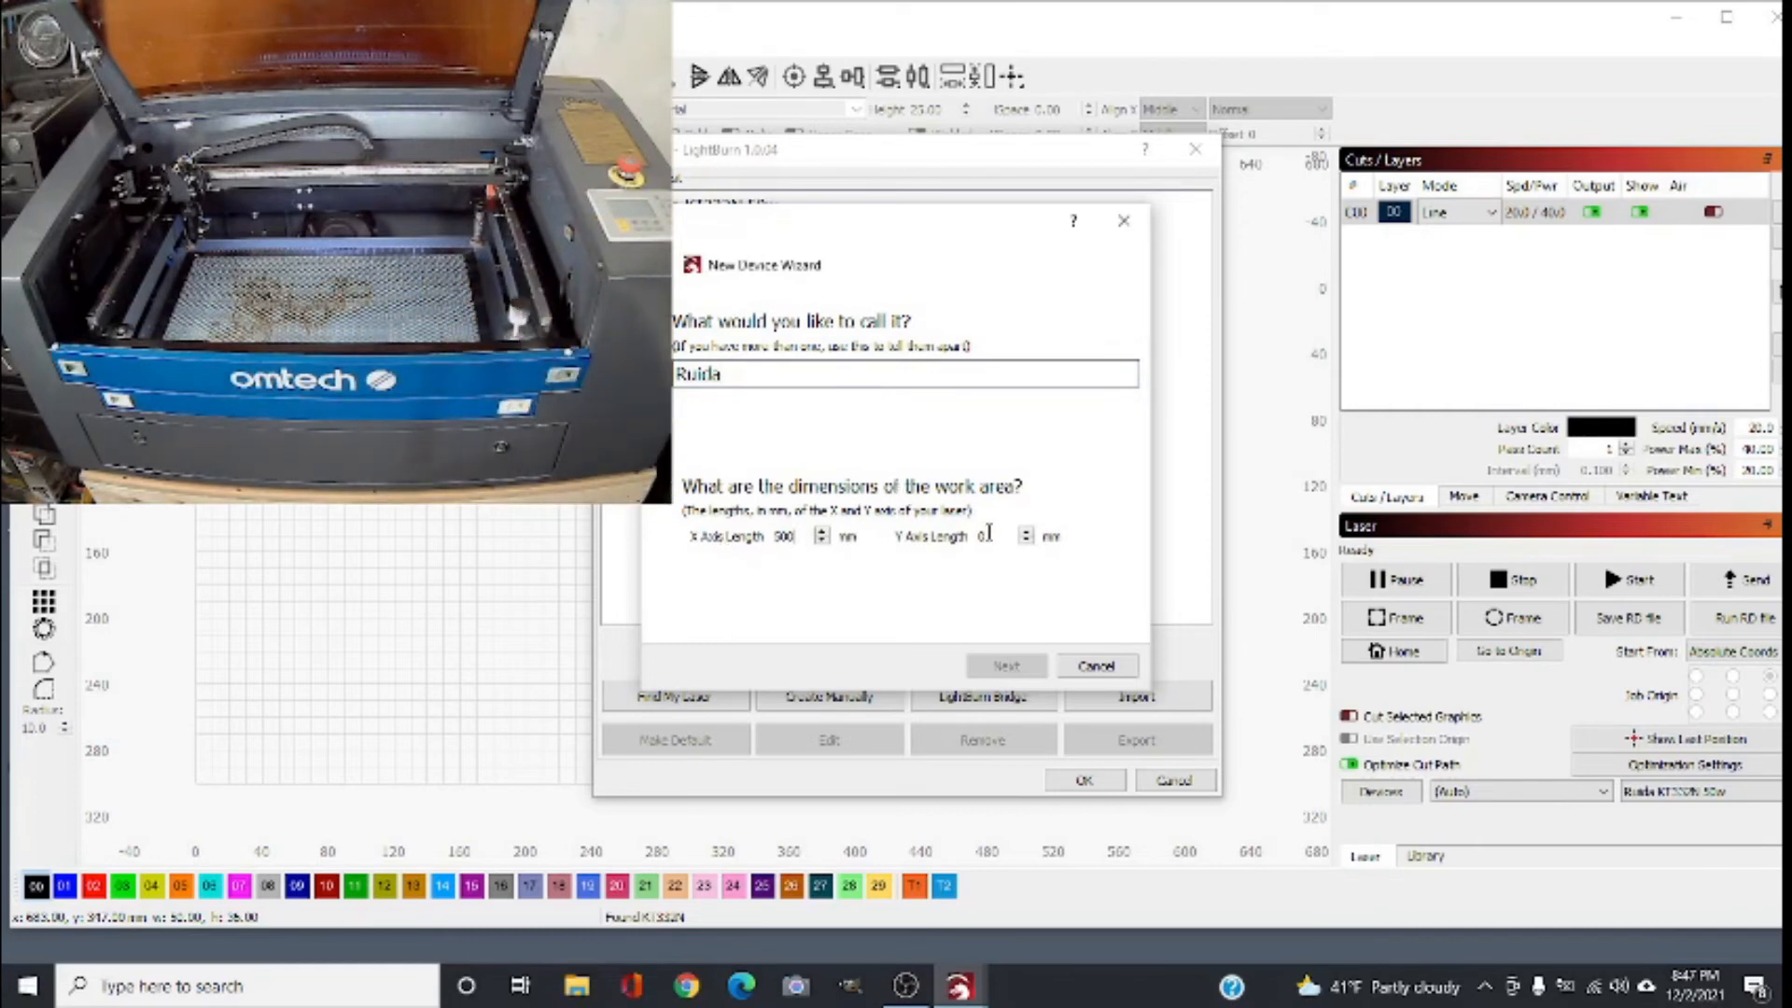
type("300")
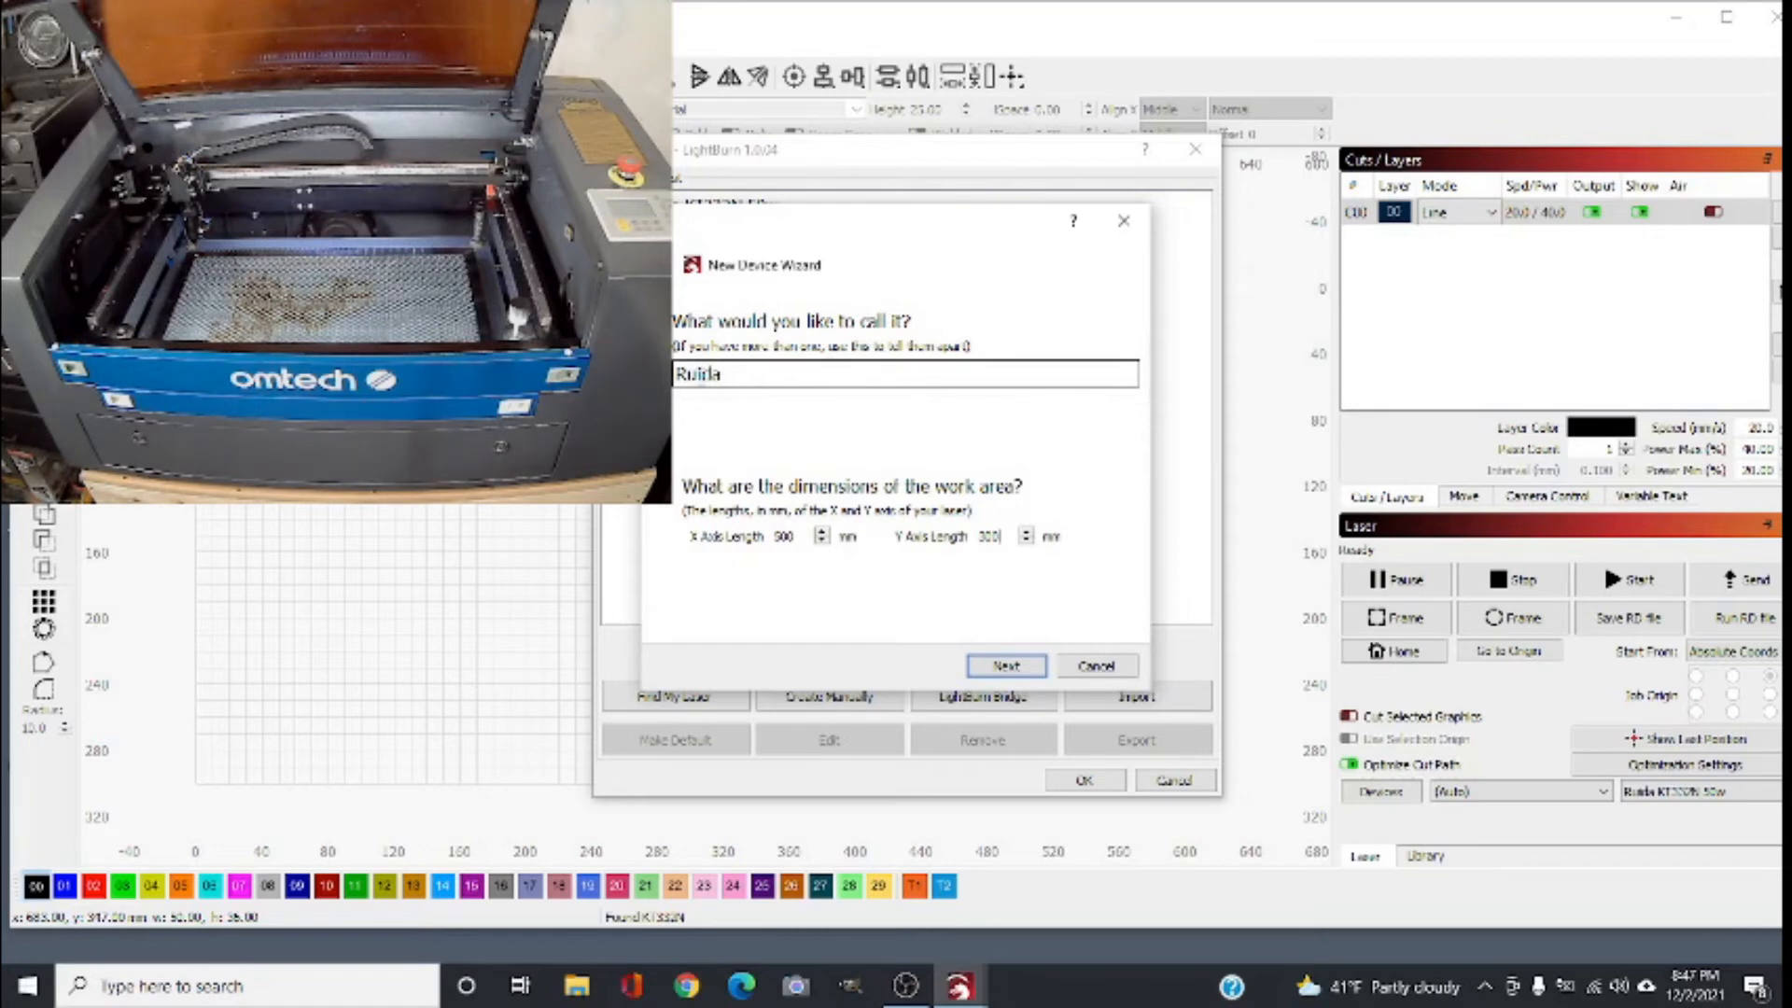
left_click(1004, 665)
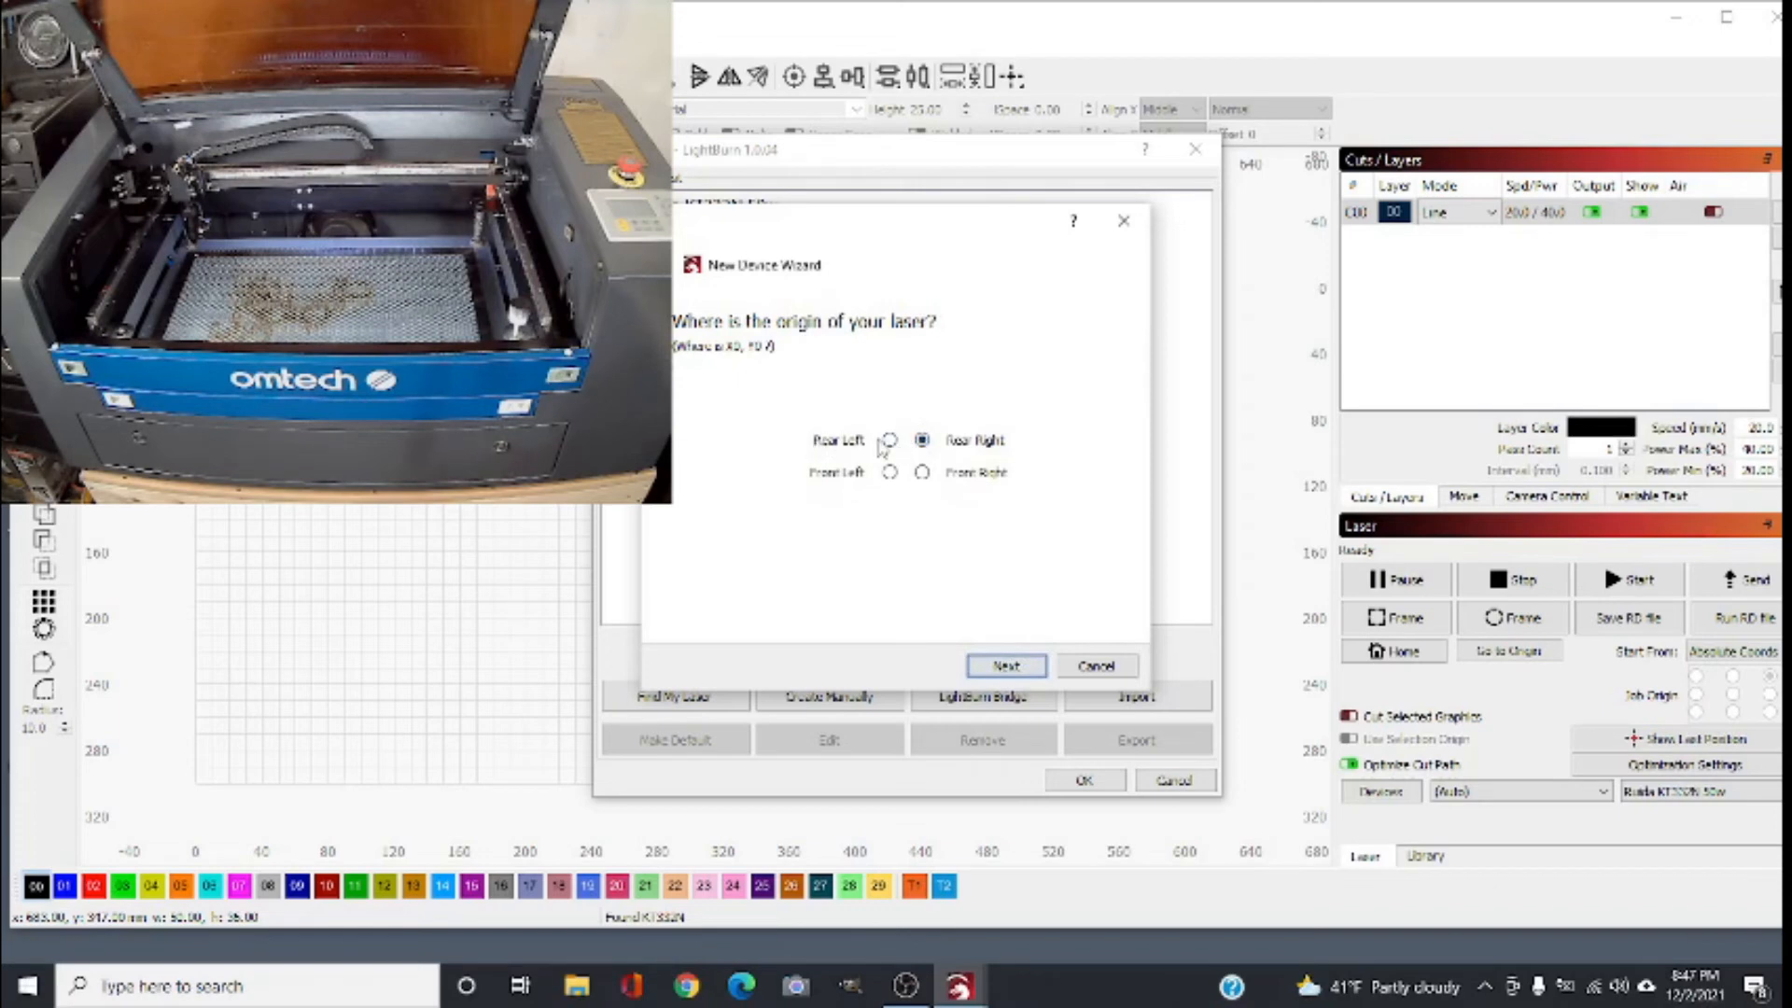
Step: Choose the rear-left laser origin and finish adding the Ruida device
left_click(889, 440)
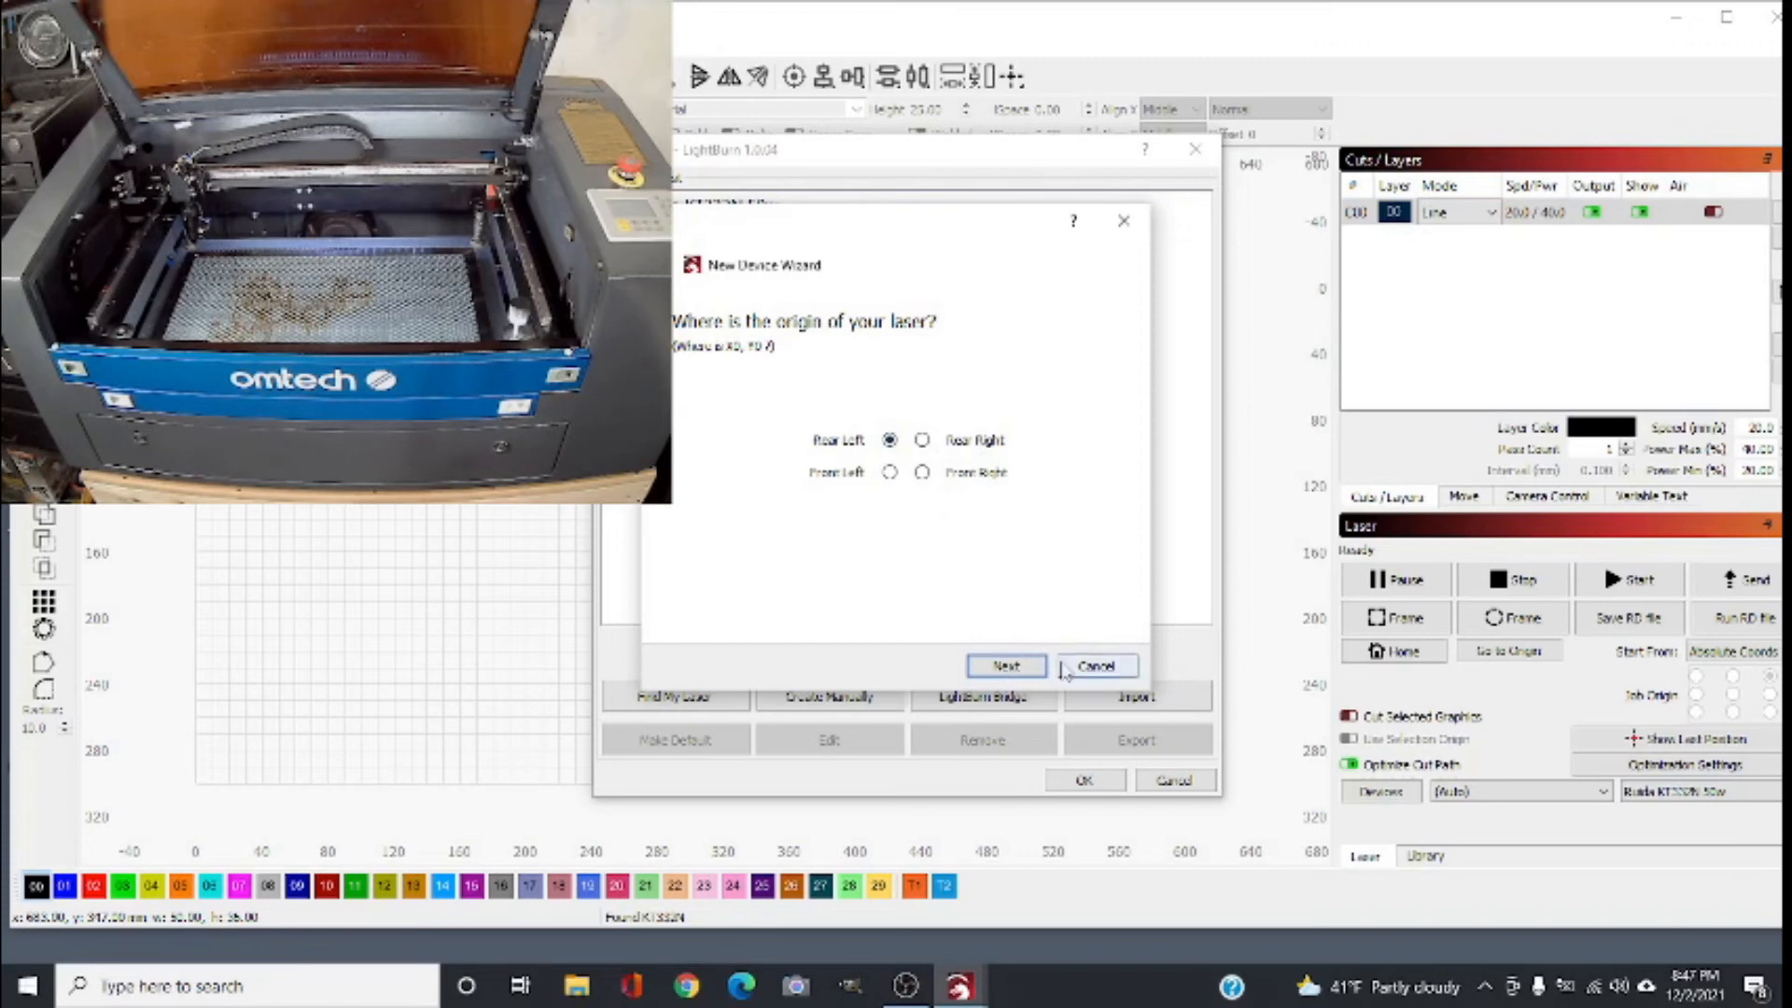
left_click(1004, 665)
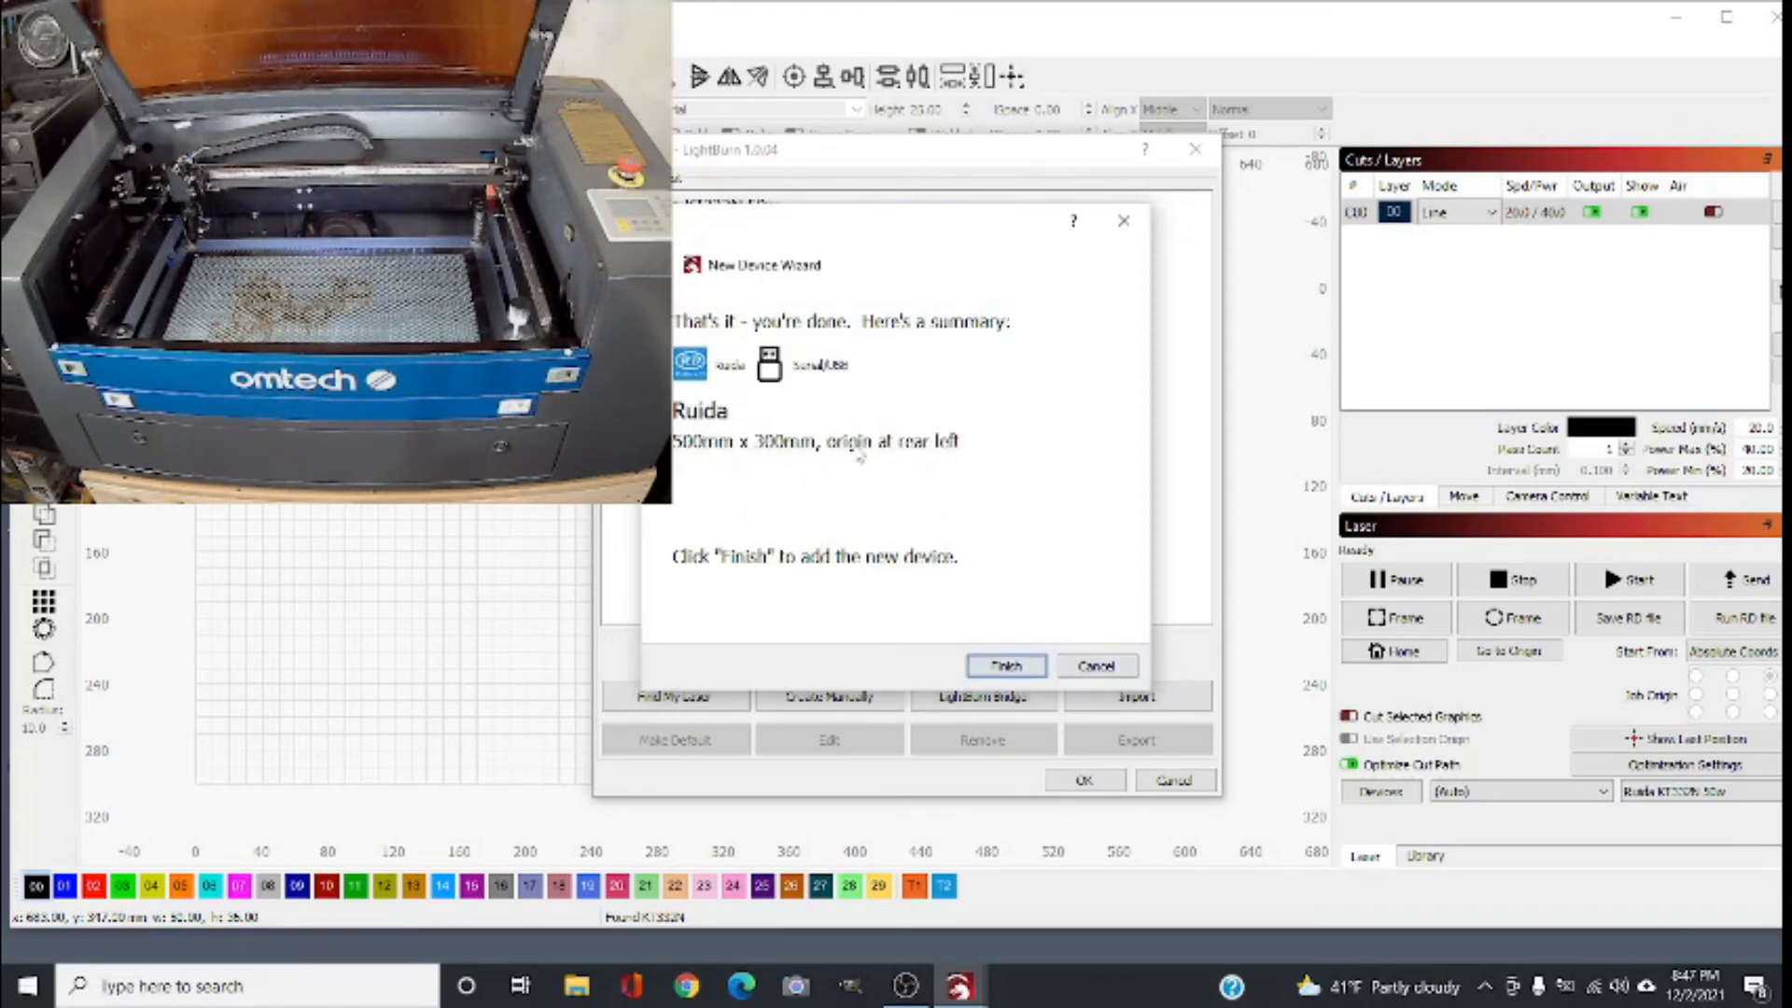
left_click(1004, 664)
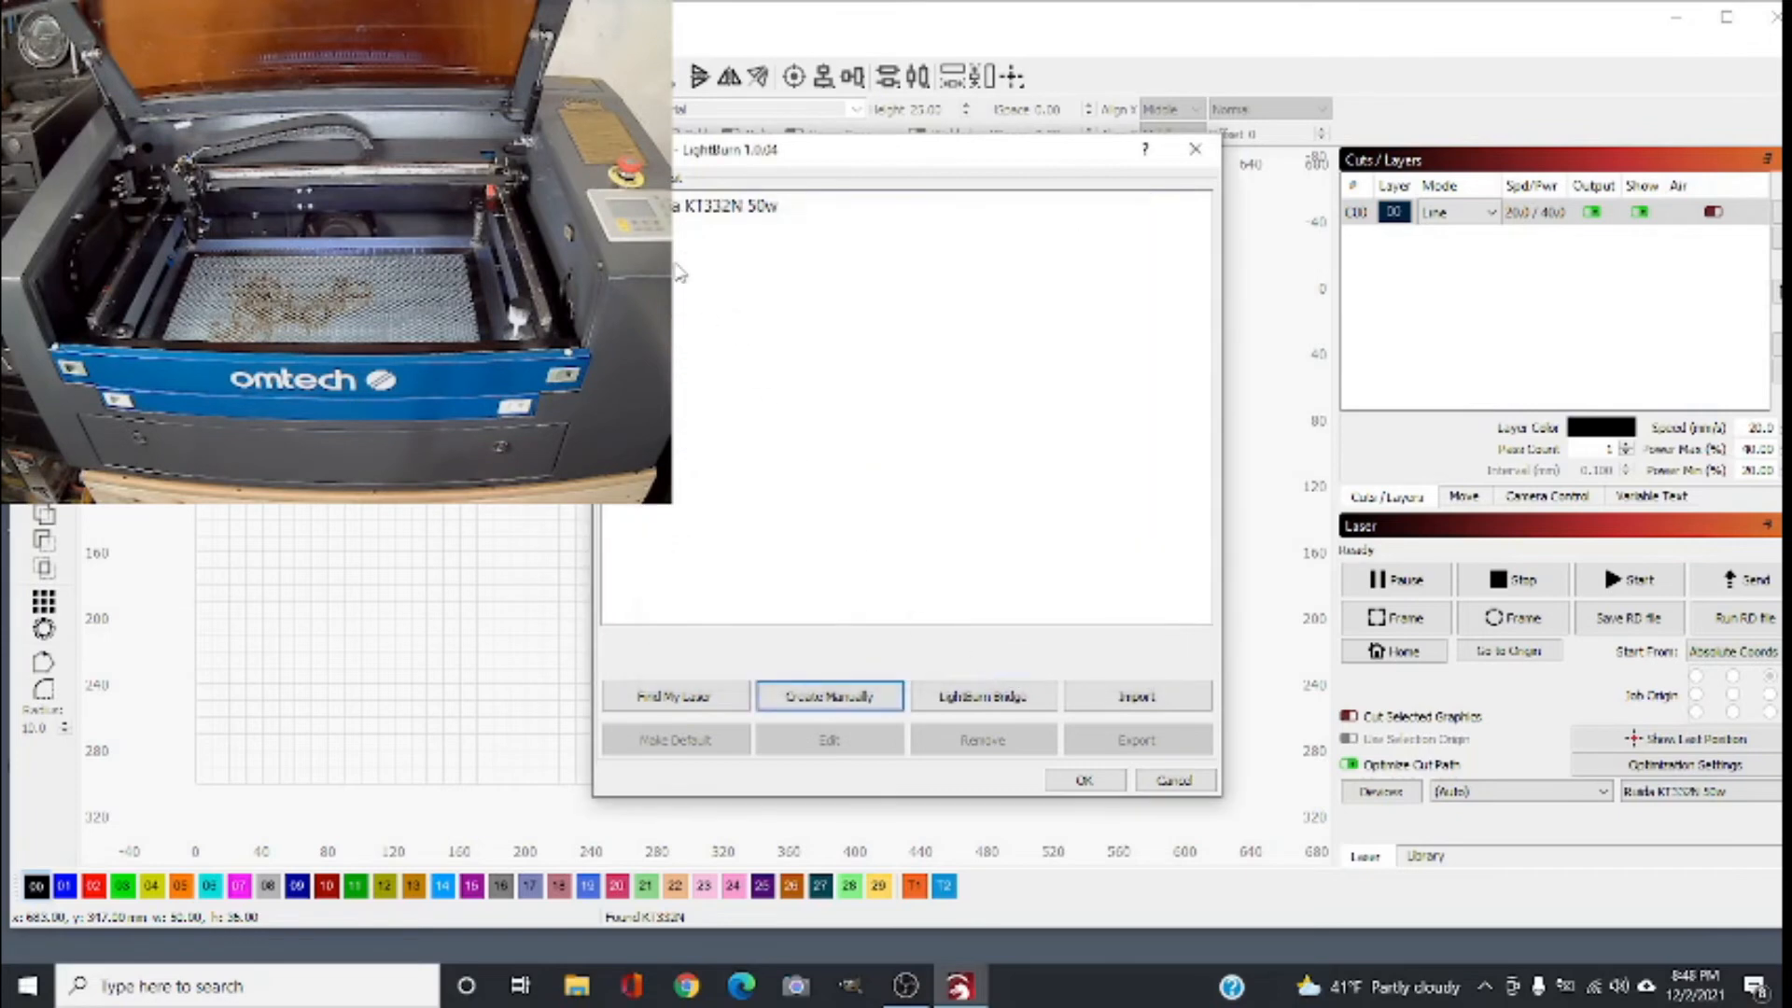
Step: Close the Devices dialog and return to the workspace with the test square
left_click(800, 207)
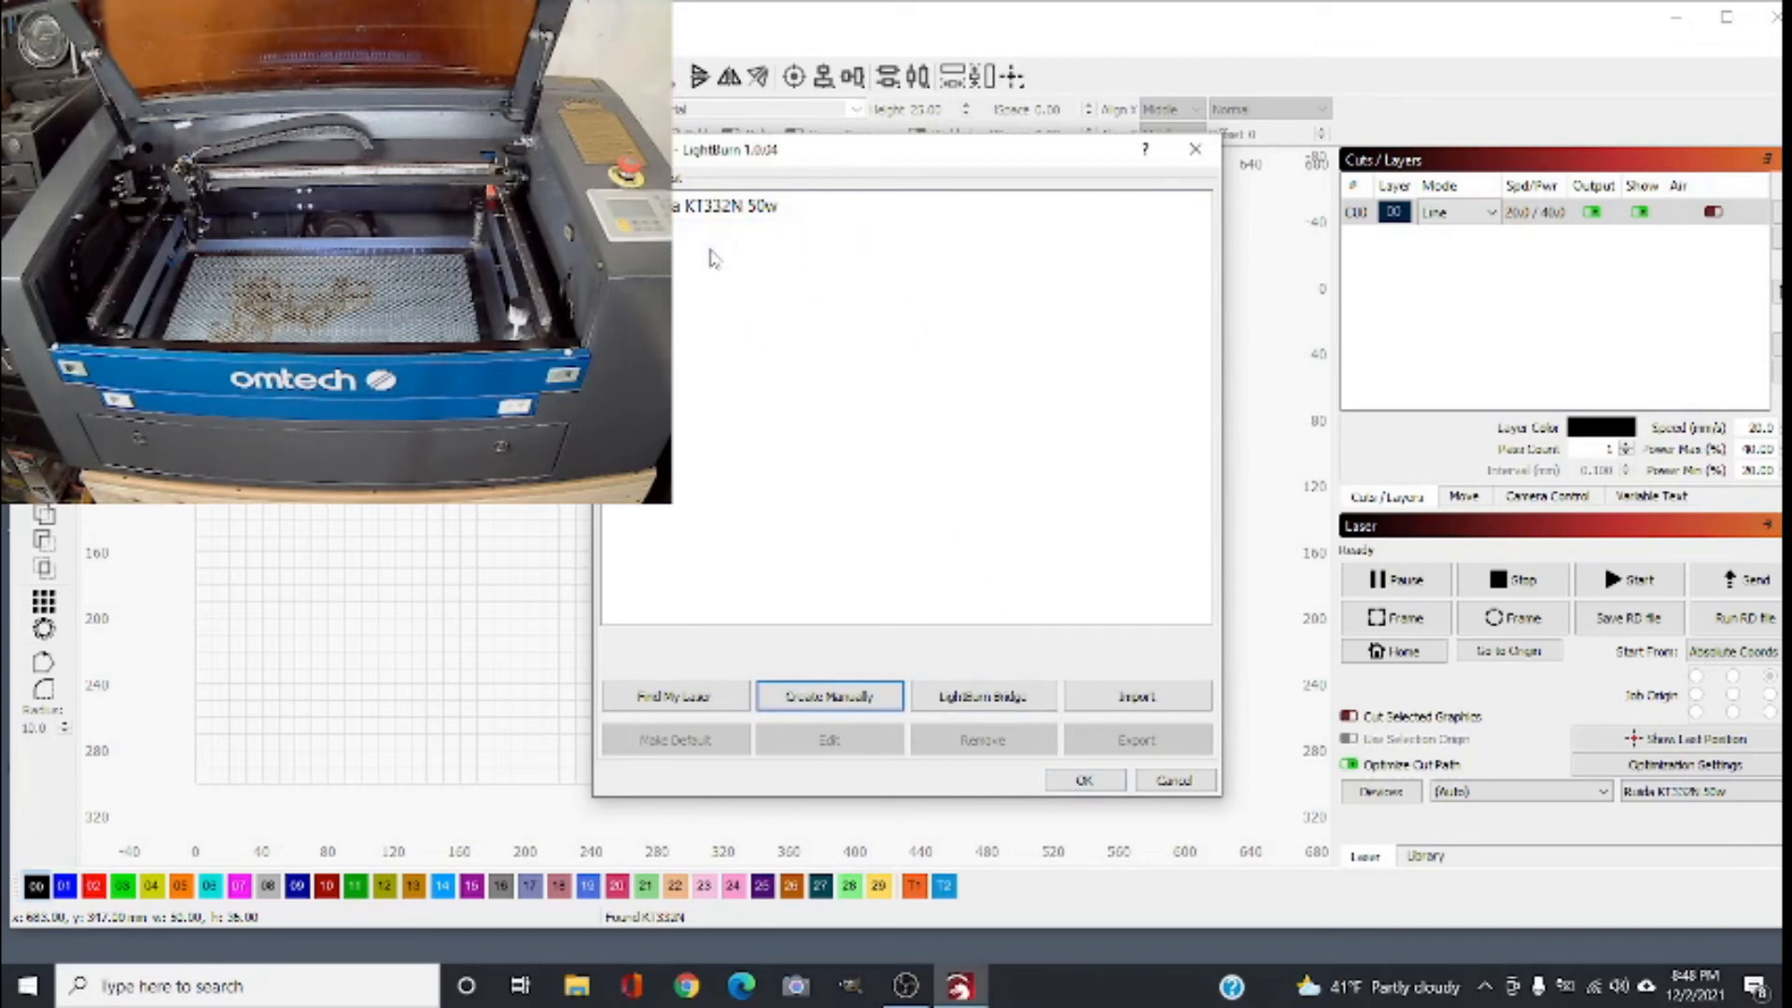
mouse_move(1046, 766)
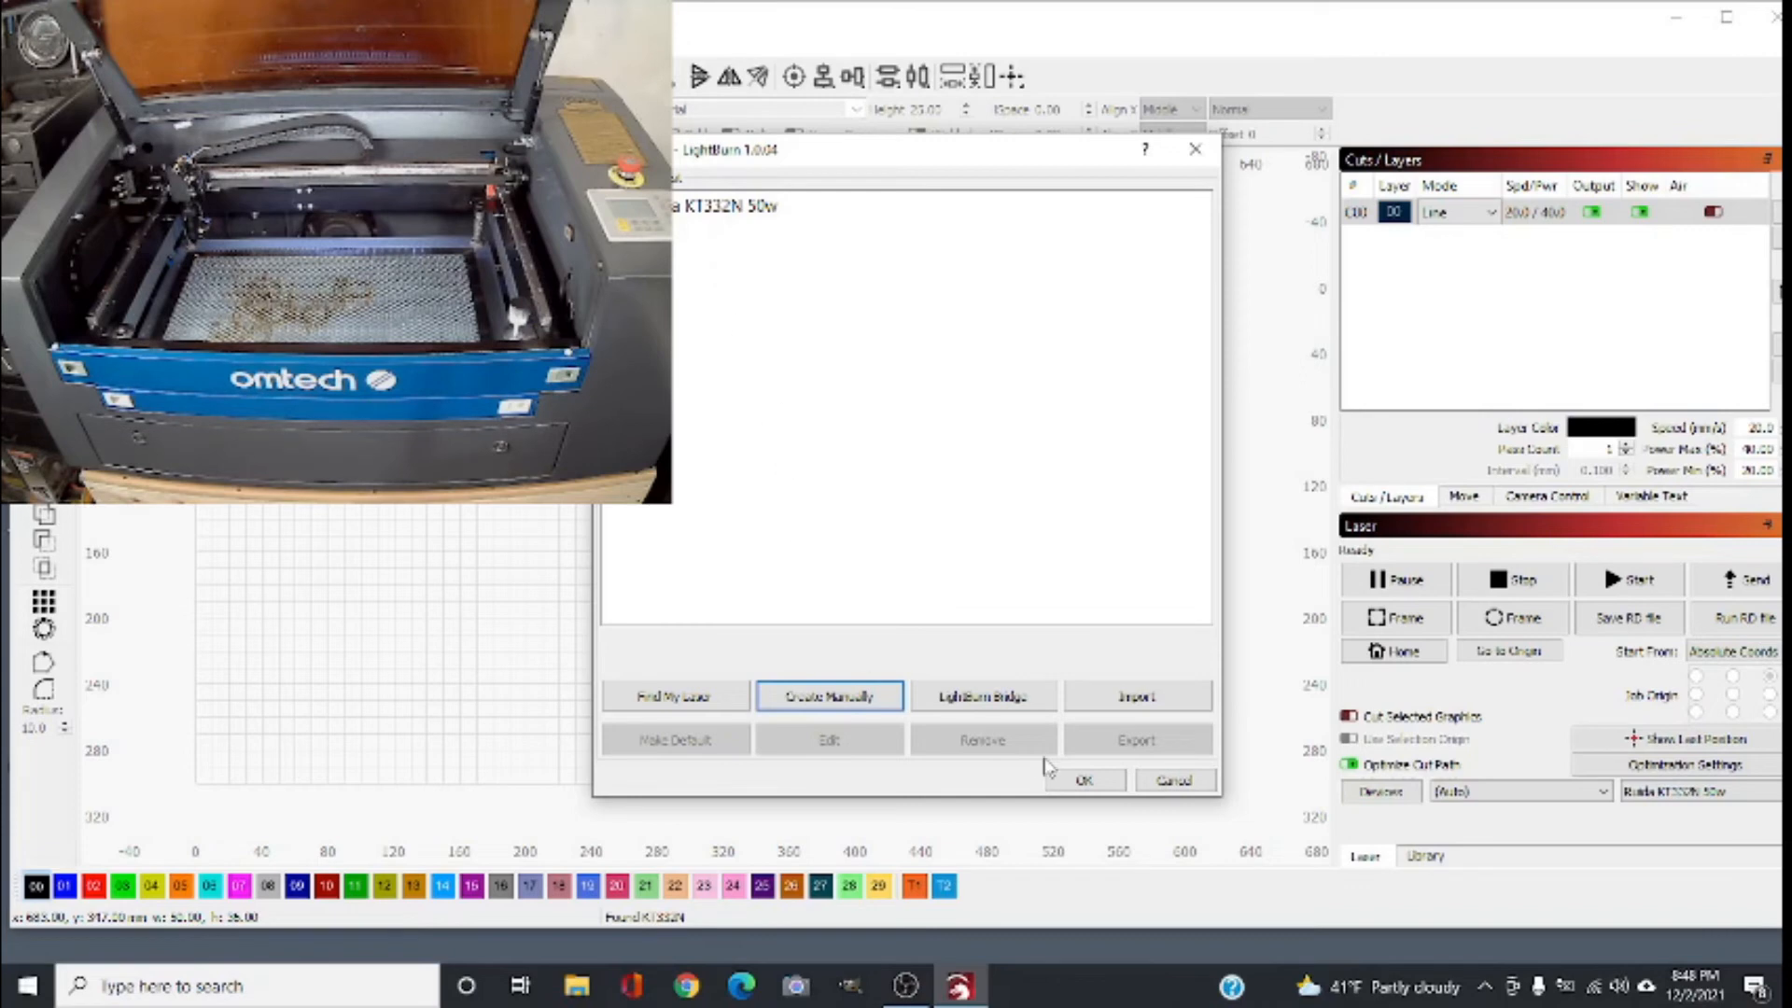
left_click(1081, 781)
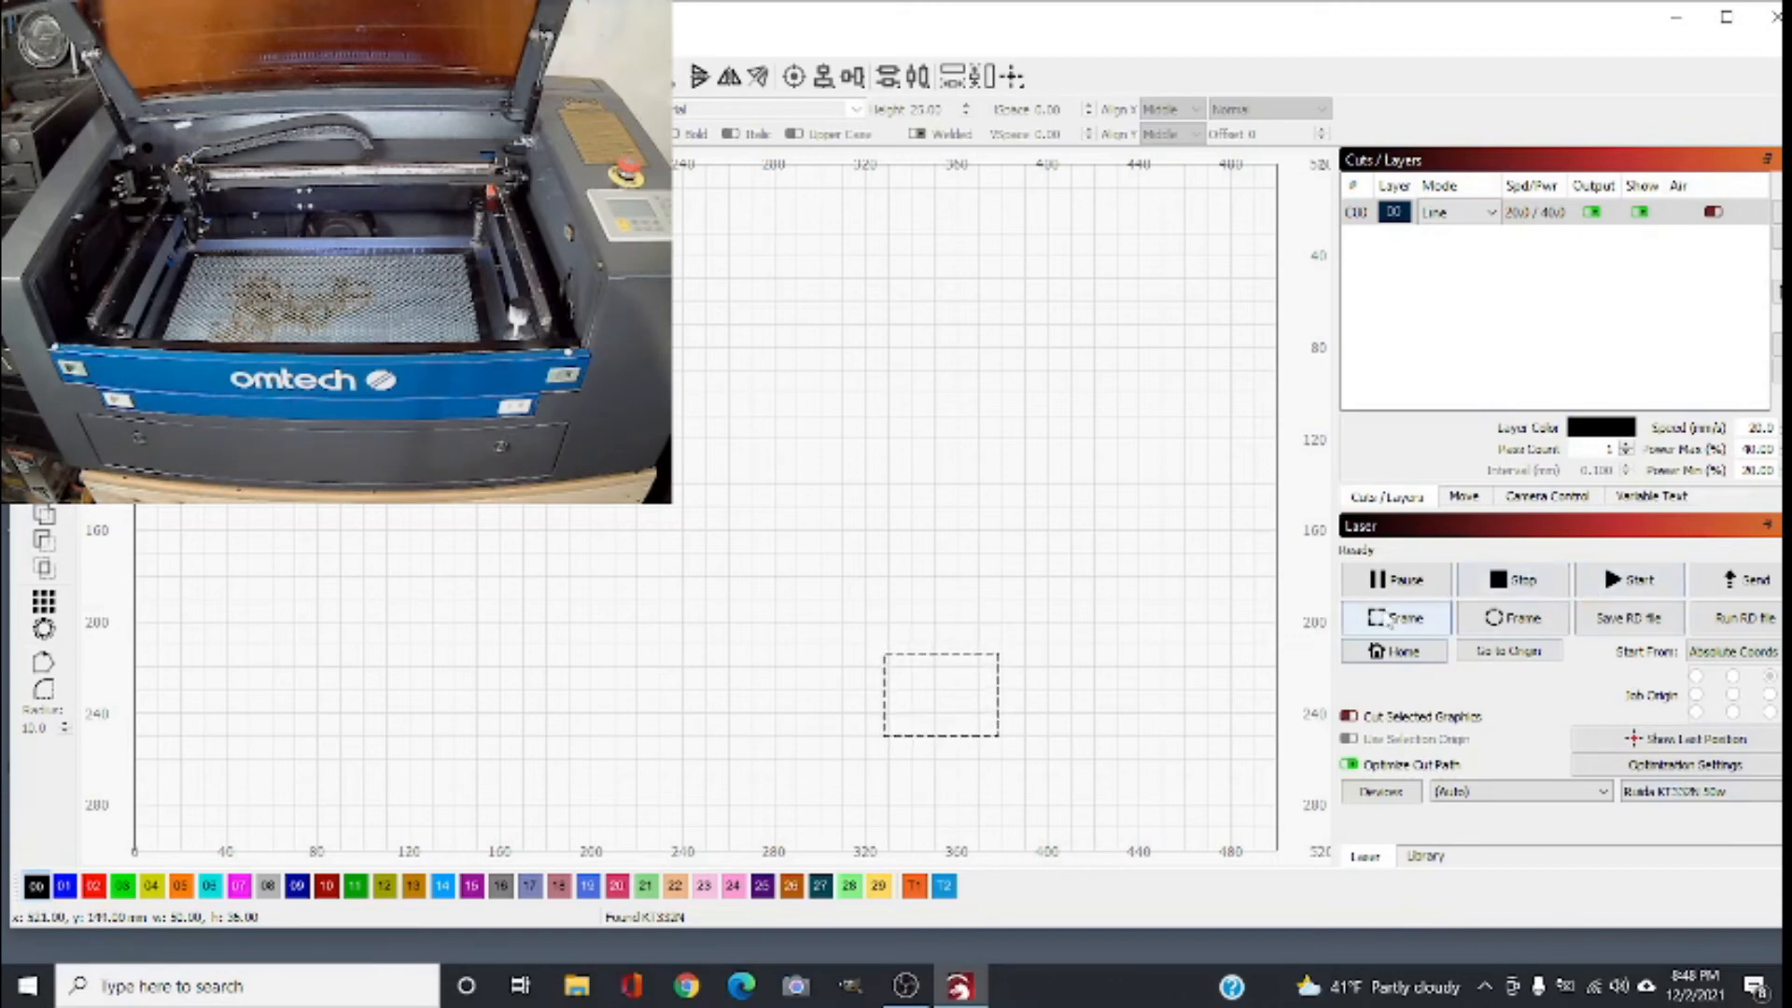
mouse_move(1393, 618)
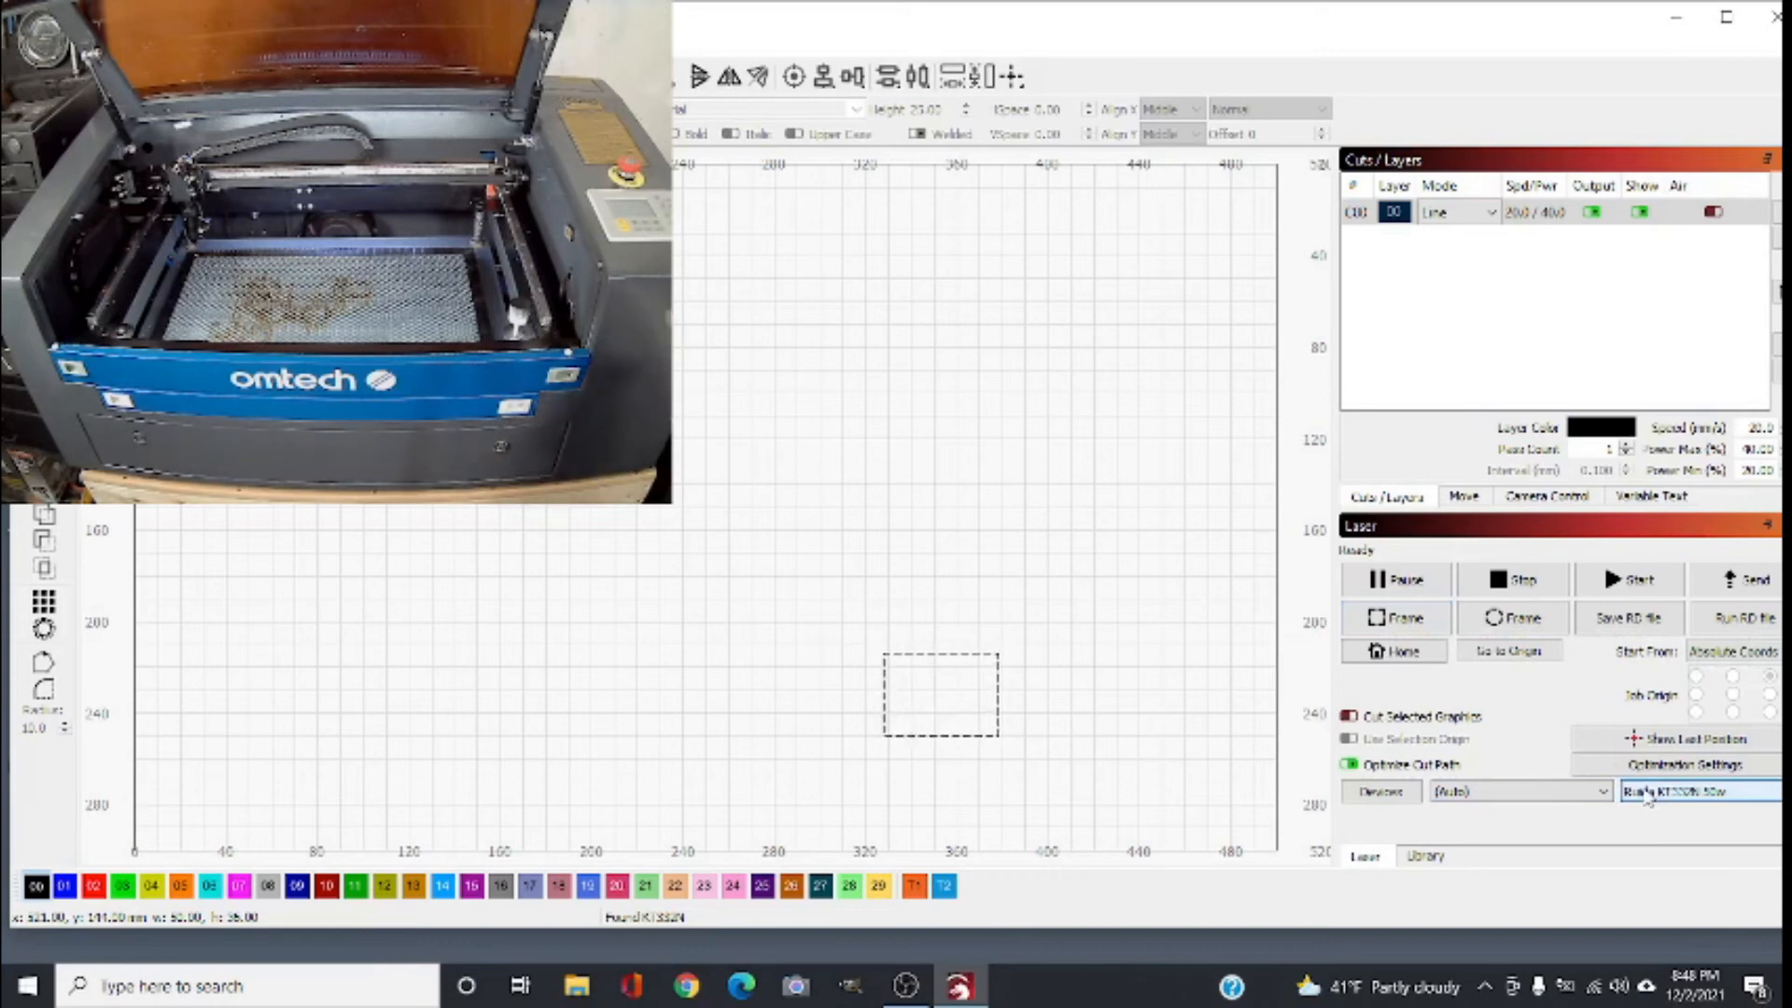
Step: Select the manual Ruida profile as the active laser and send it home
left_click(1697, 790)
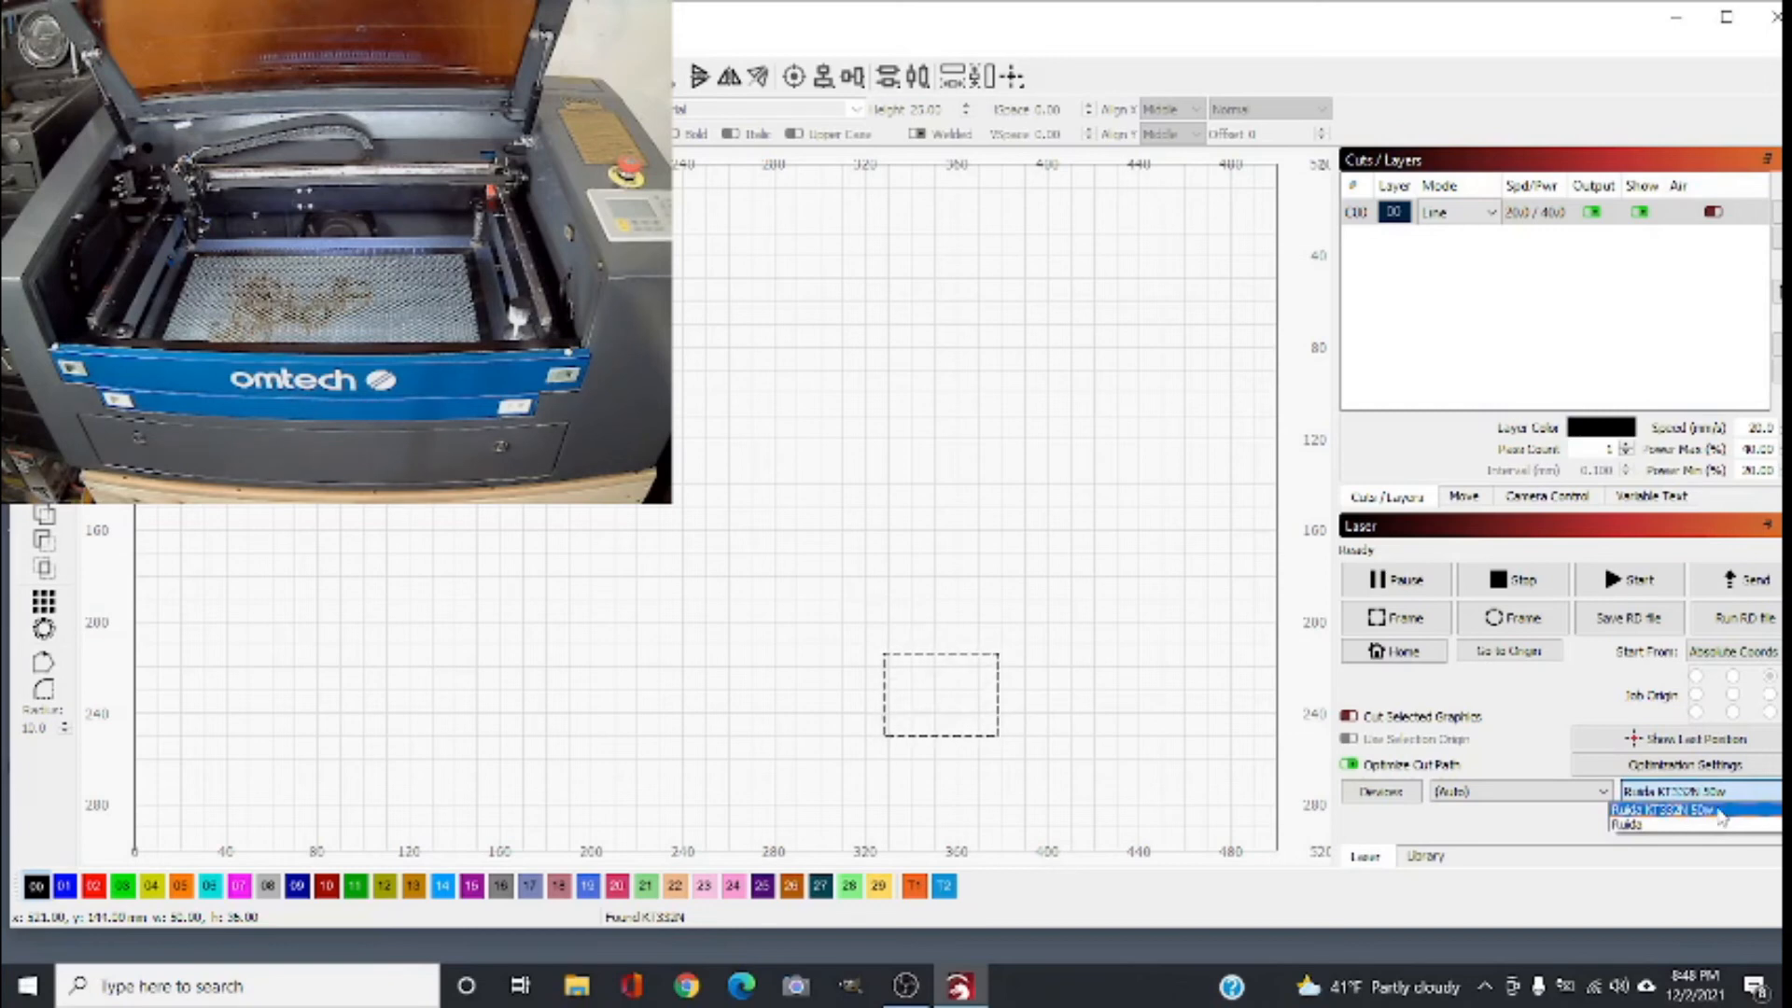
mouse_move(1658, 826)
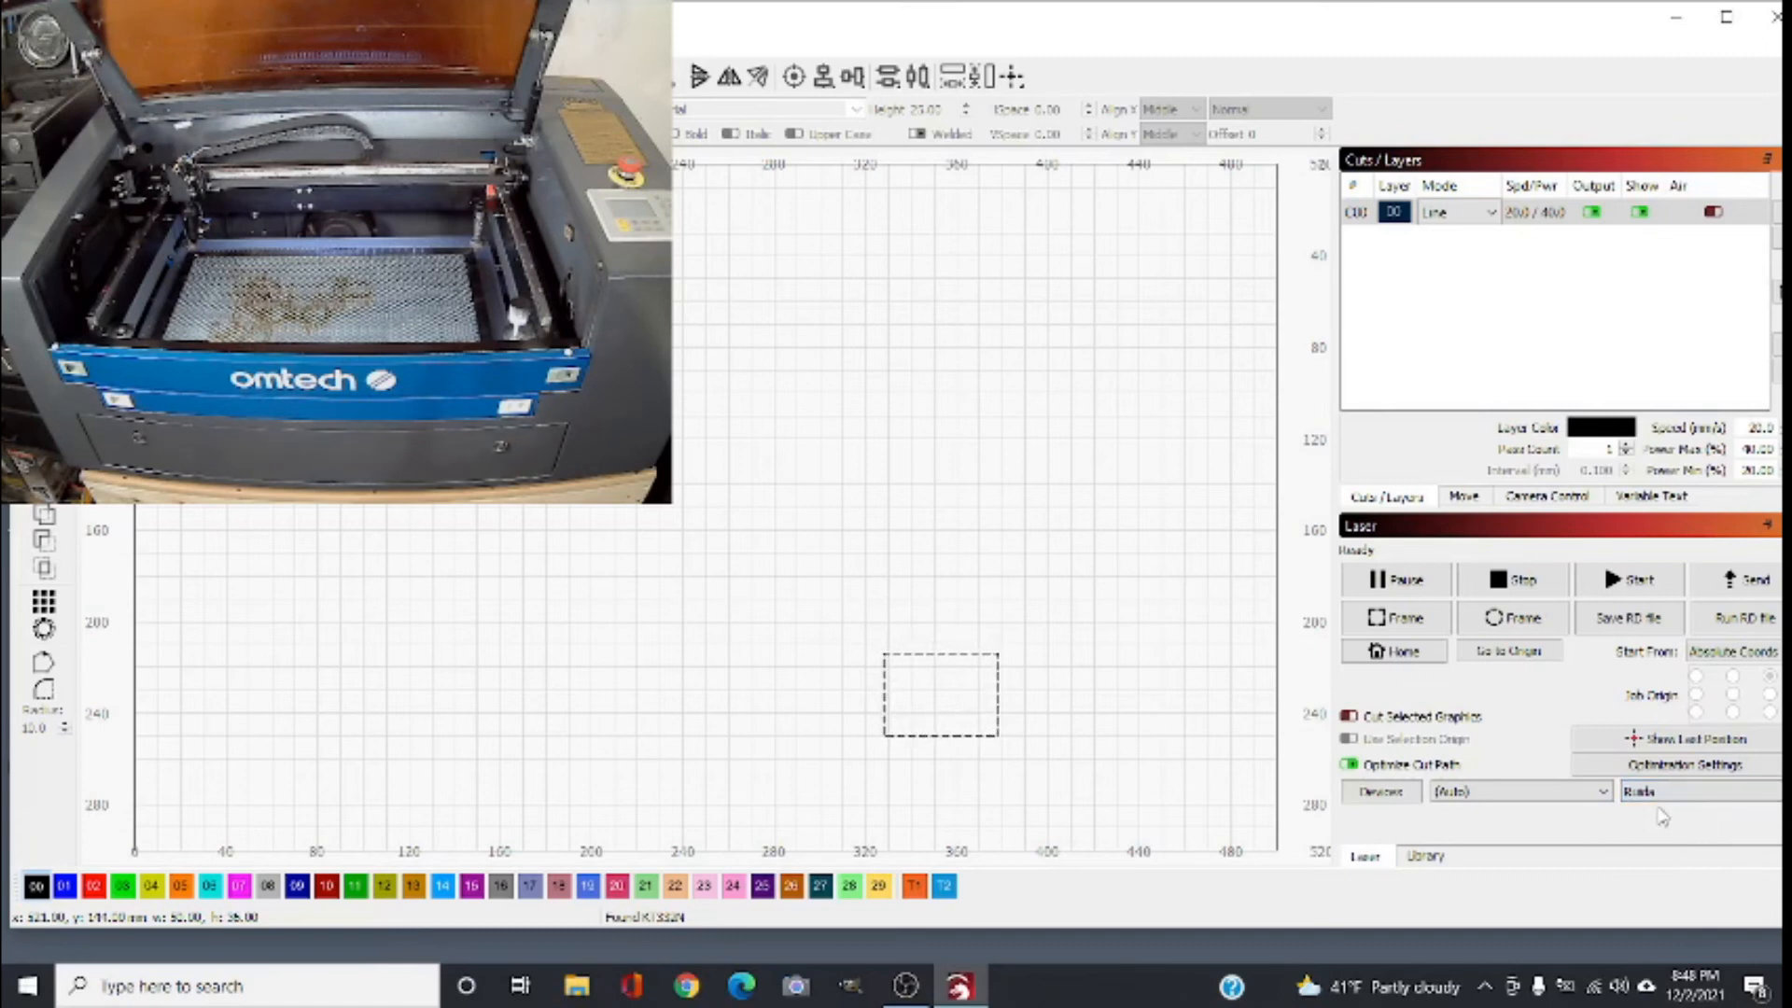
left_click(1698, 790)
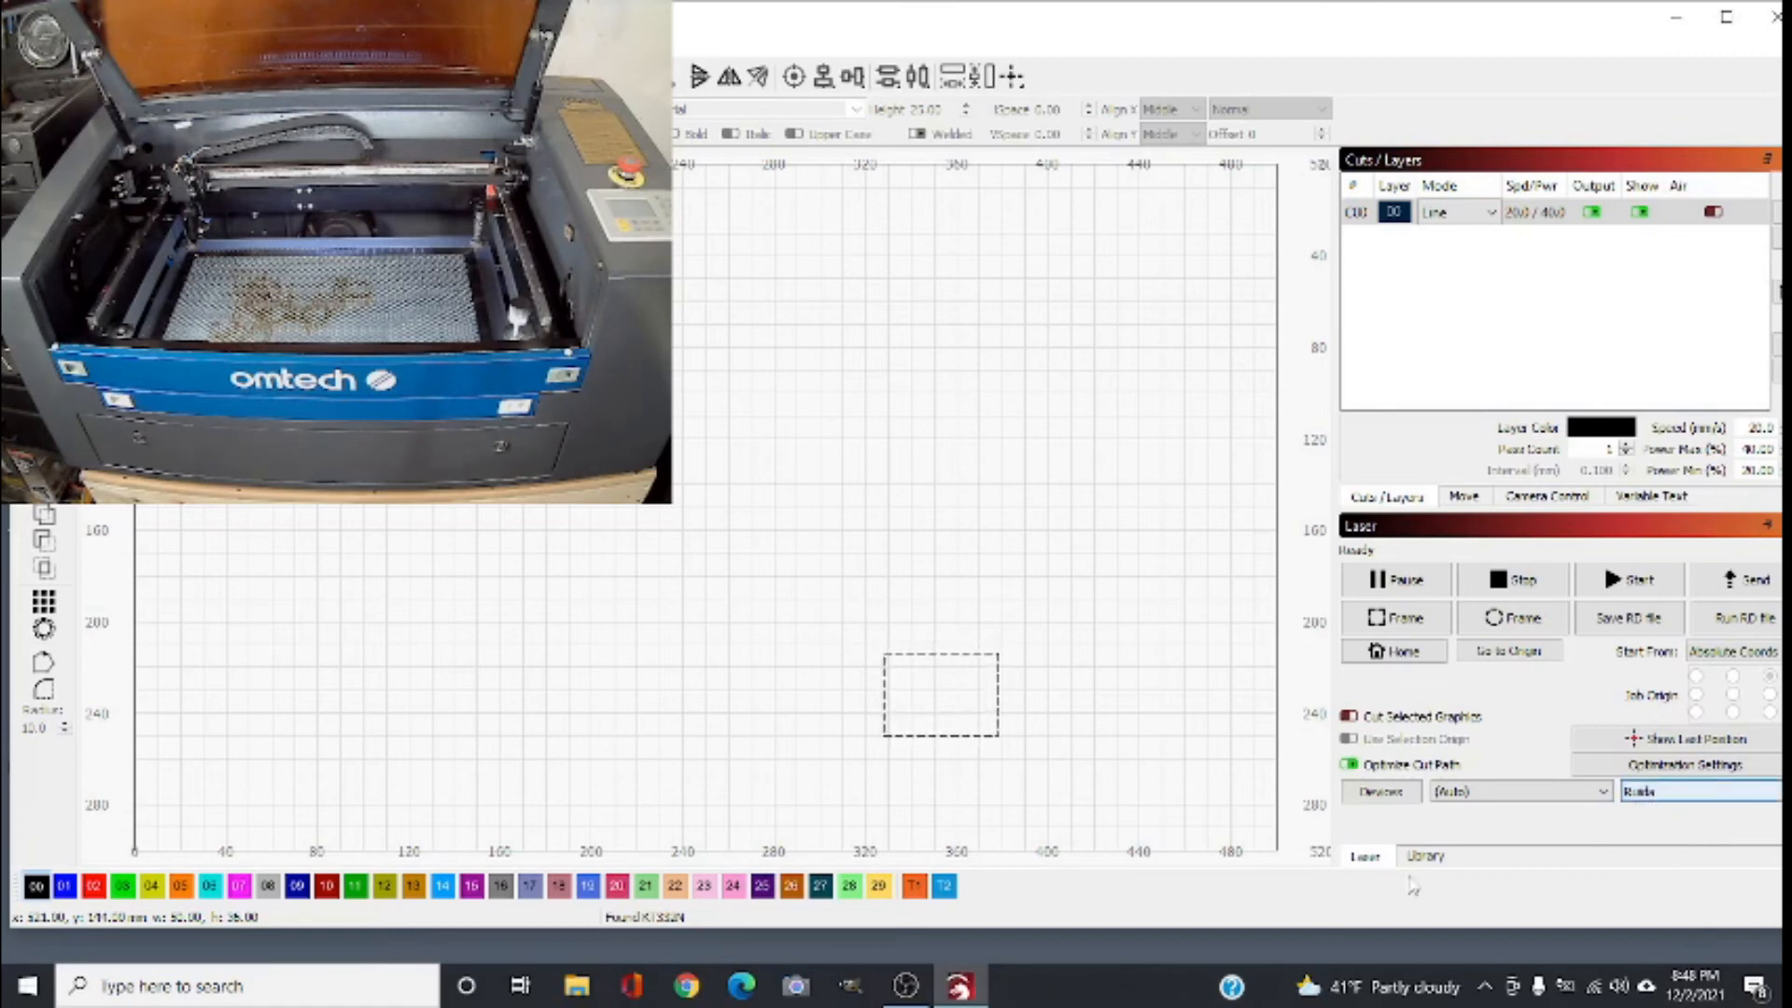
mouse_move(1395, 649)
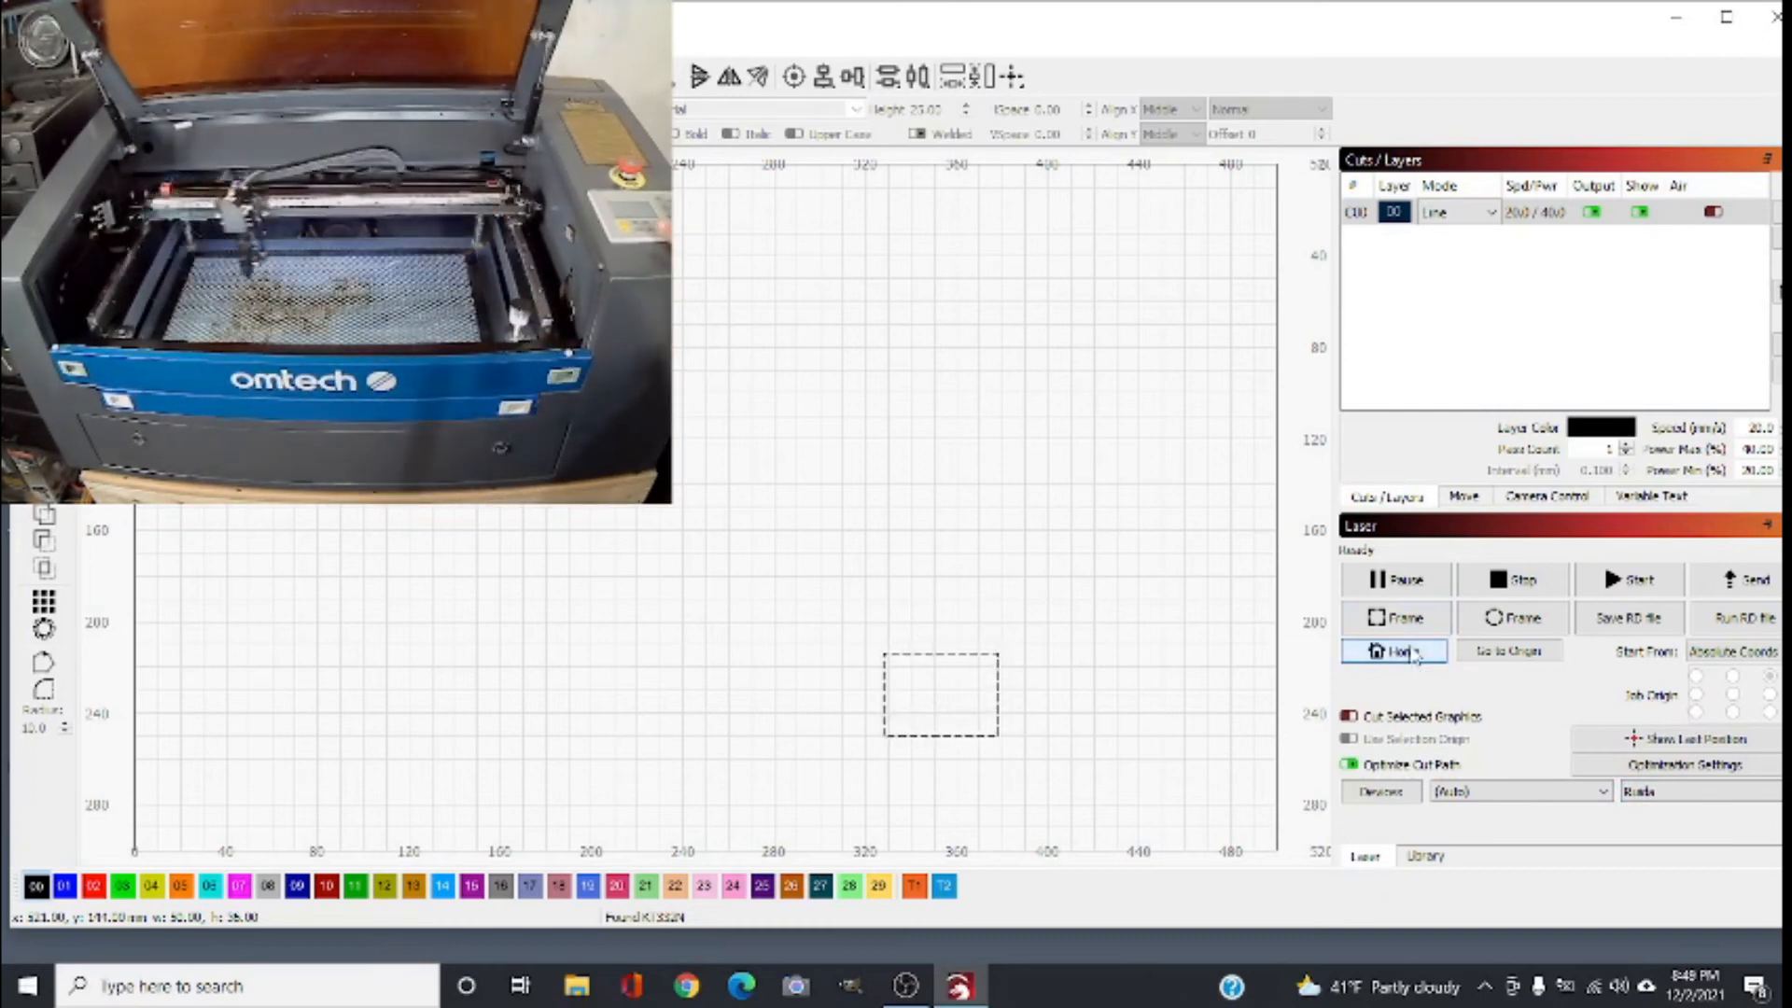
left_click(1392, 650)
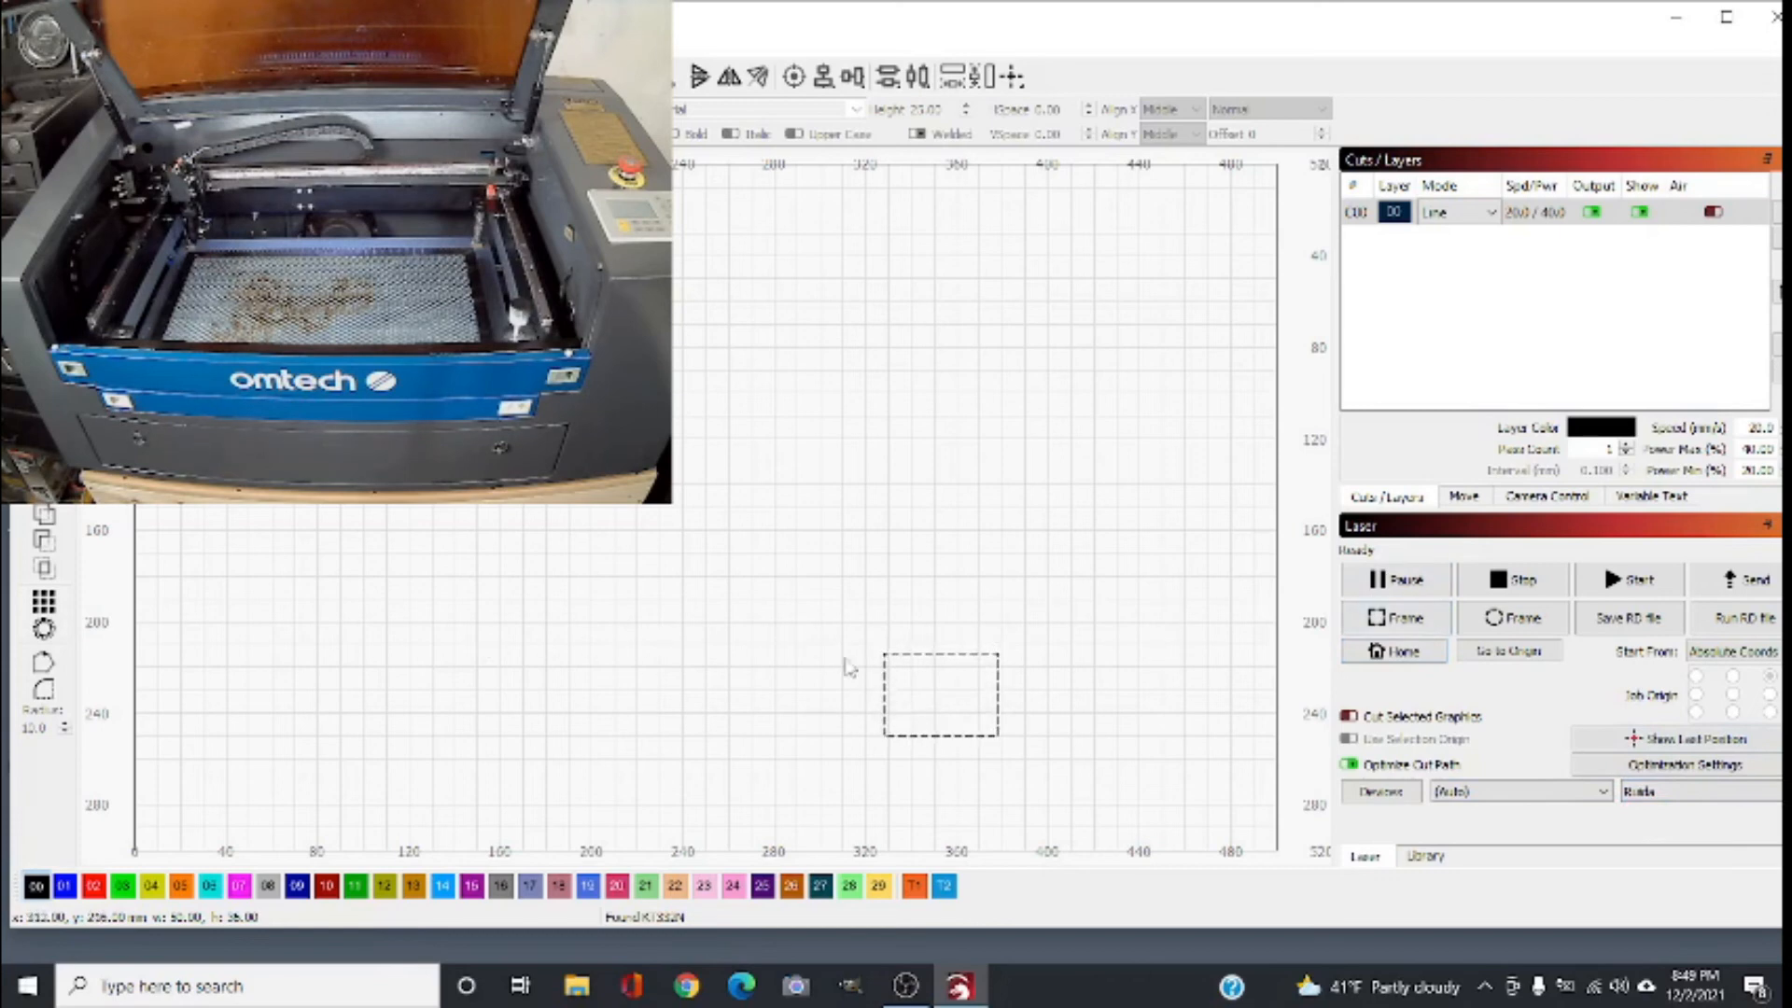
left_click(1395, 618)
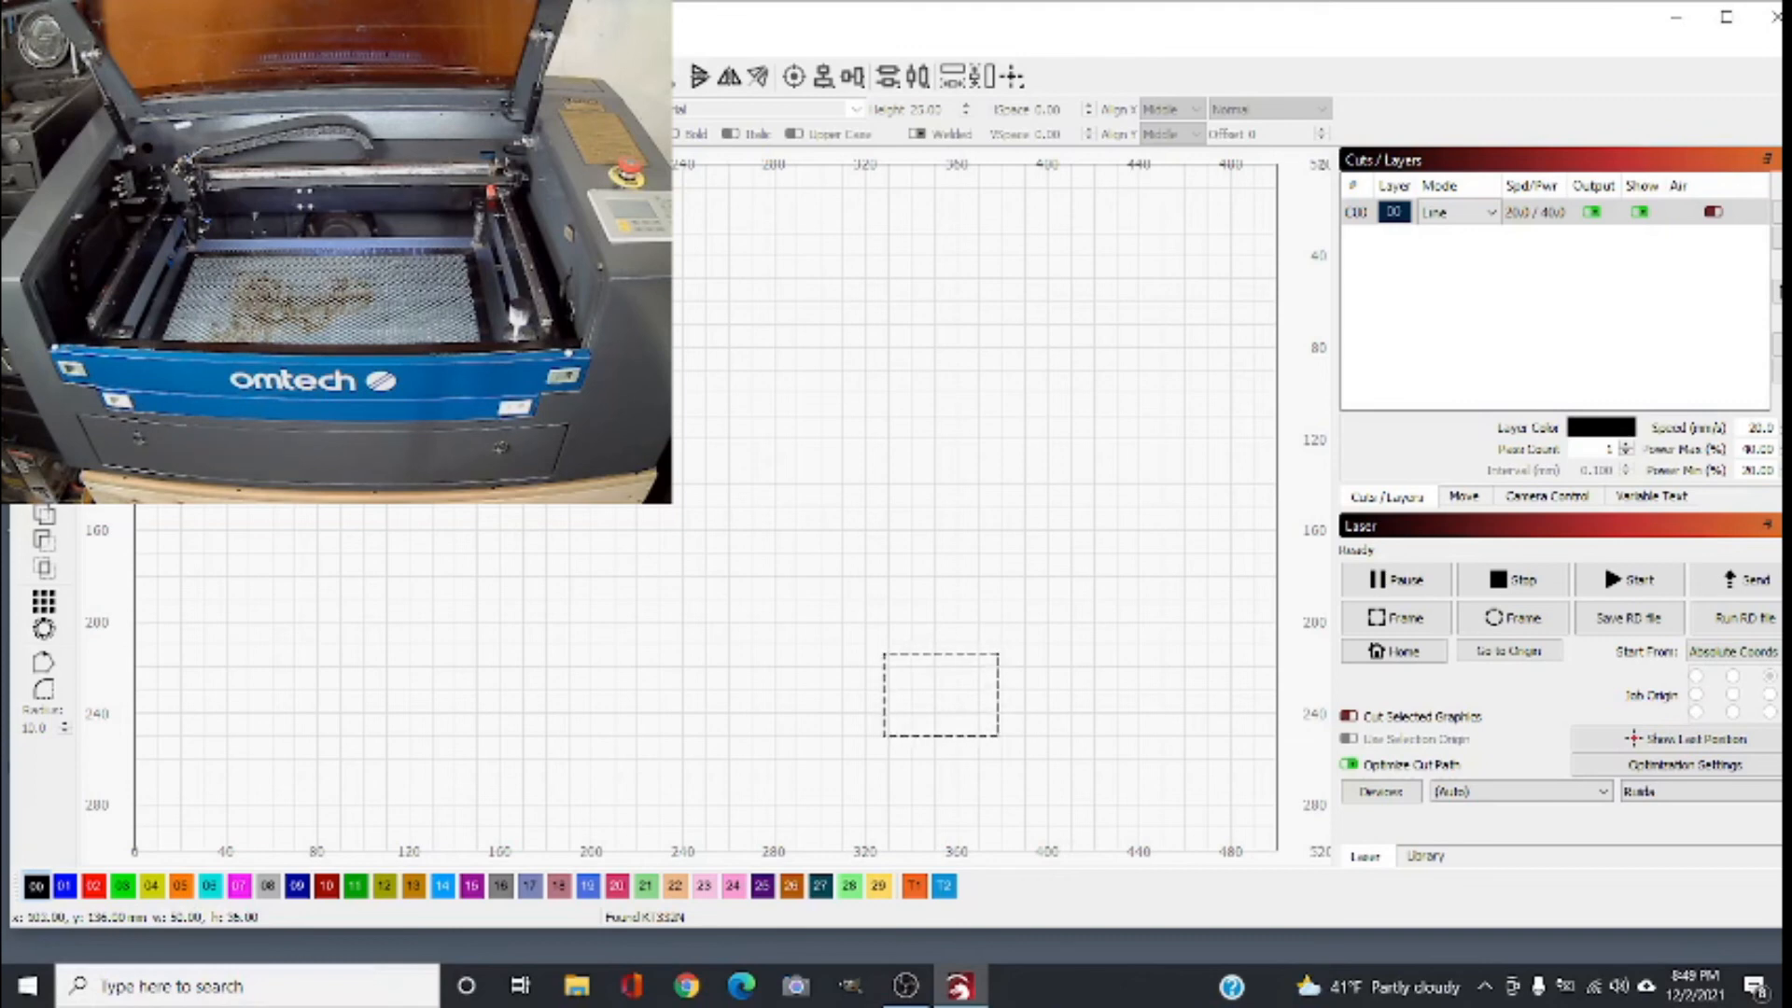
Step: Review the Create Manually controller list and abandon the new device wizard
left_click(1380, 791)
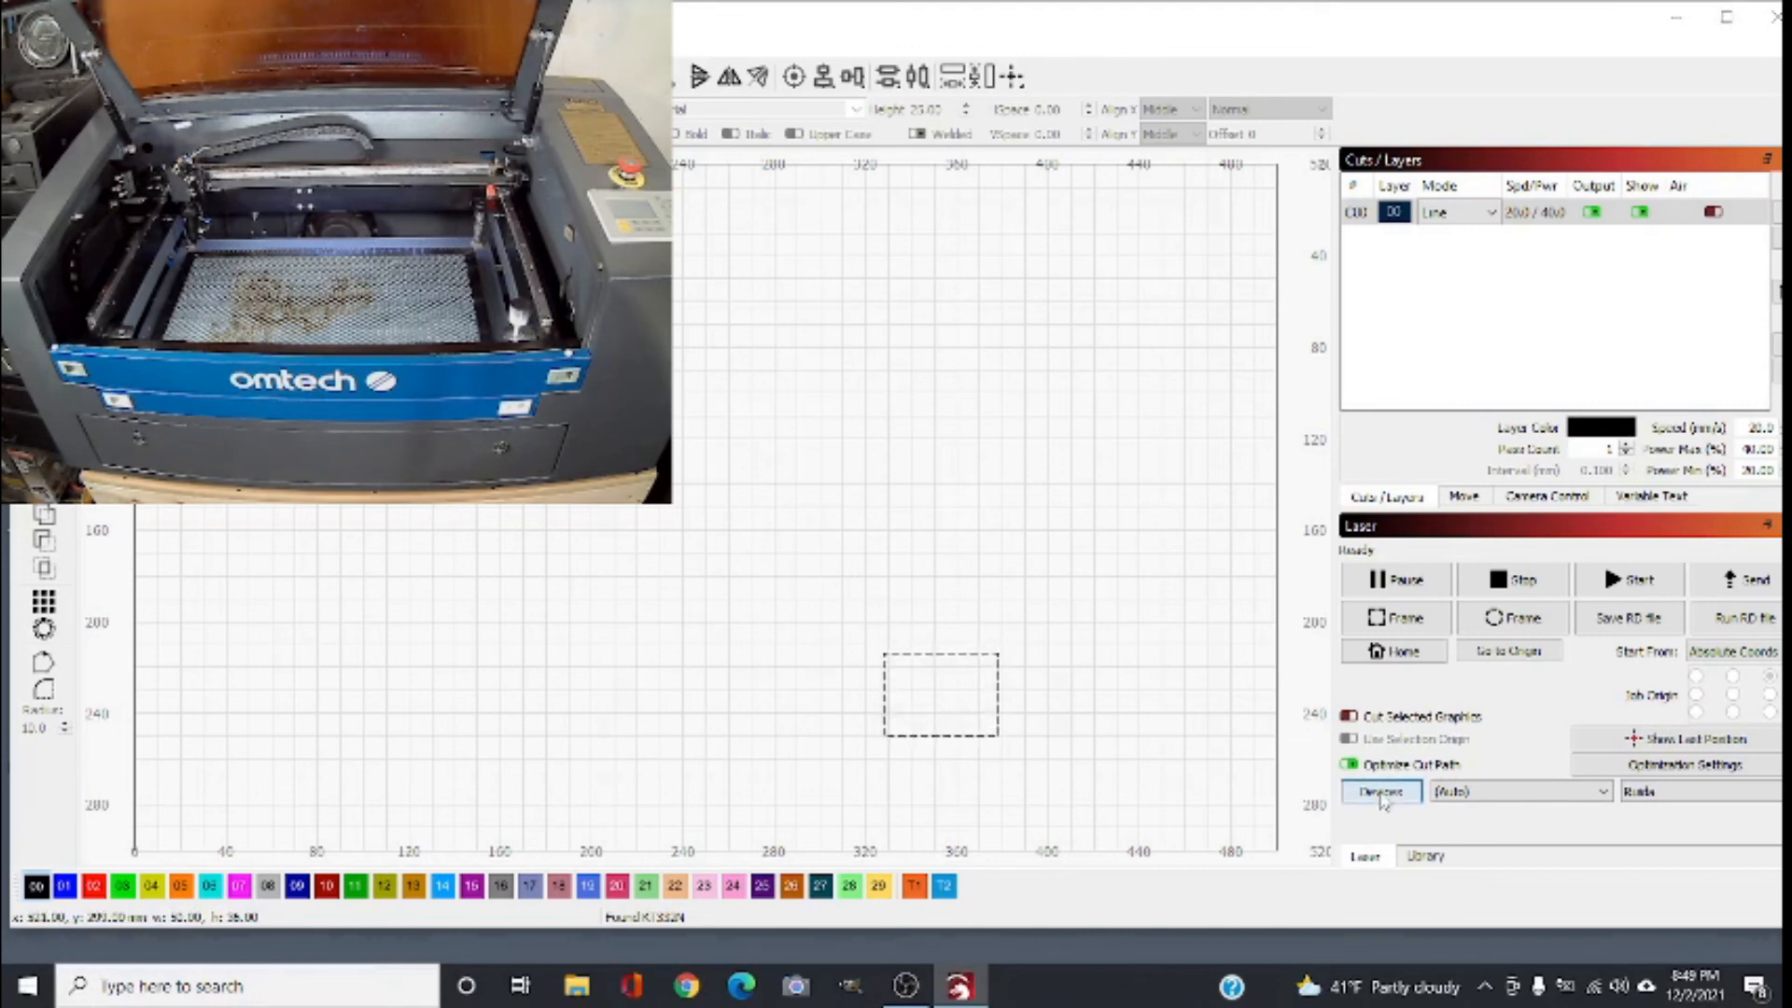
left_click(1382, 791)
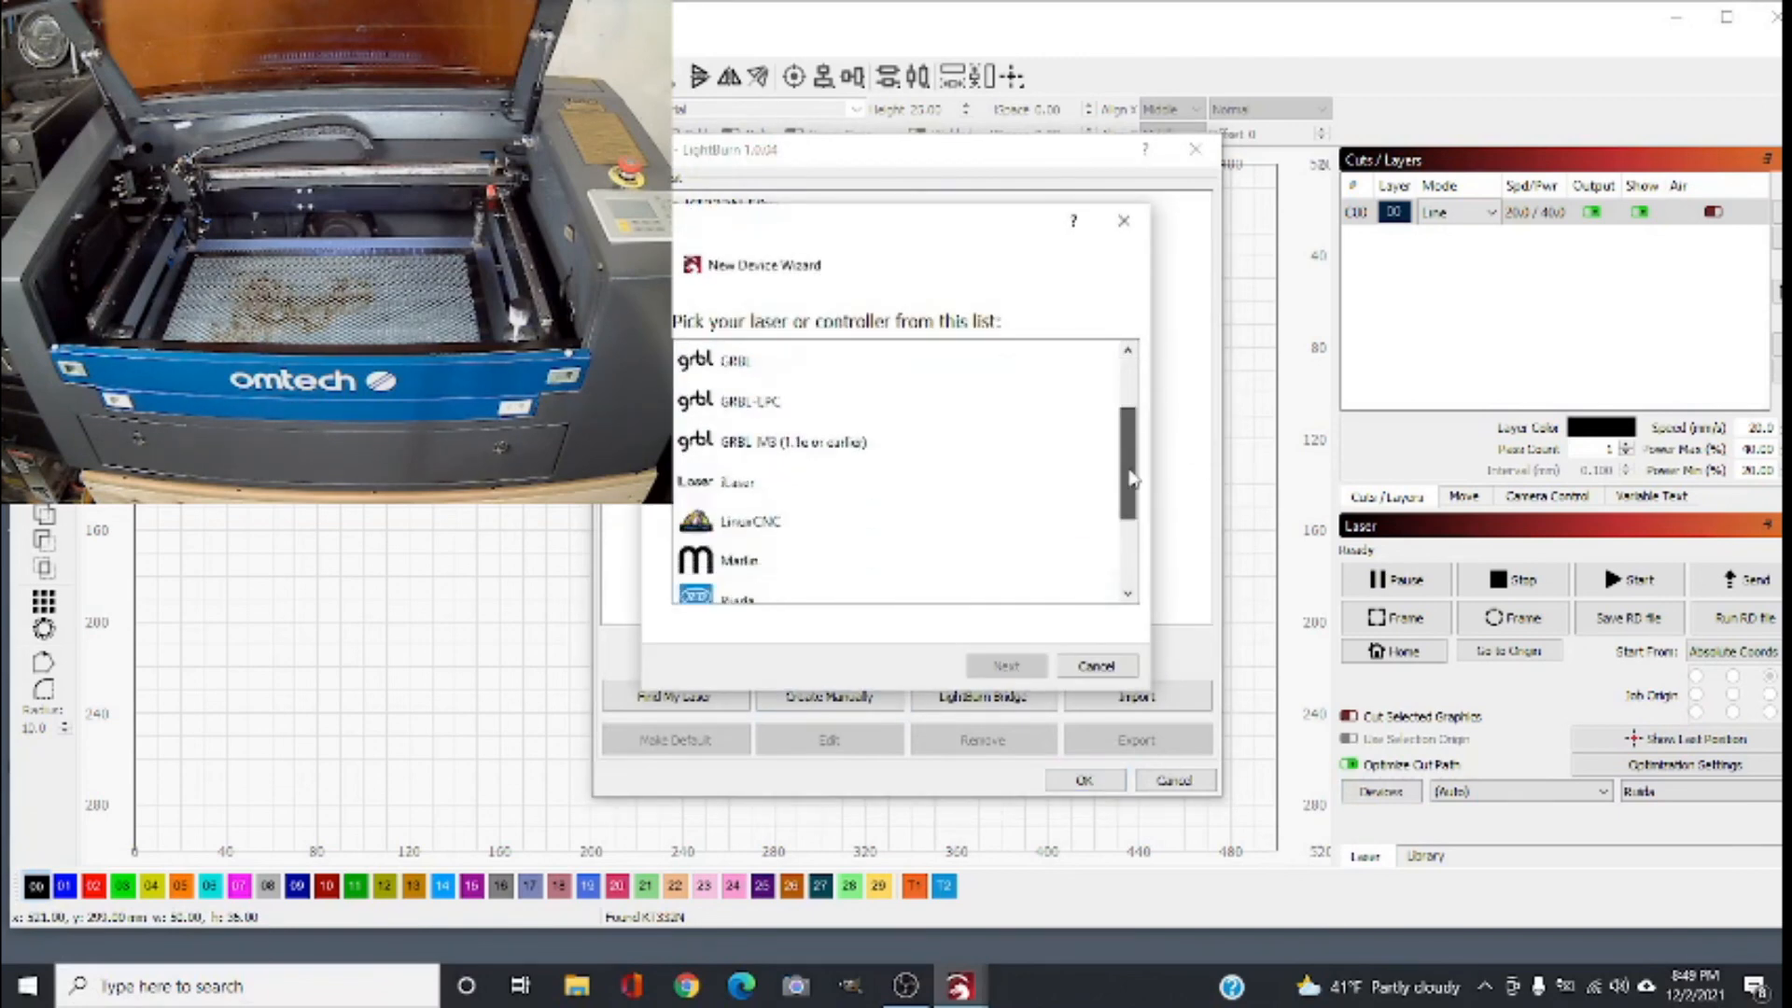
scroll("down", 3)
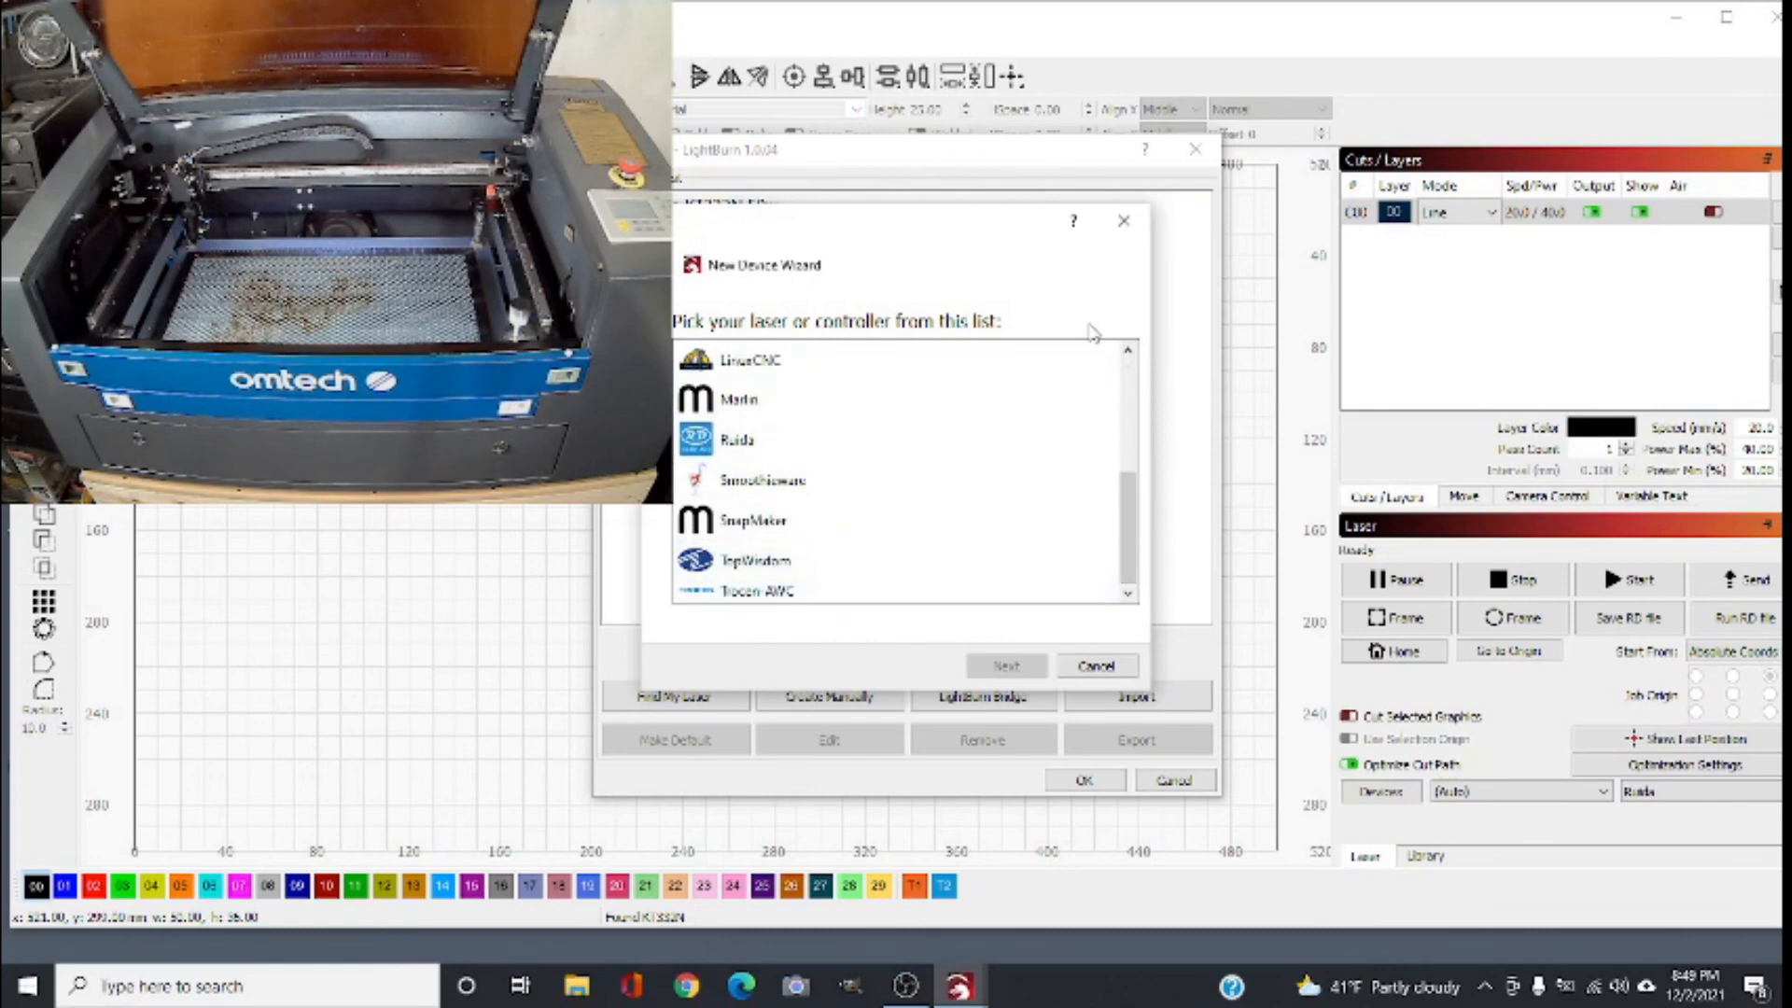
scroll("down", 3)
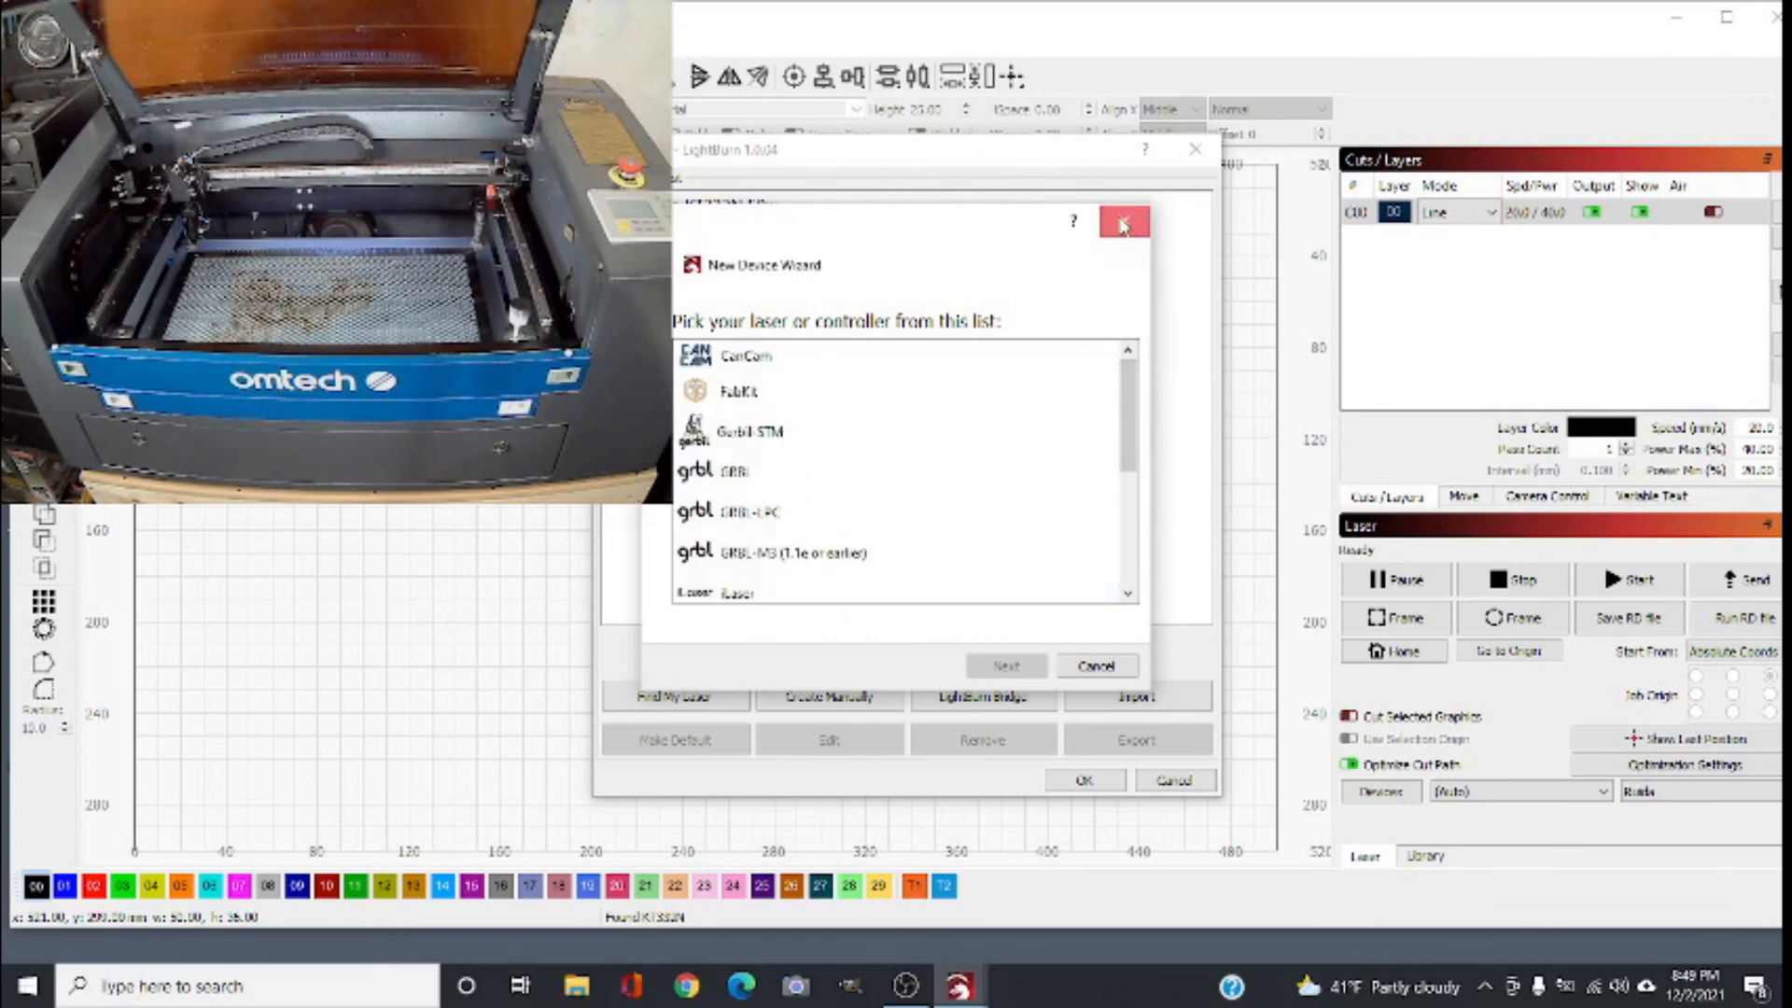
left_click(1124, 220)
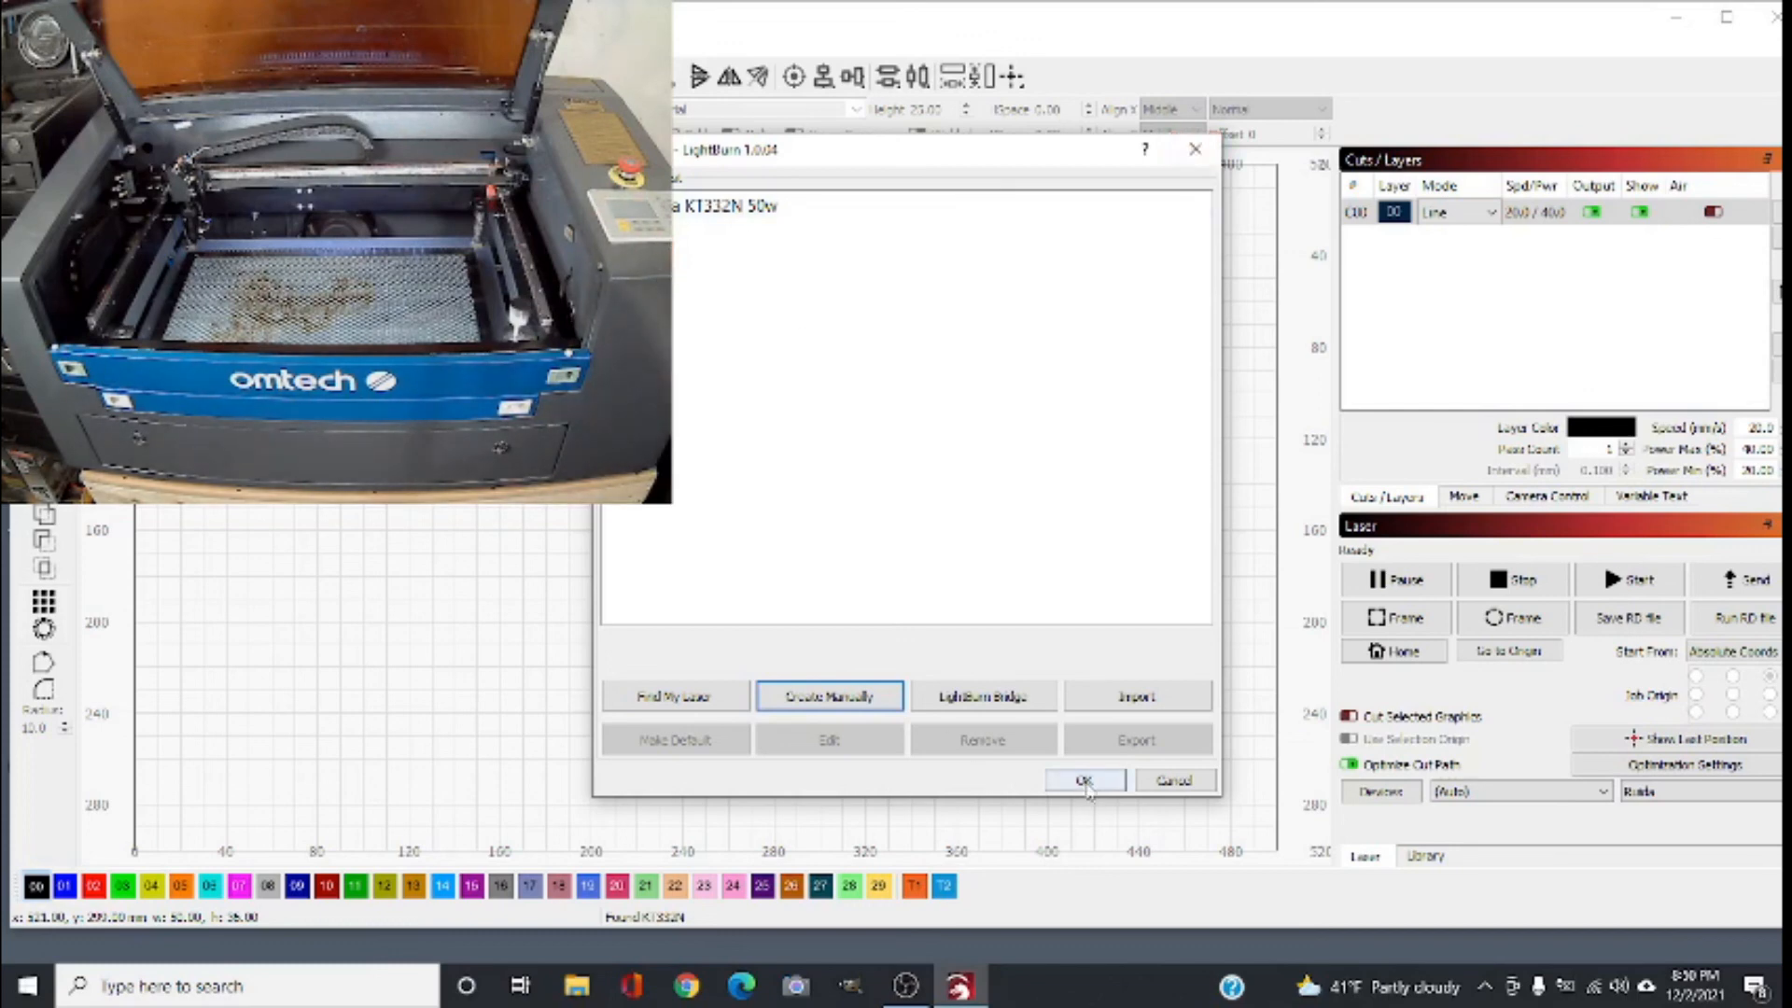
Step: Close the device list, leaving Ruida KT332N 50w as the active laser
left_click(1083, 781)
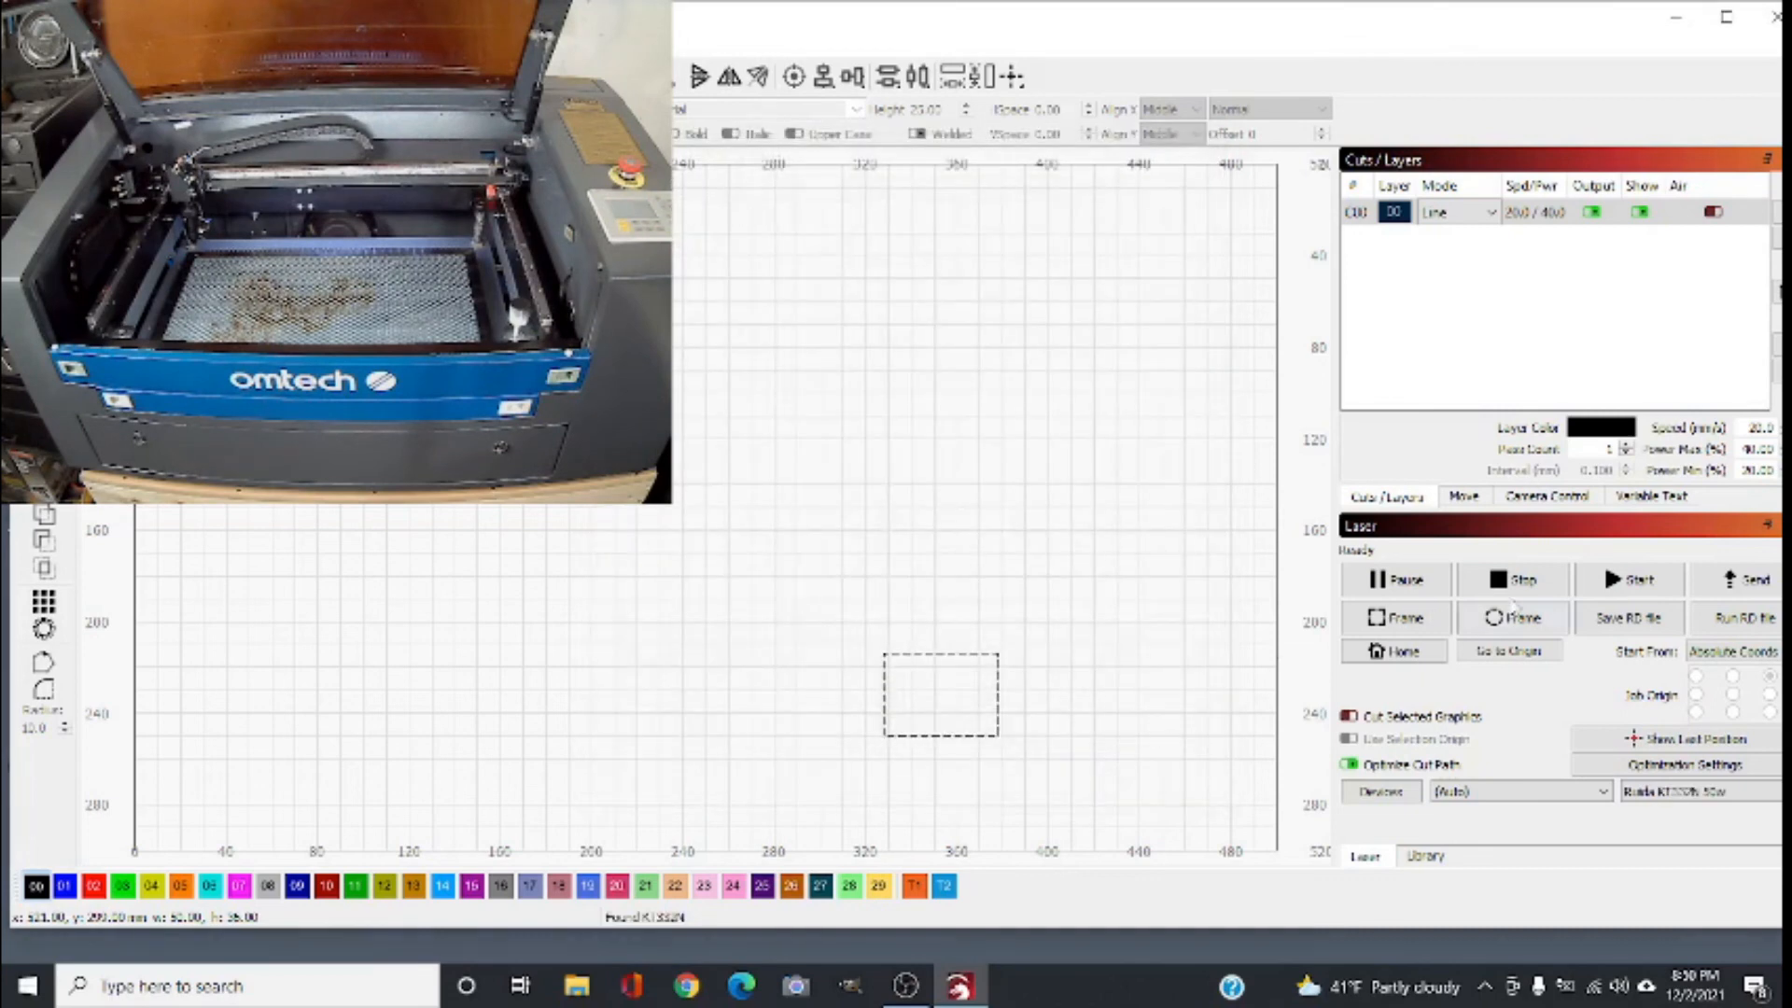